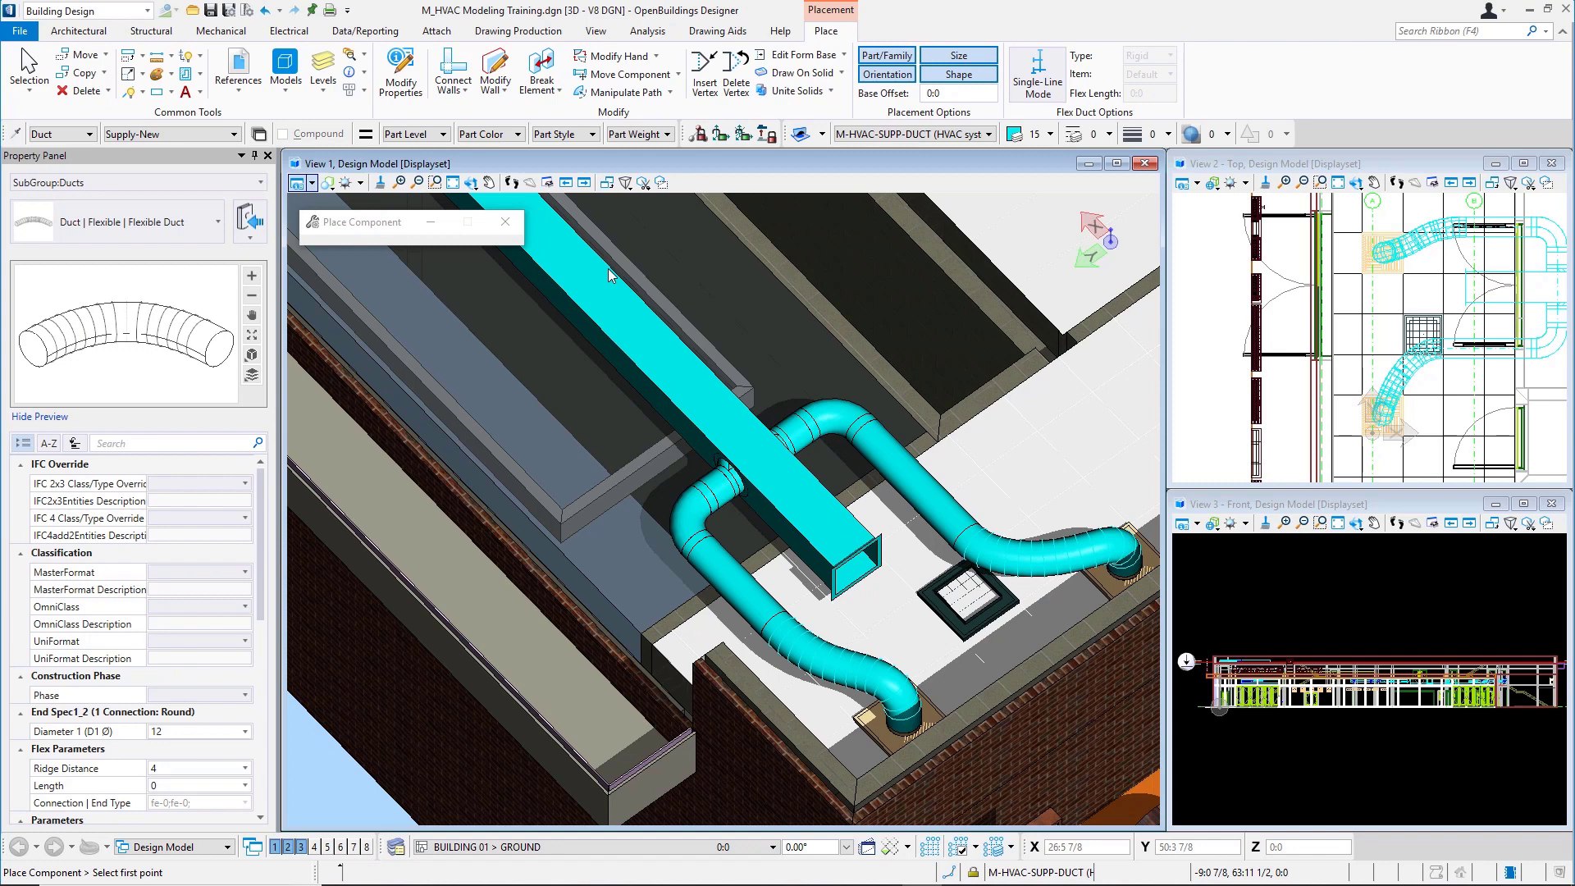
{"action": "mouse_move", "coordinate": [791, 275]}
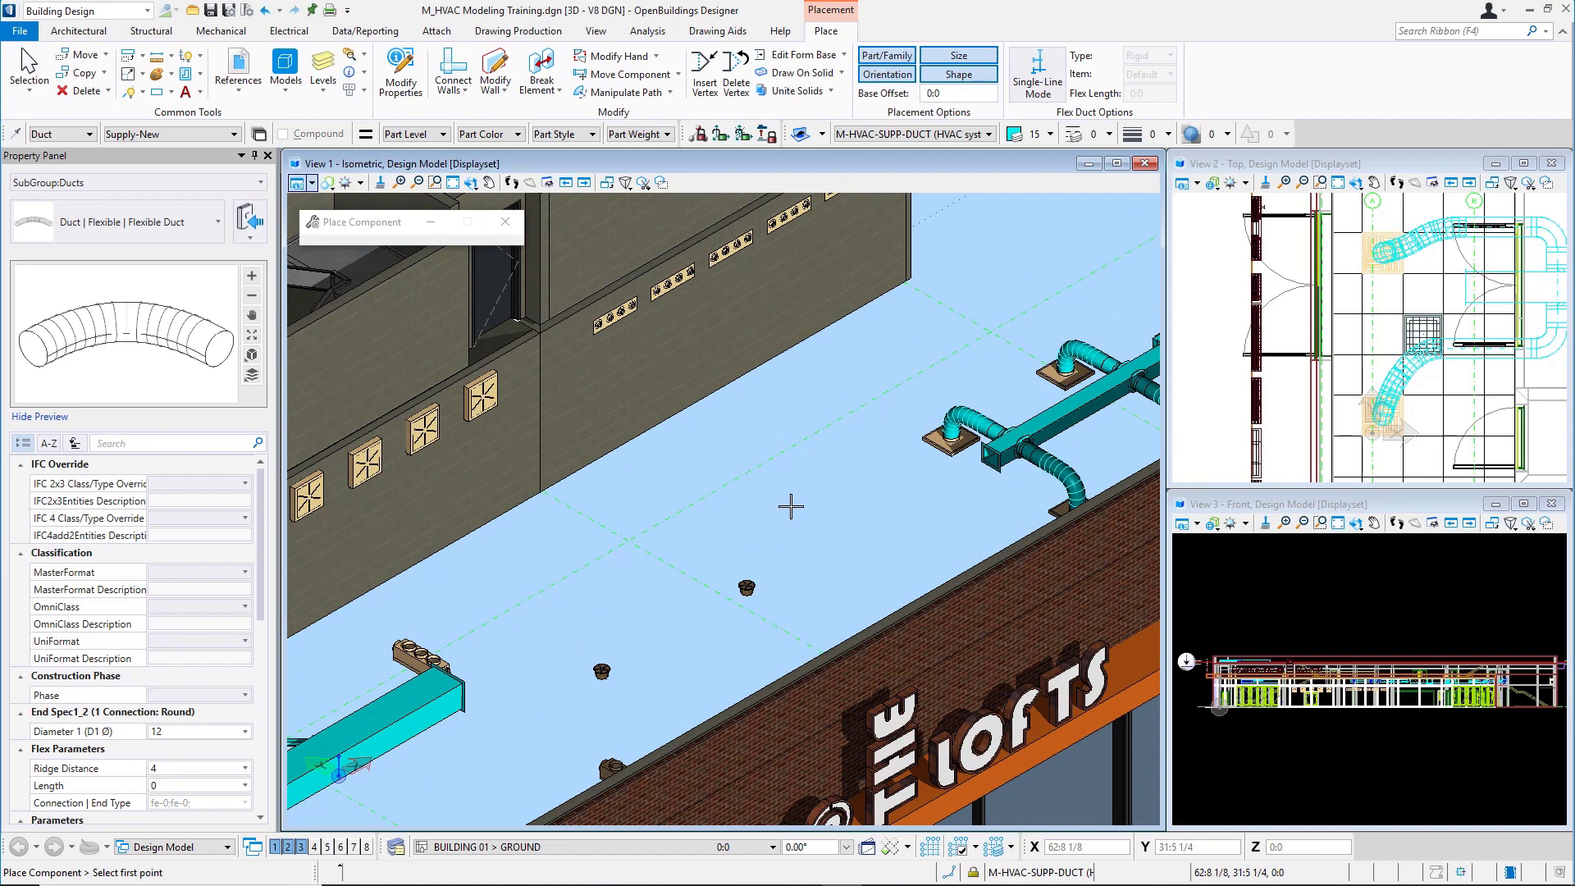
{"action": "mouse_move", "coordinate": [220, 31]}
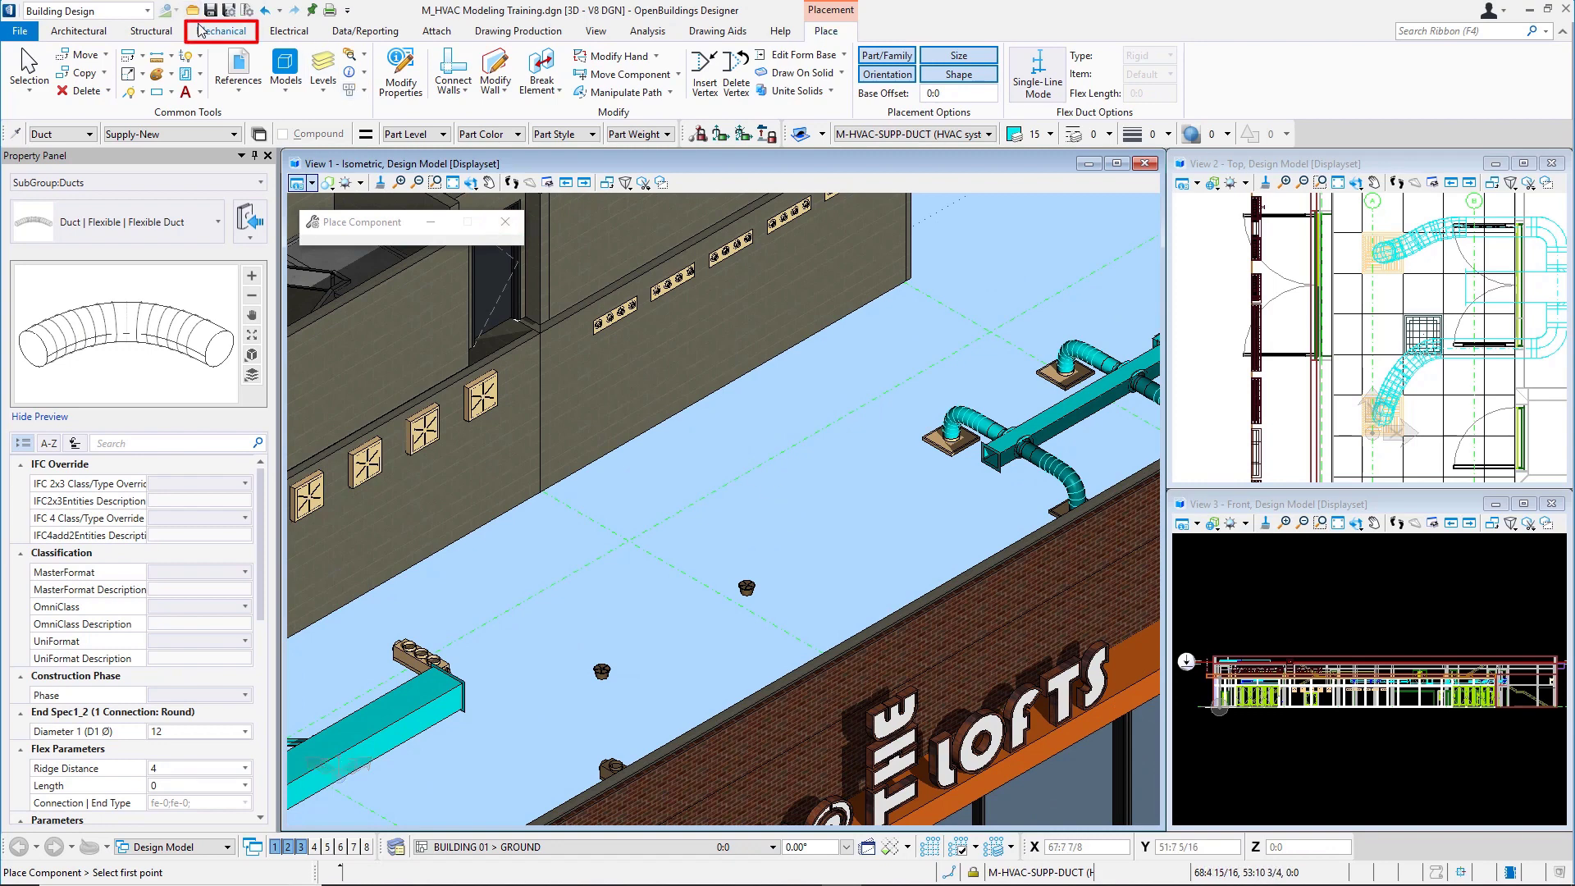
Choose the Rectangular duct component with a 12:0 base offset and ACS Plane Snap Lock on.
{"action": "left_click", "coordinate": [221, 31]}
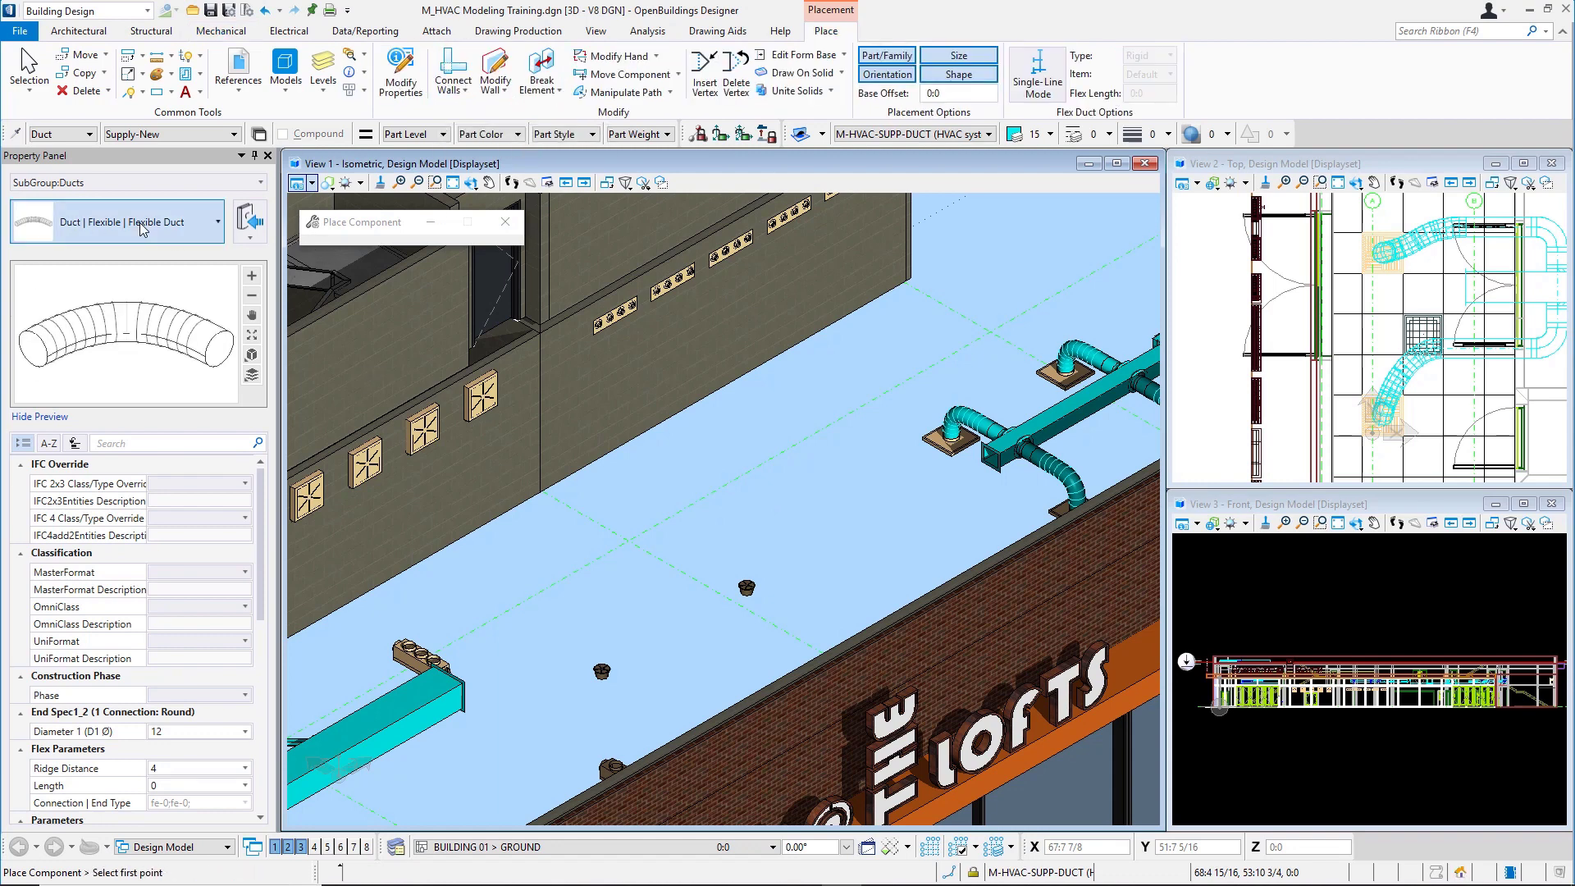
{"action": "left_click", "coordinate": [222, 222]}
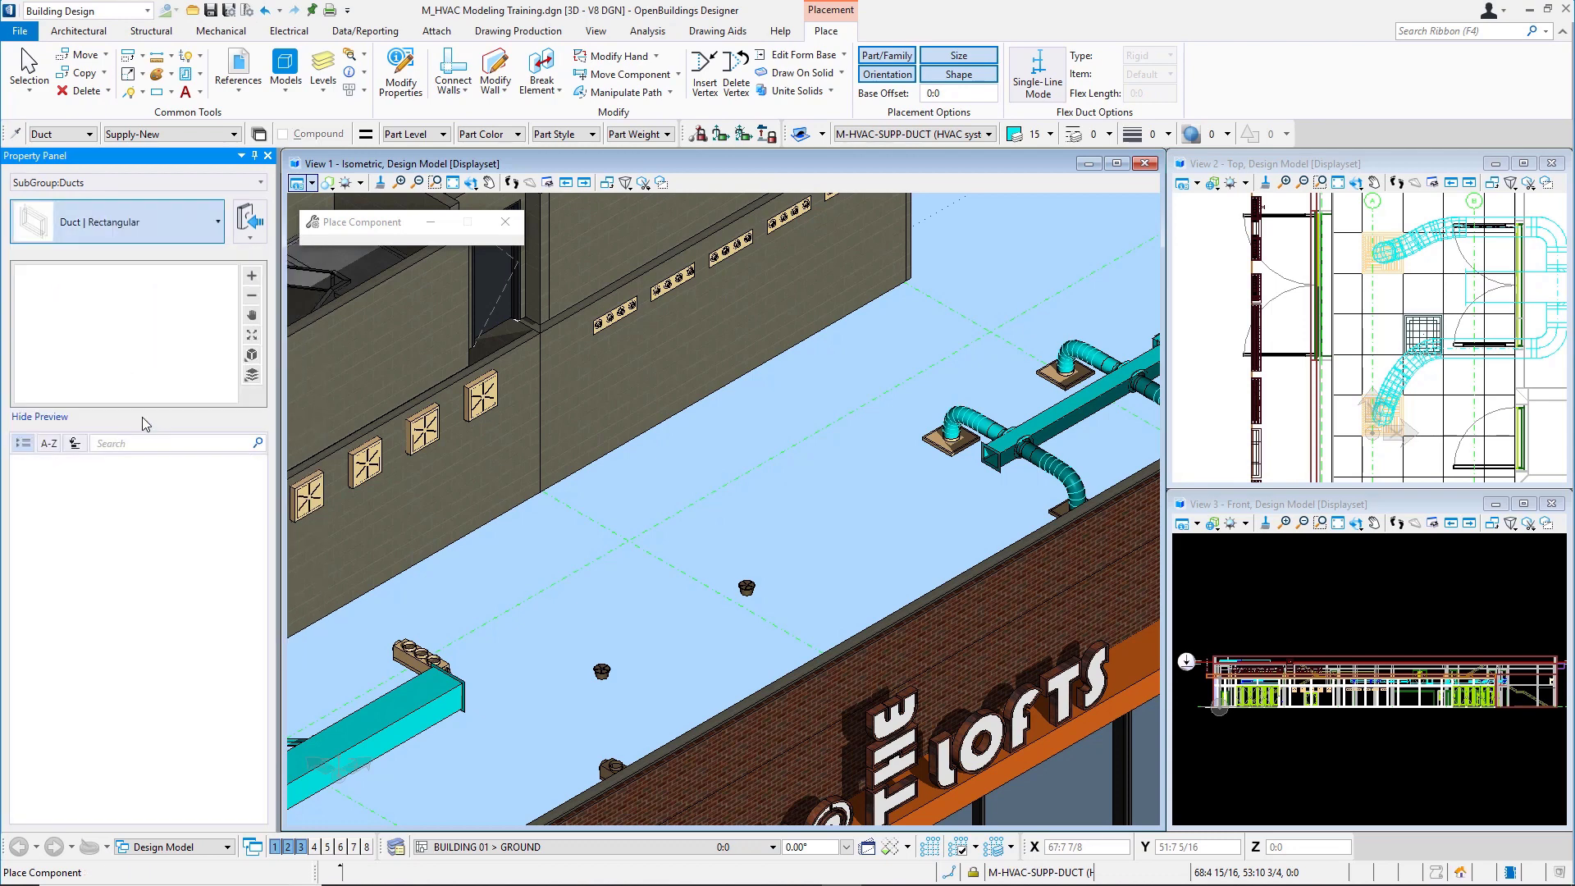
{"action": "left_click", "coordinate": [56, 133]}
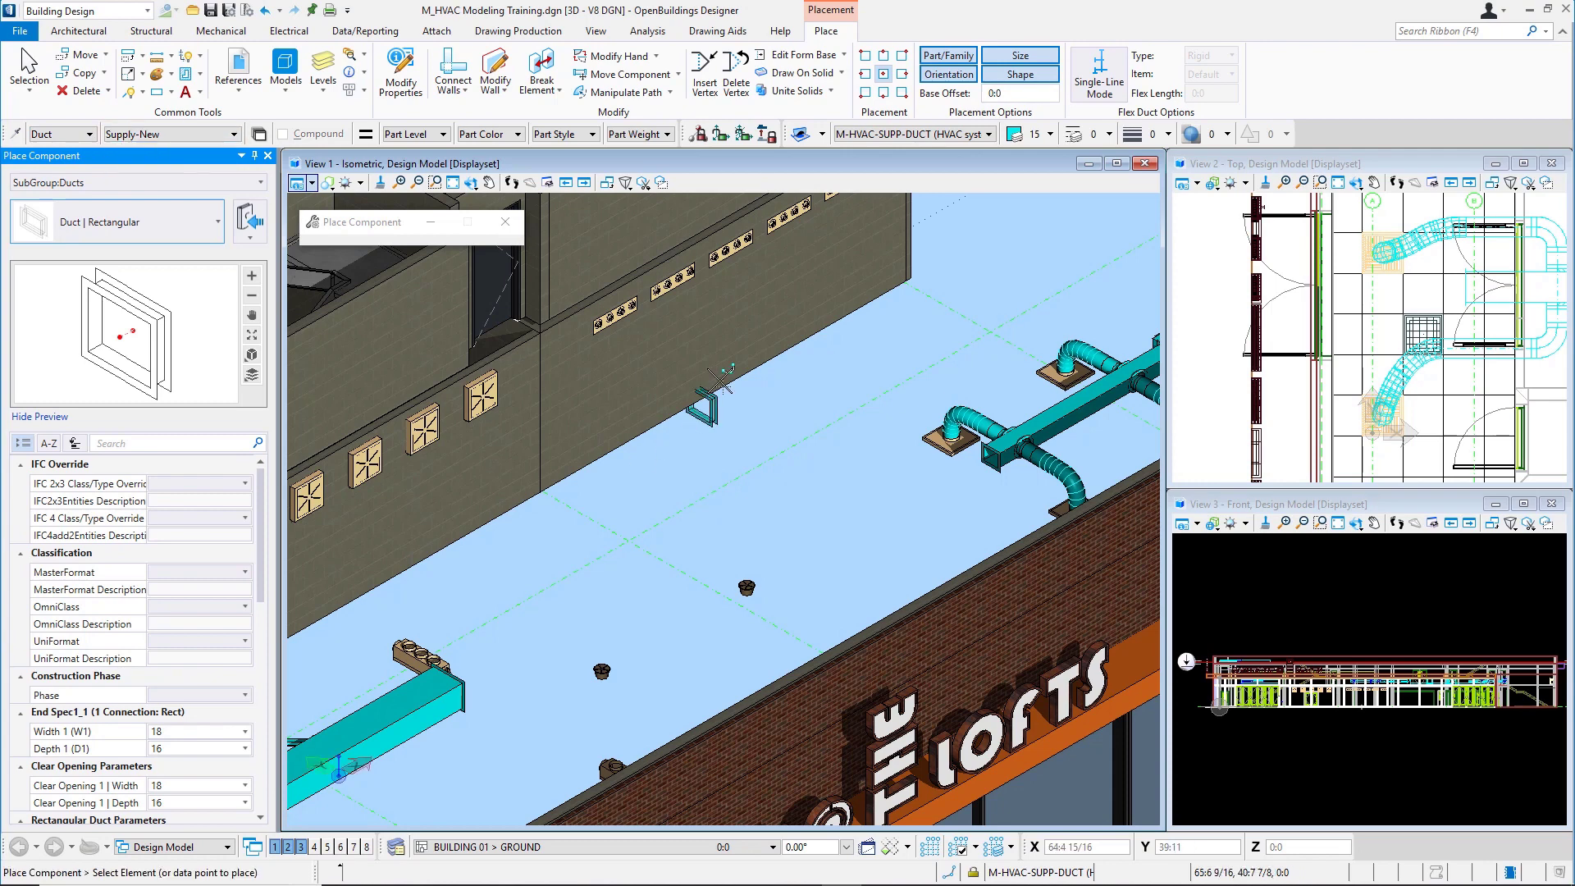
{"action": "left_click", "coordinate": [1022, 92]}
{"action": "type", "text": "12"}
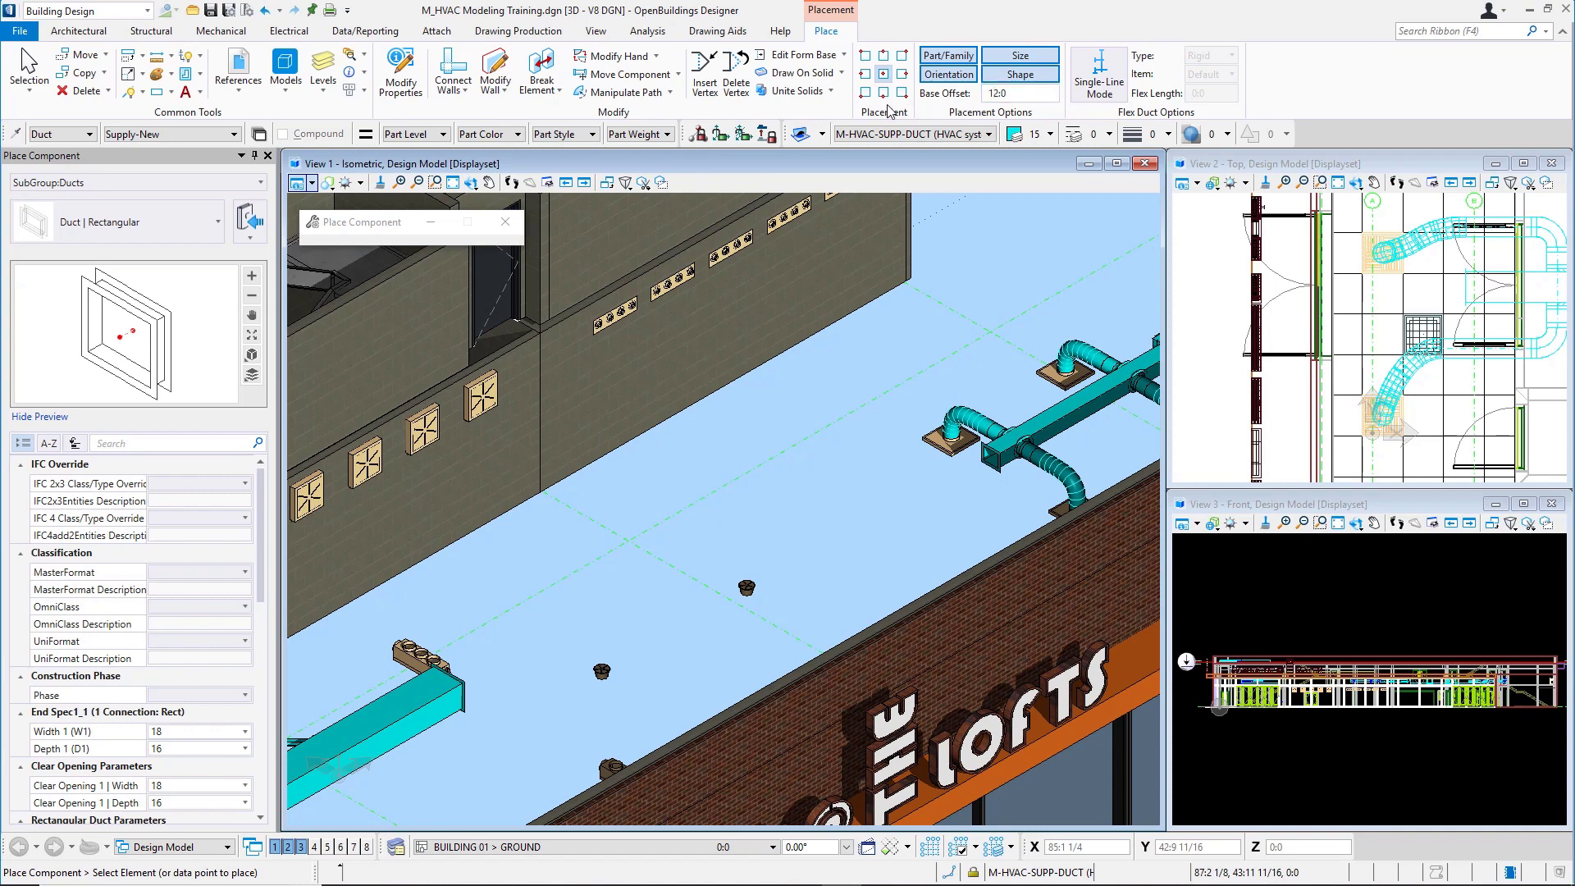
{"action": "mouse_move", "coordinate": [719, 133]}
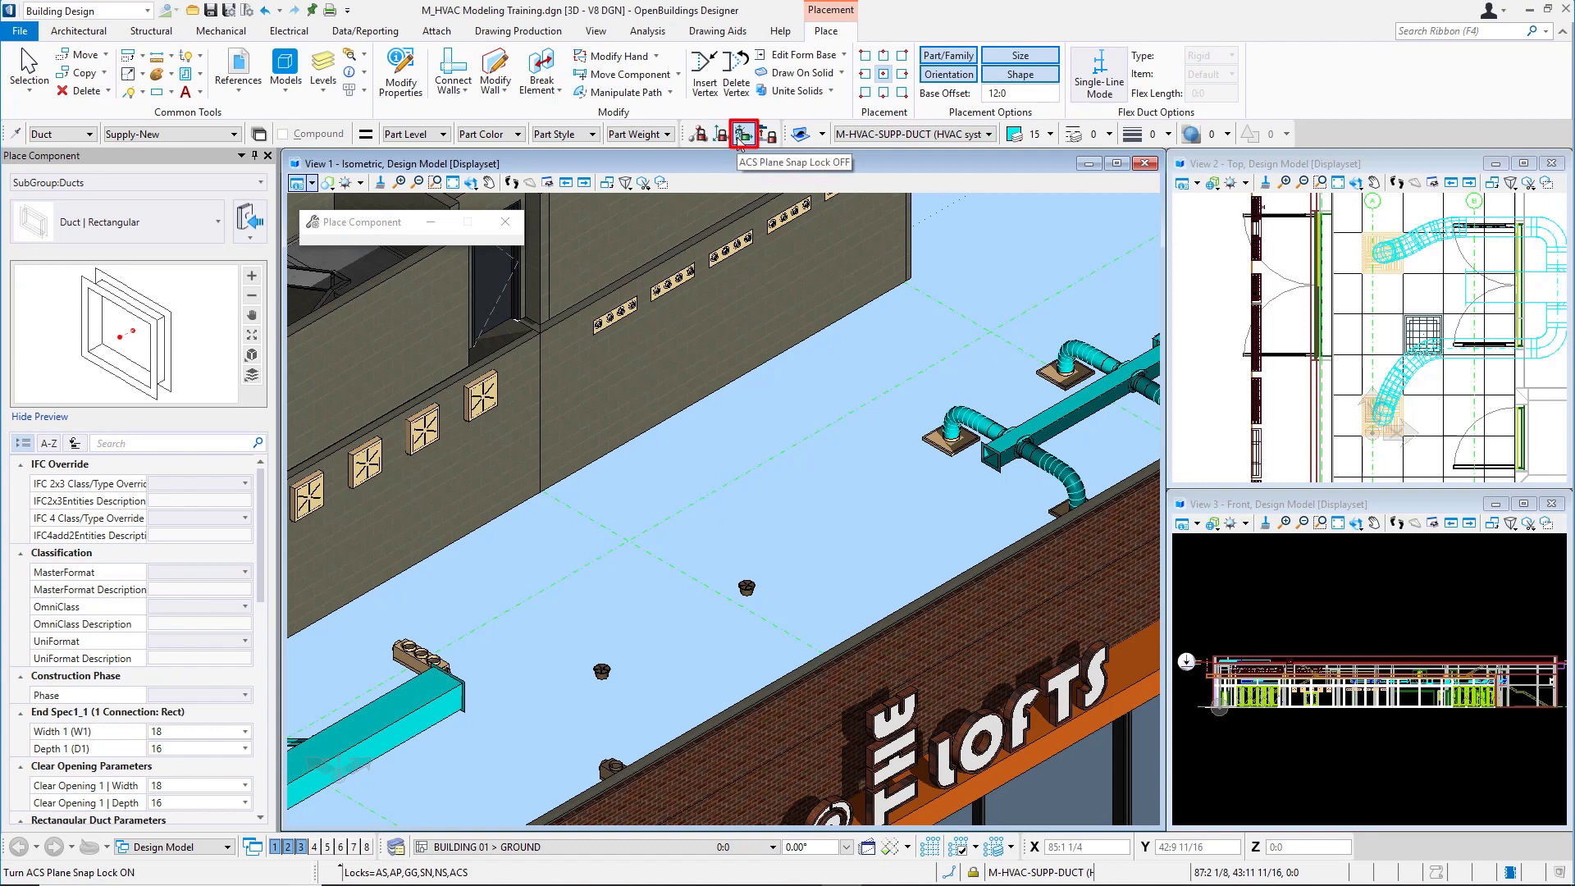
{"action": "left_click", "coordinate": [743, 133]}
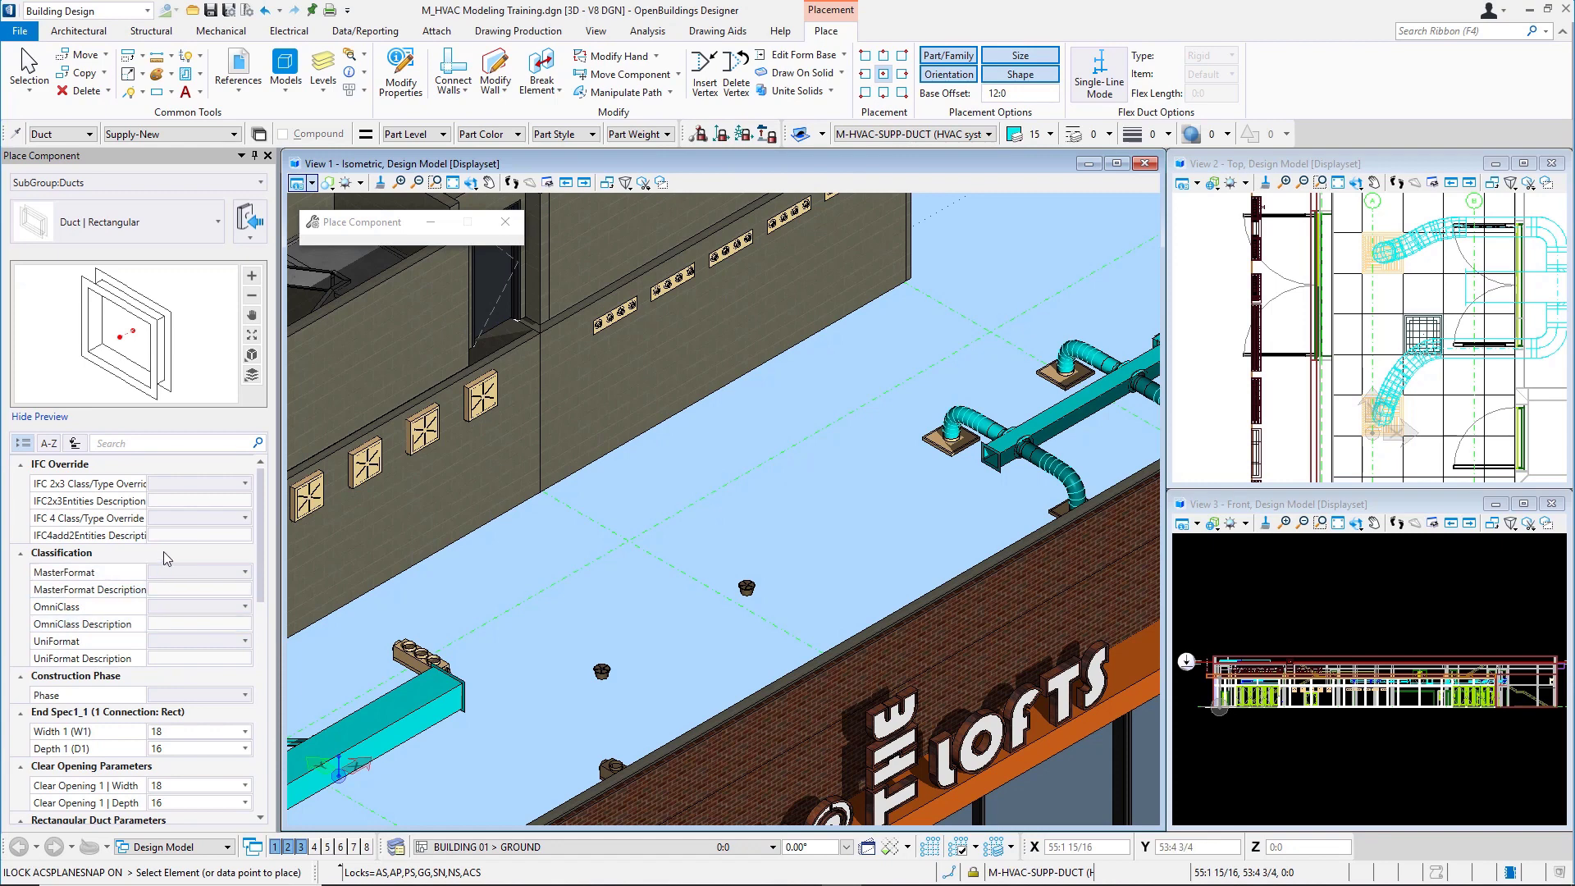
Set End Spec1_1 Width 1 to 24 and Depth 1 to 18 for a 24 by 18 duct.
{"action": "scroll", "scroll_direction": "down", "scroll_amount": 3}
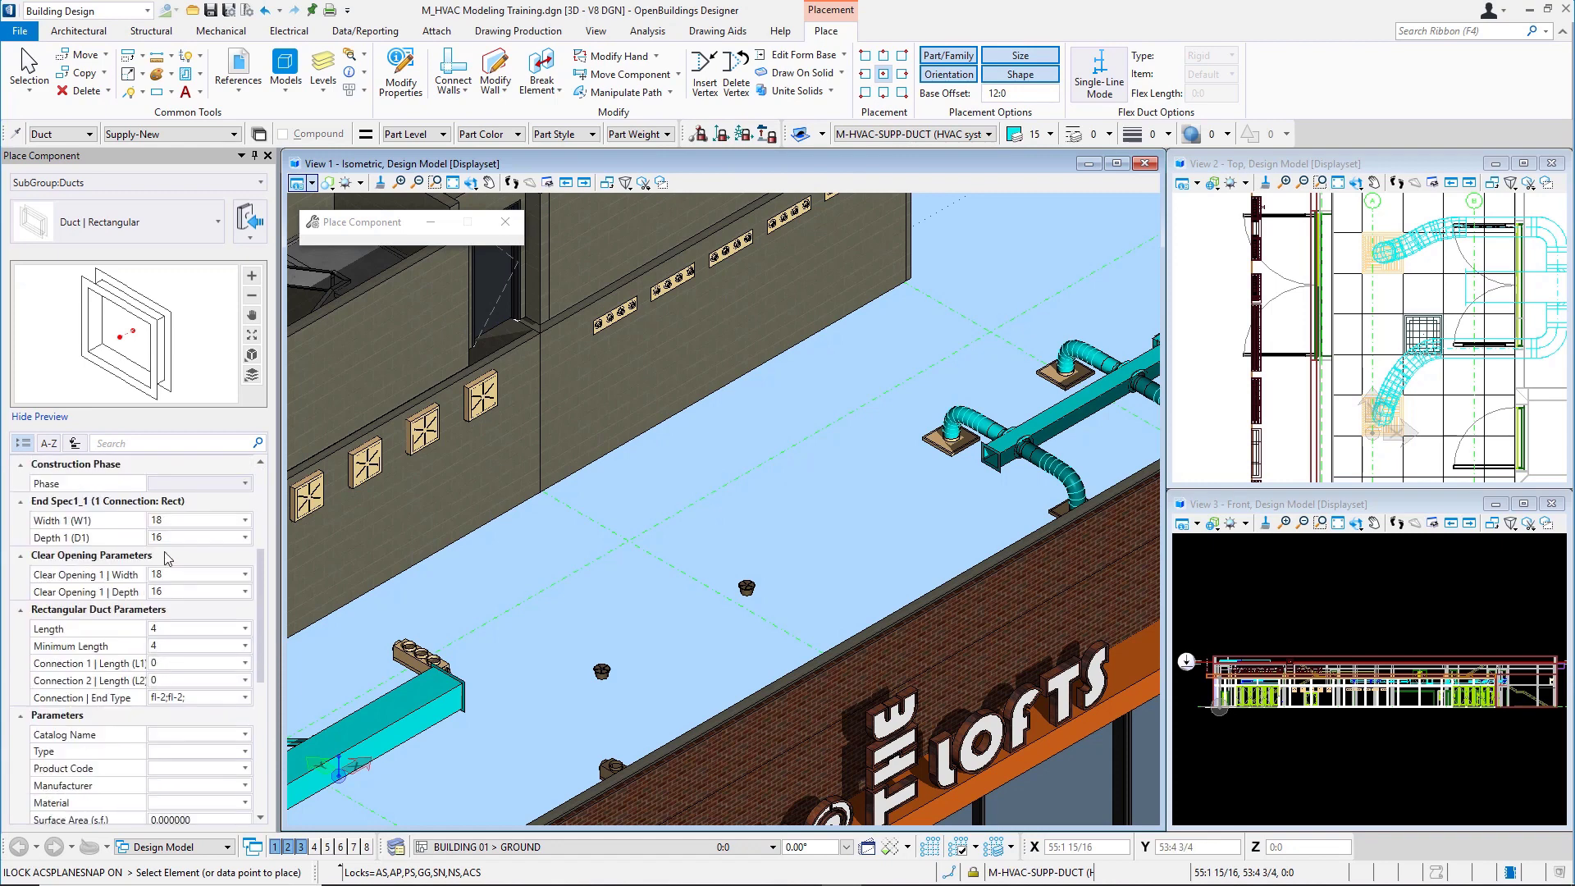
{"action": "left_click", "coordinate": [198, 521]}
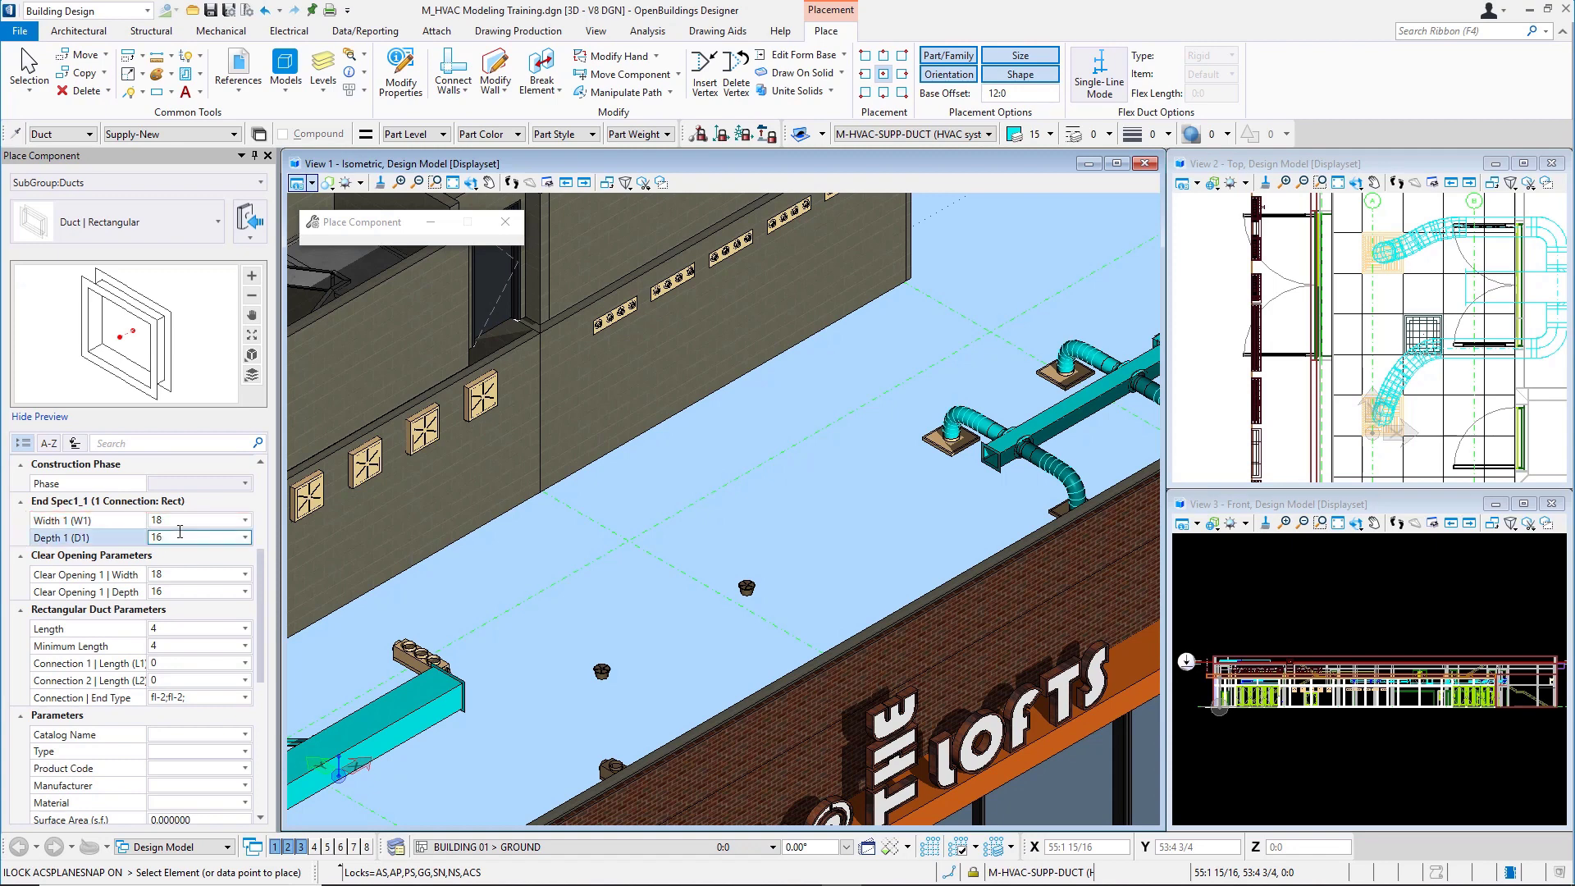
{"action": "left_click", "coordinate": [200, 574]}
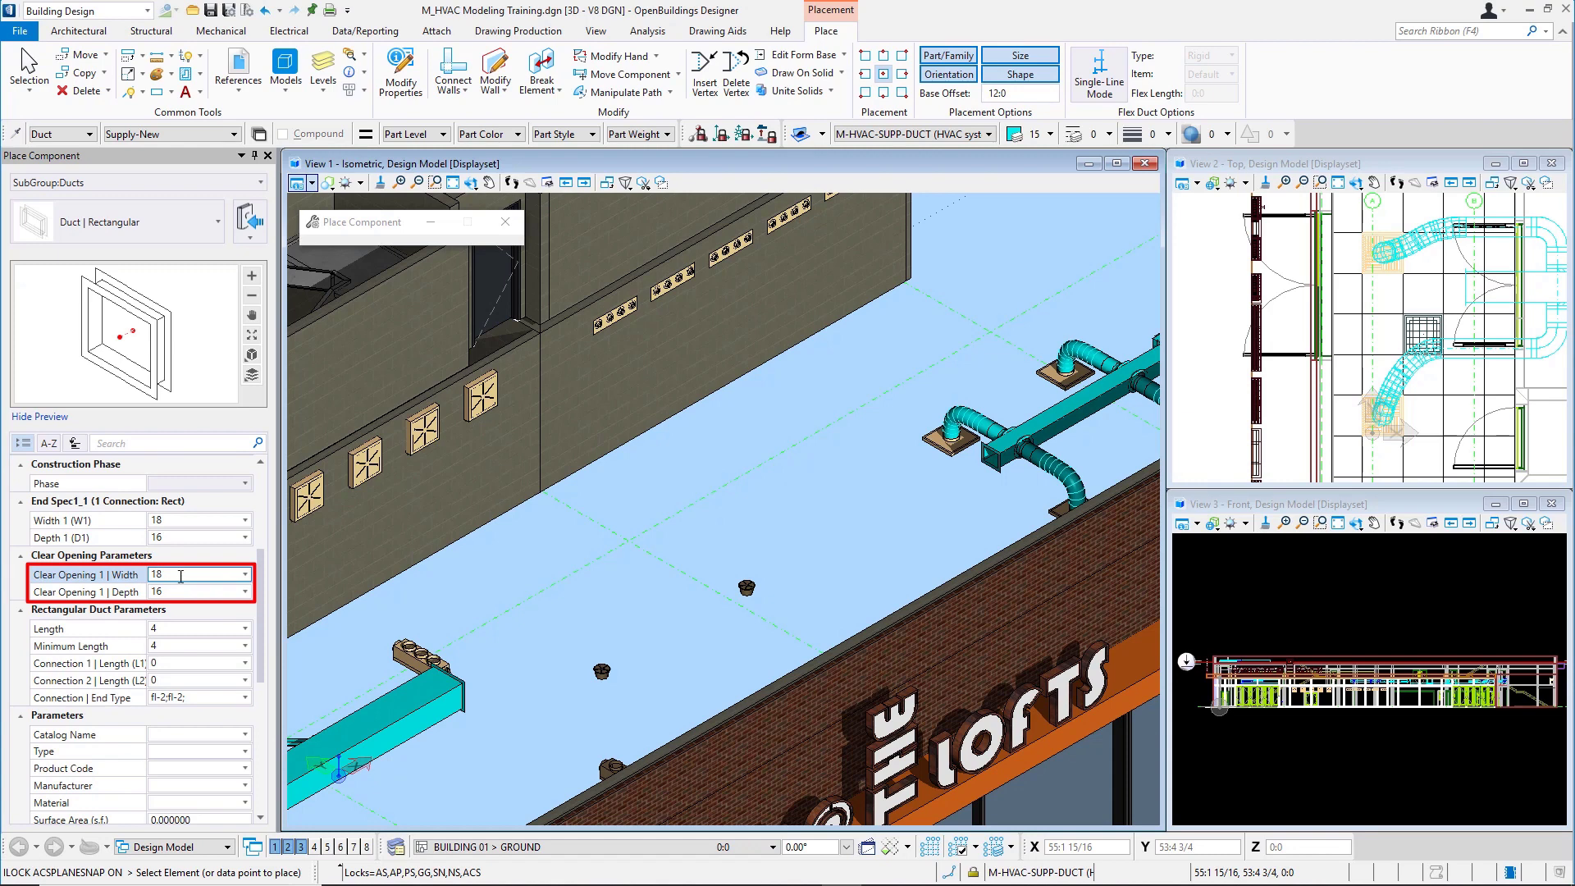
{"action": "left_click", "coordinate": [200, 538]}
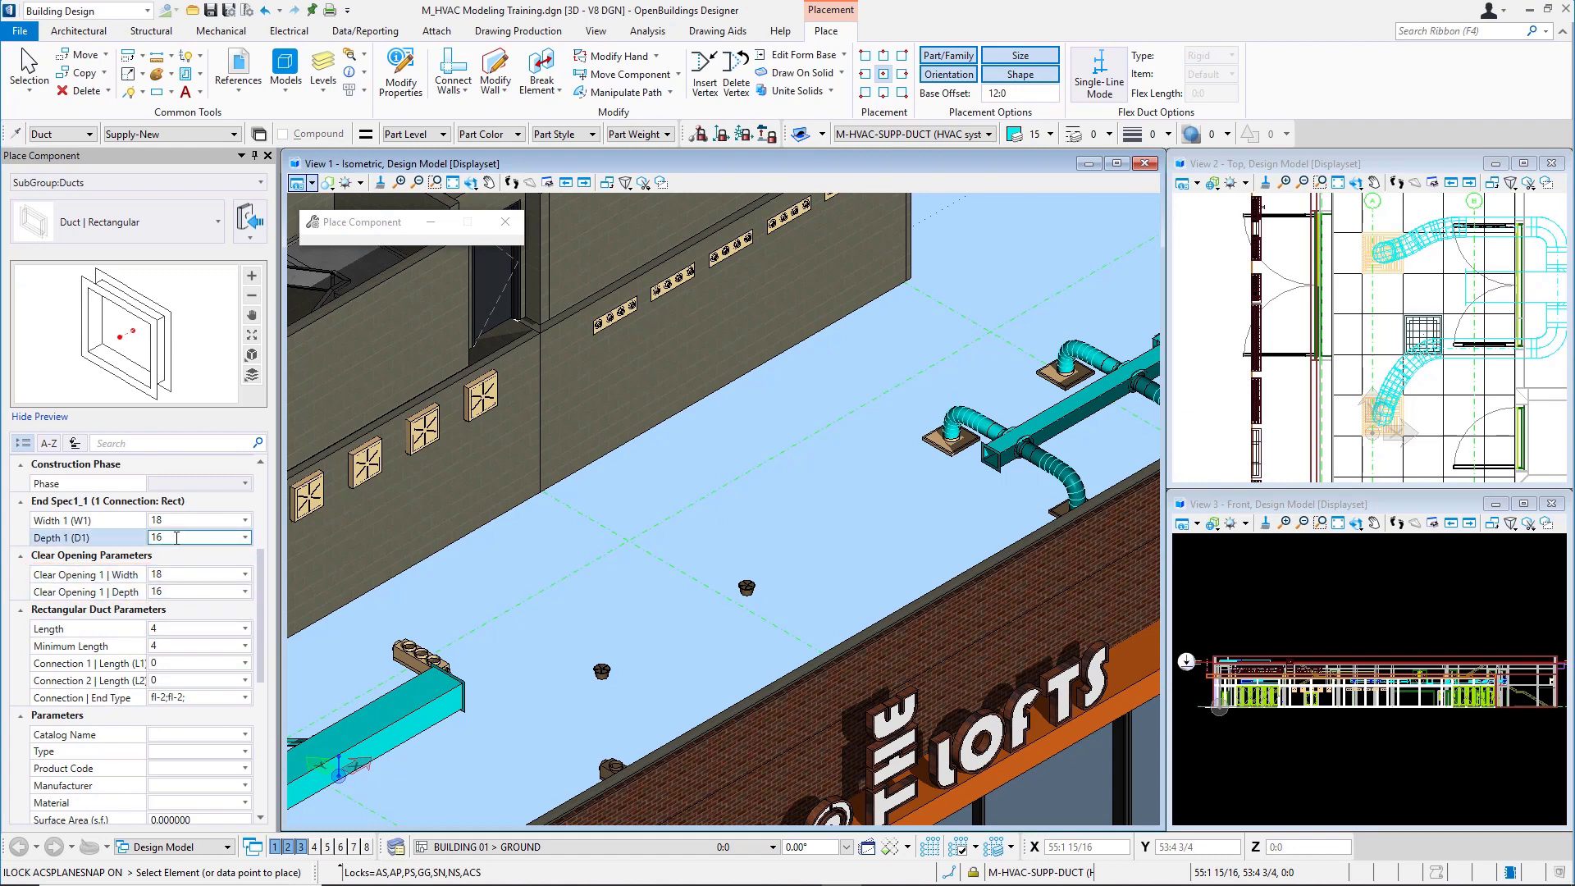
{"action": "left_click", "coordinate": [85, 520]}
{"action": "type", "text": "24"}
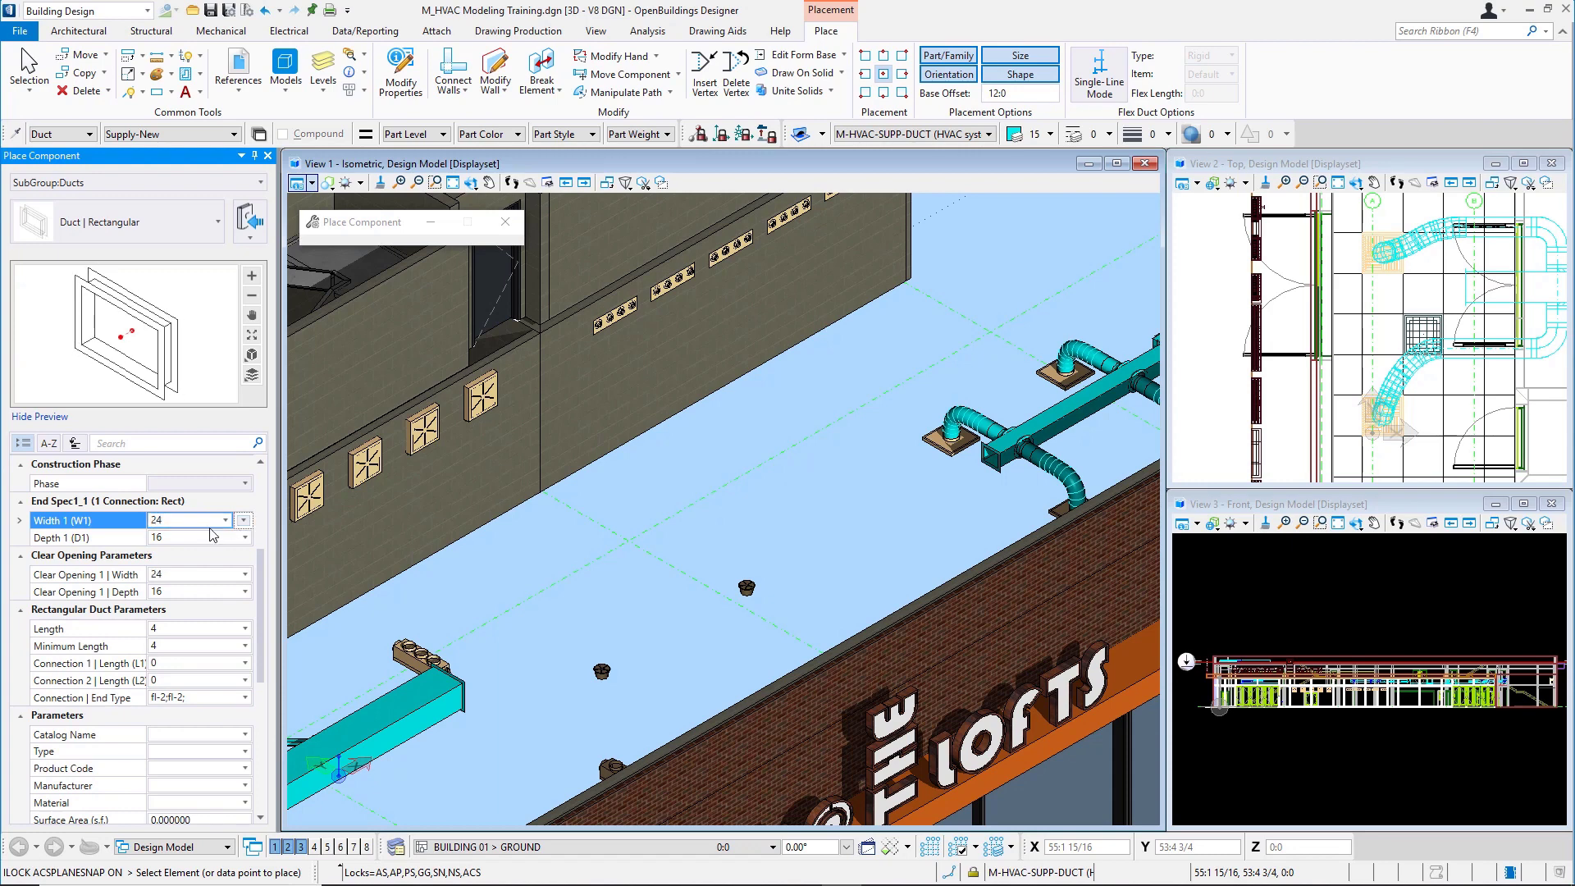
{"action": "left_click", "coordinate": [156, 538]}
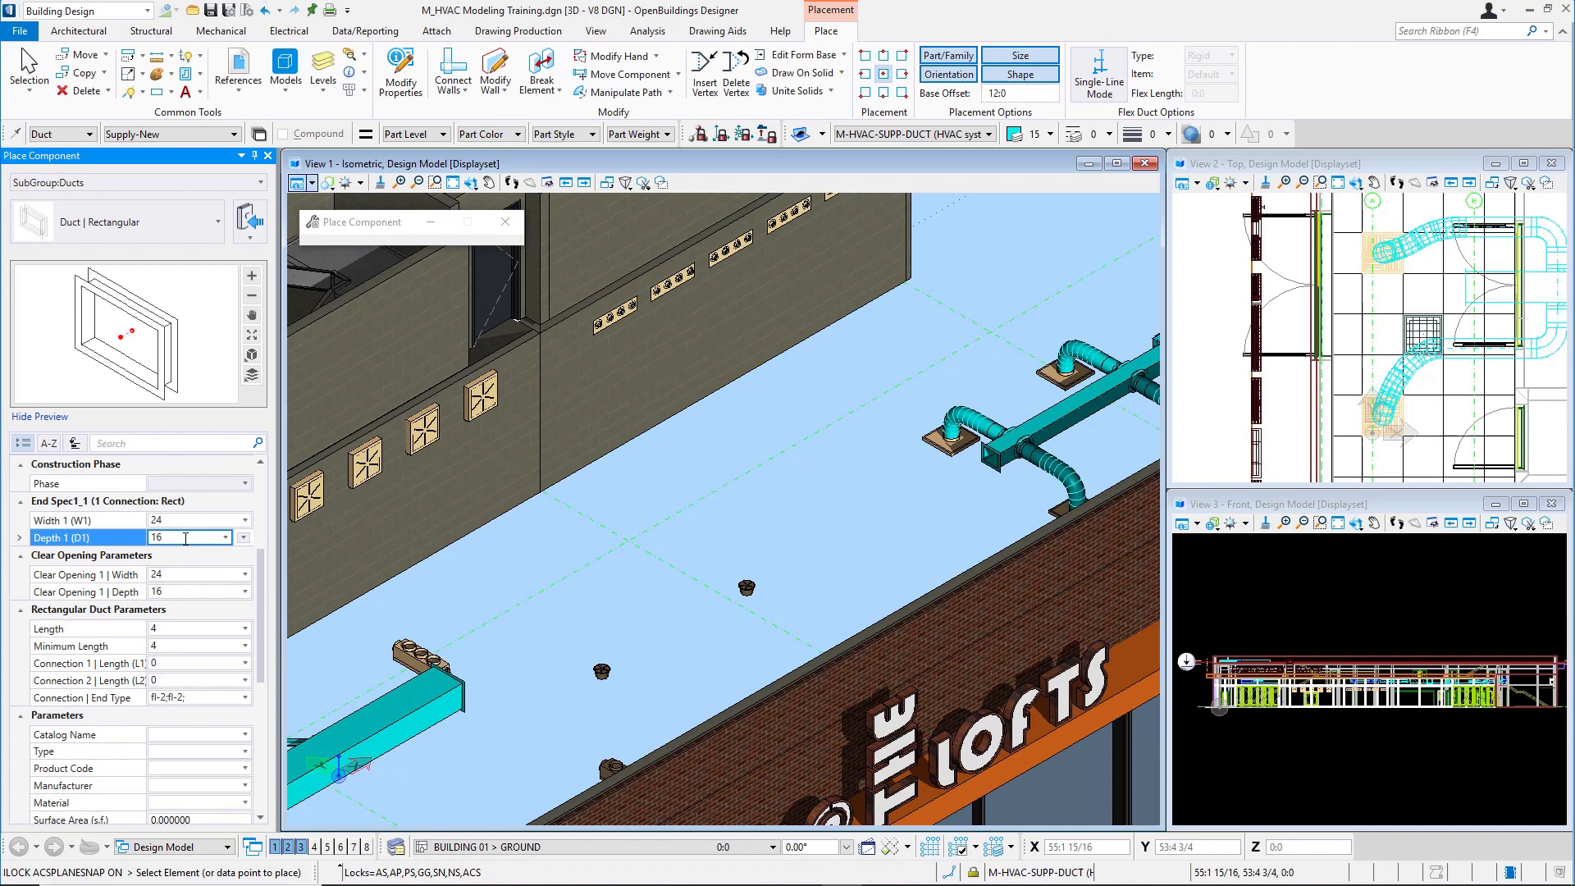
{"action": "type", "text": "18"}
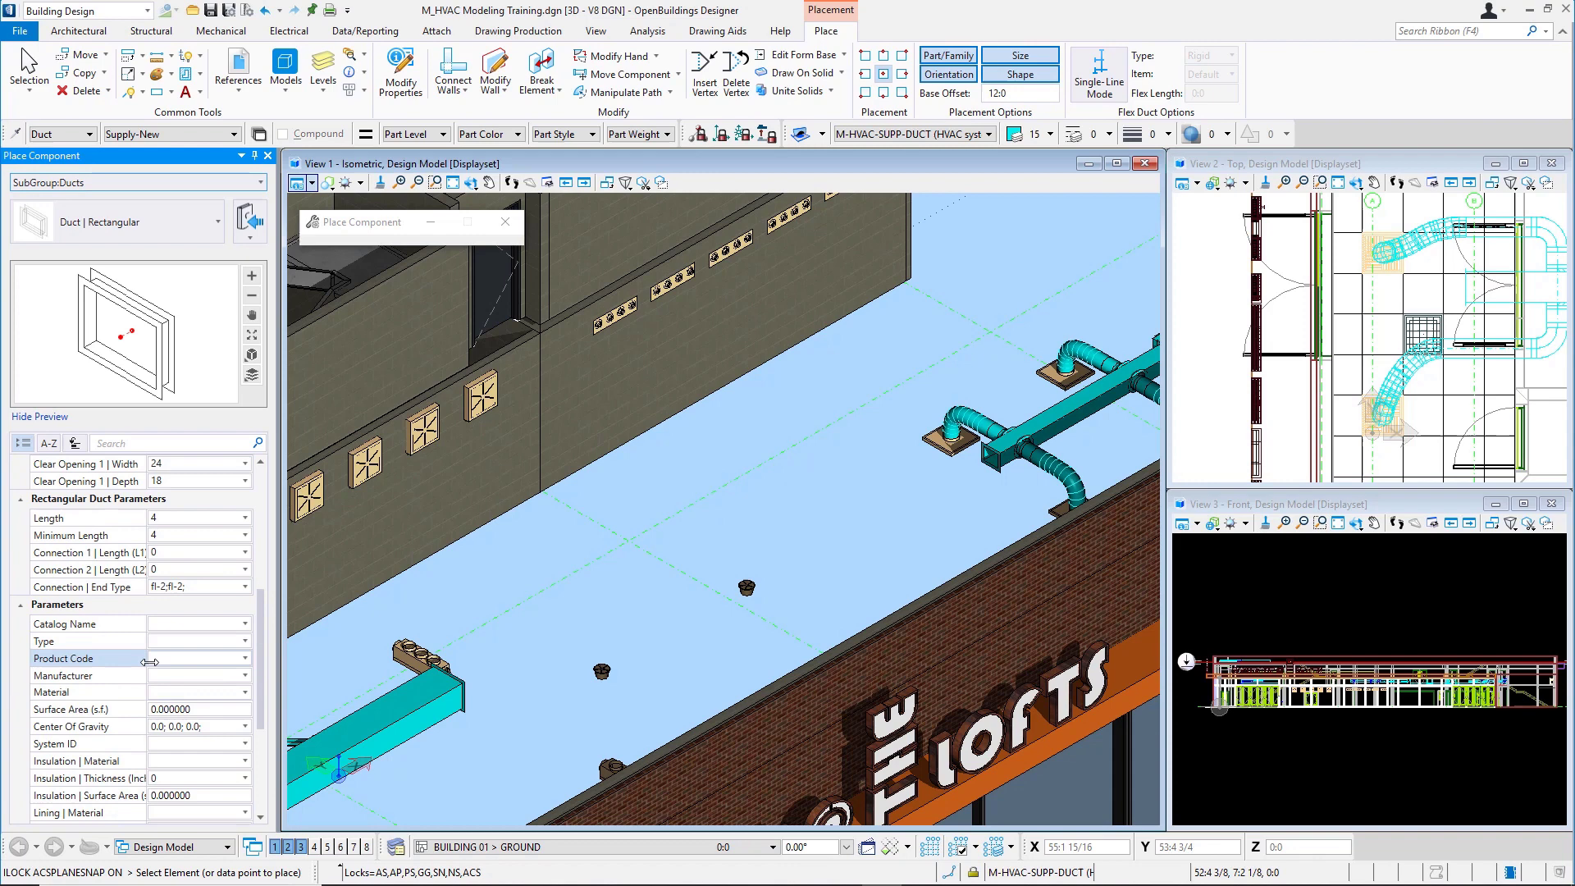
Give the duct a 2-inch lining of FIBERGLAS Duct Liner, making it 28 by 22 outside.
{"action": "scroll", "scroll_direction": "down", "scroll_amount": 3}
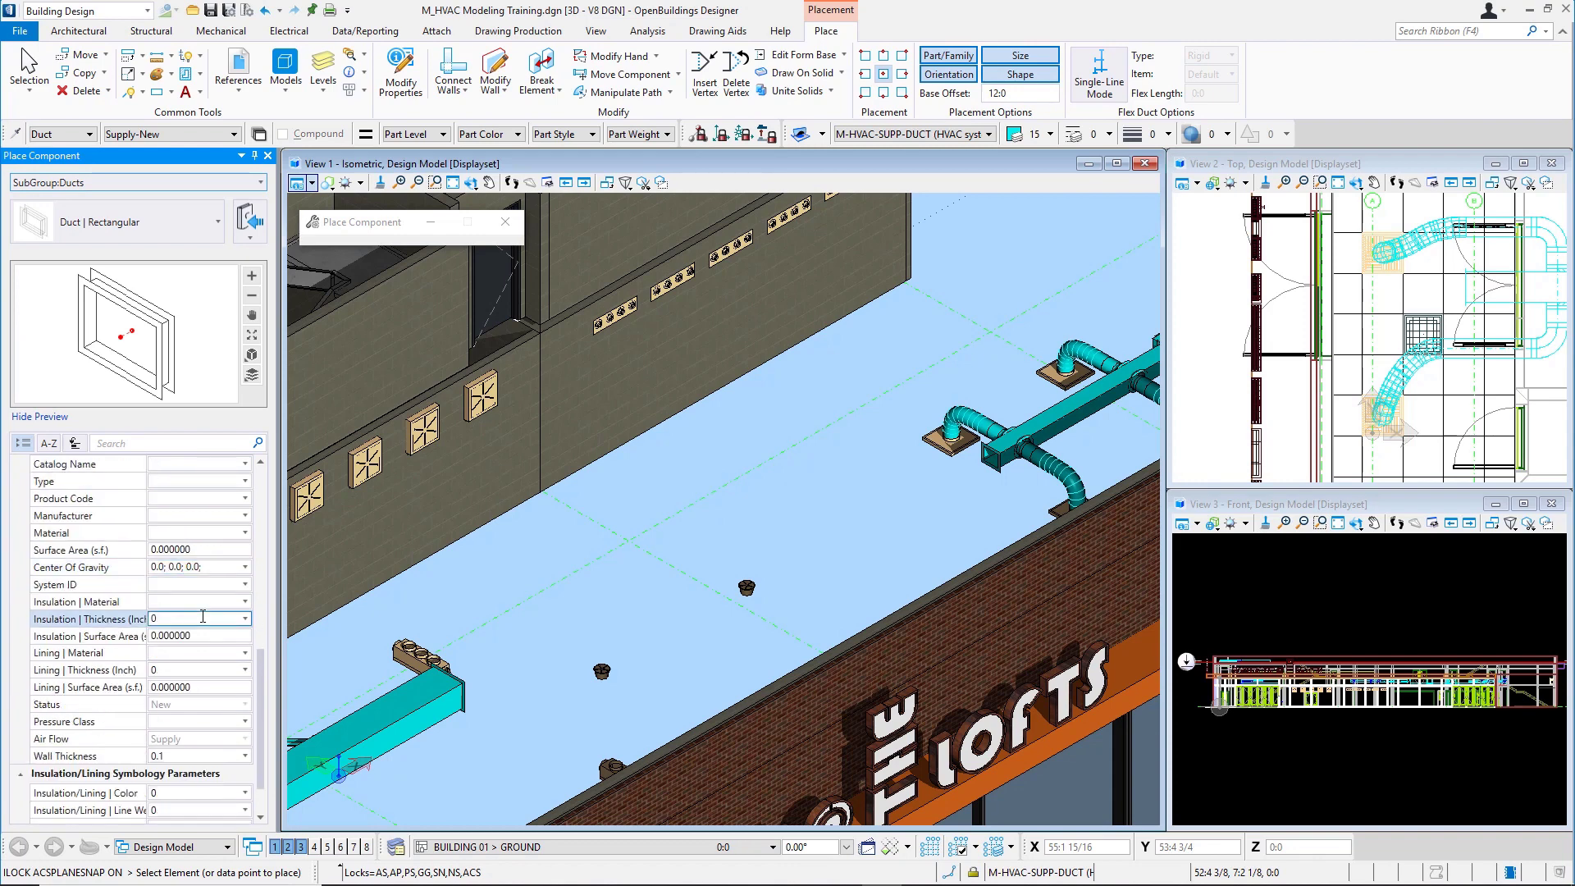
{"action": "left_click", "coordinate": [199, 670]}
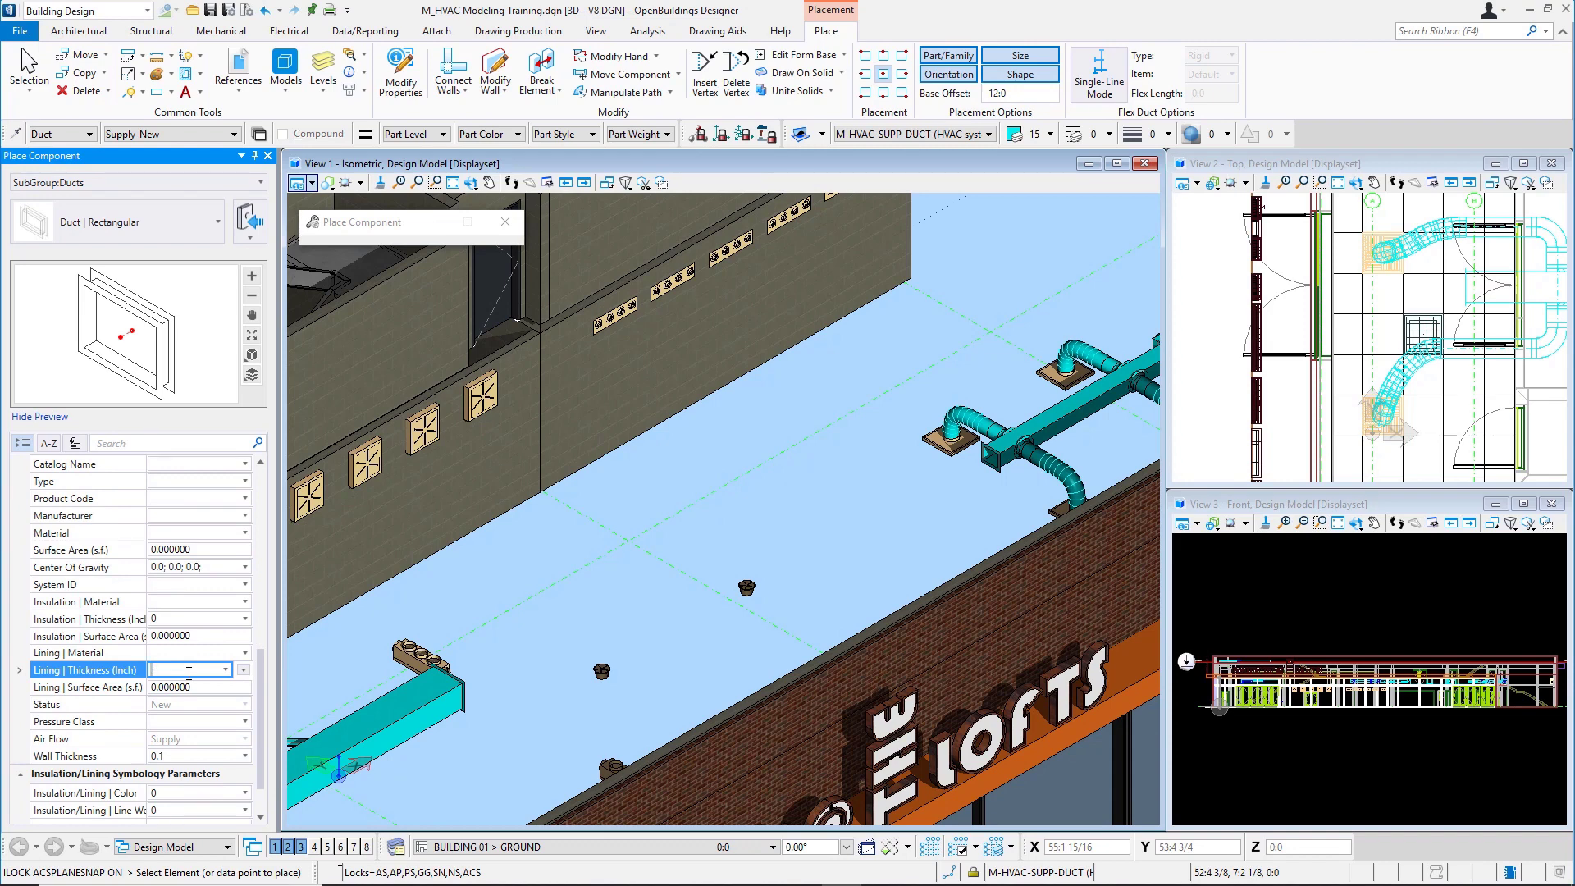
{"action": "type", "text": "2"}
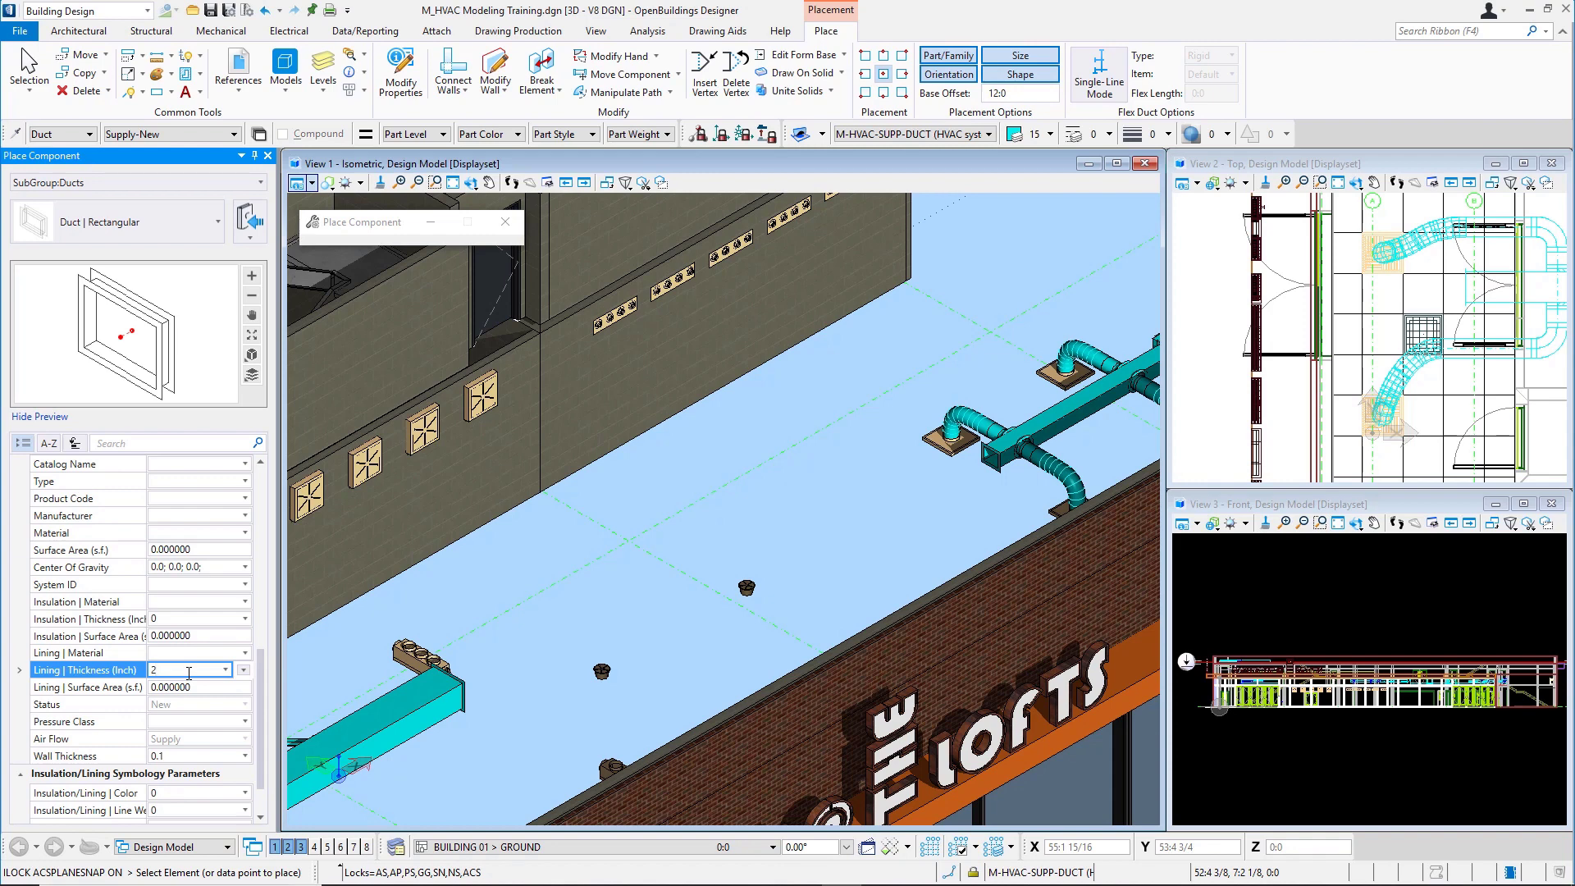
{"action": "left_click", "coordinate": [86, 653]}
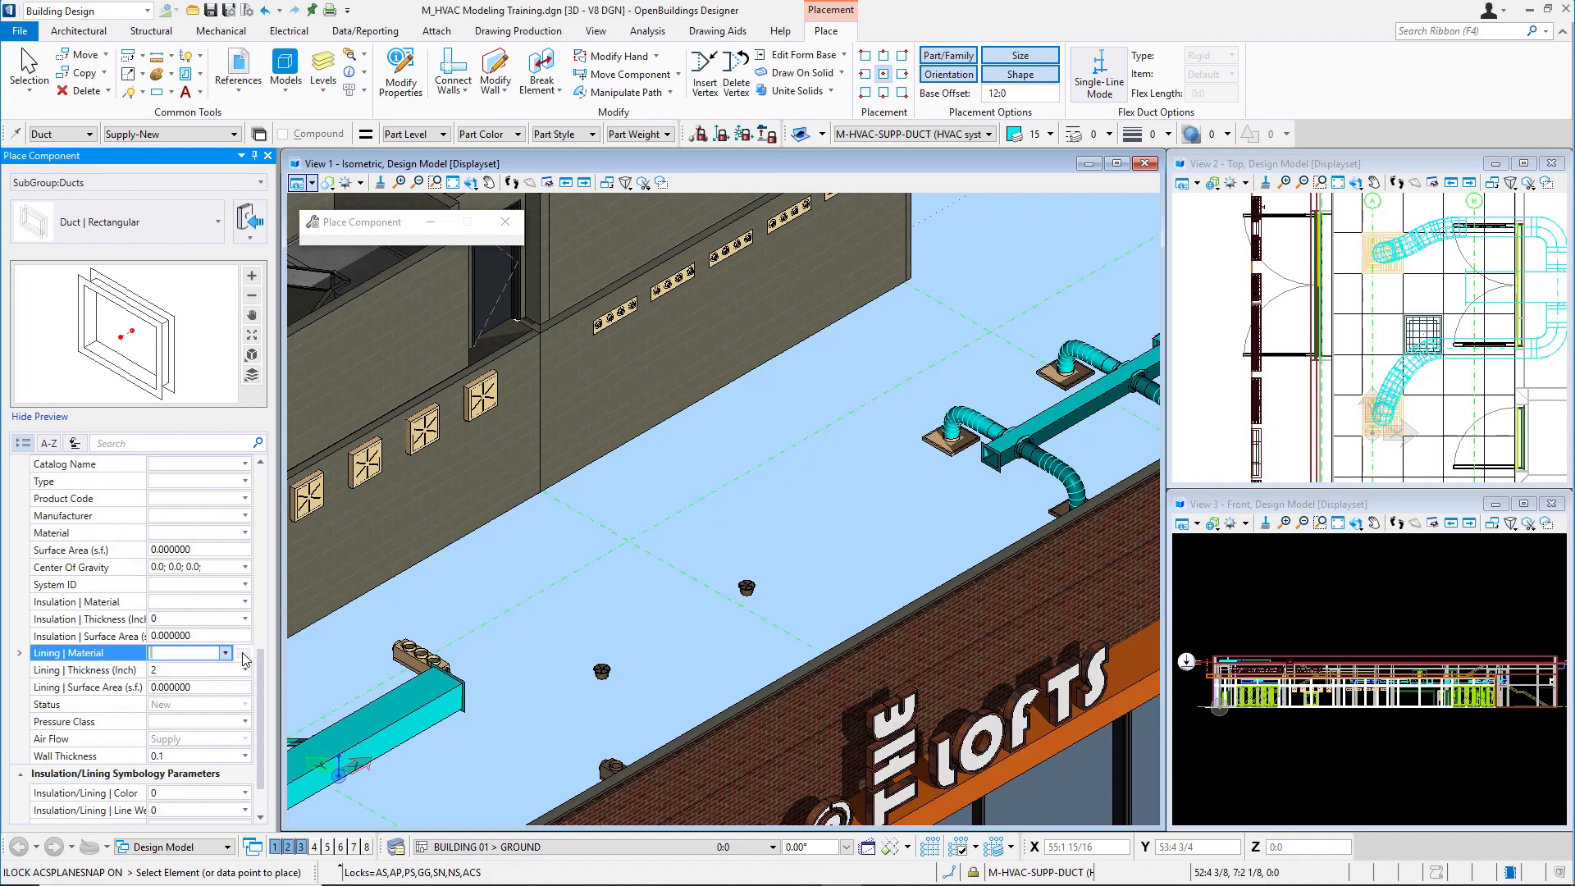
{"action": "left_click", "coordinate": [225, 651]}
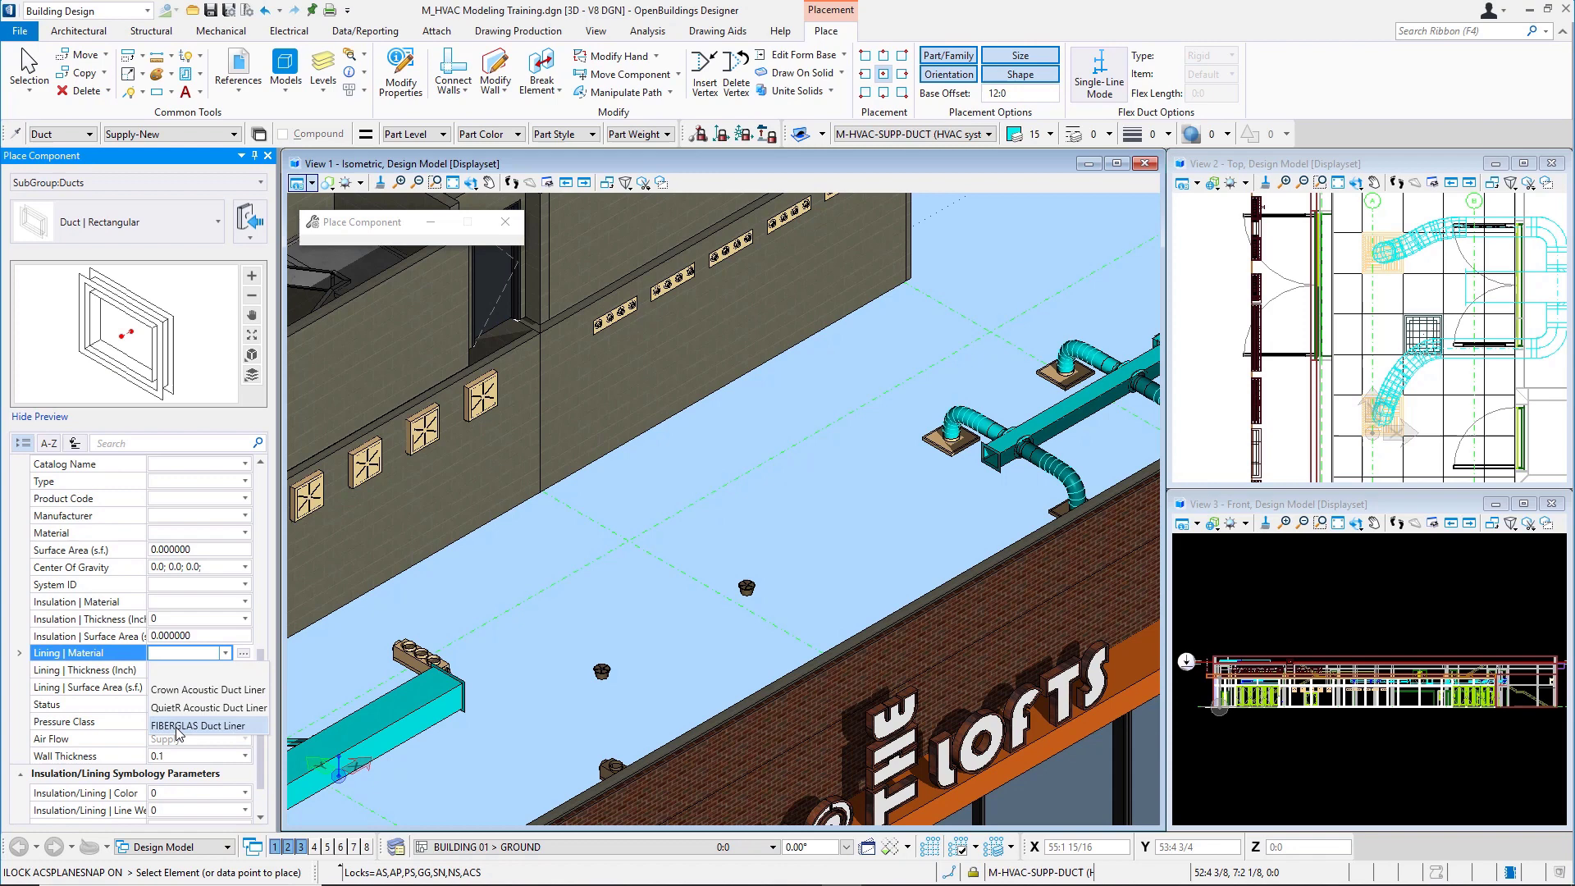
{"action": "left_click", "coordinate": [199, 726]}
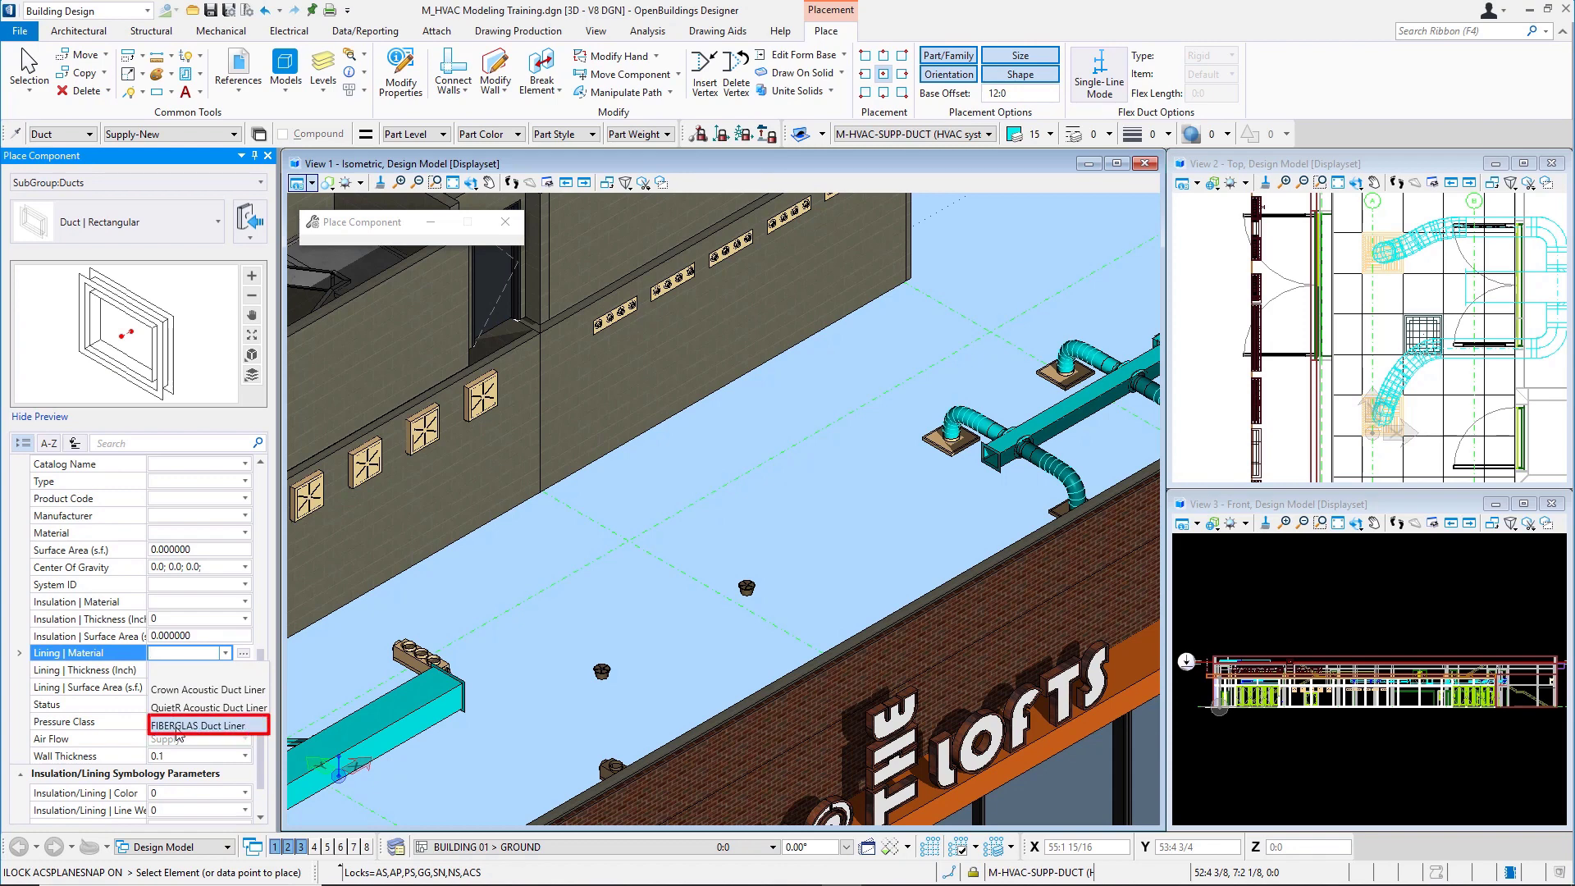
{"action": "left_click", "coordinate": [200, 725]}
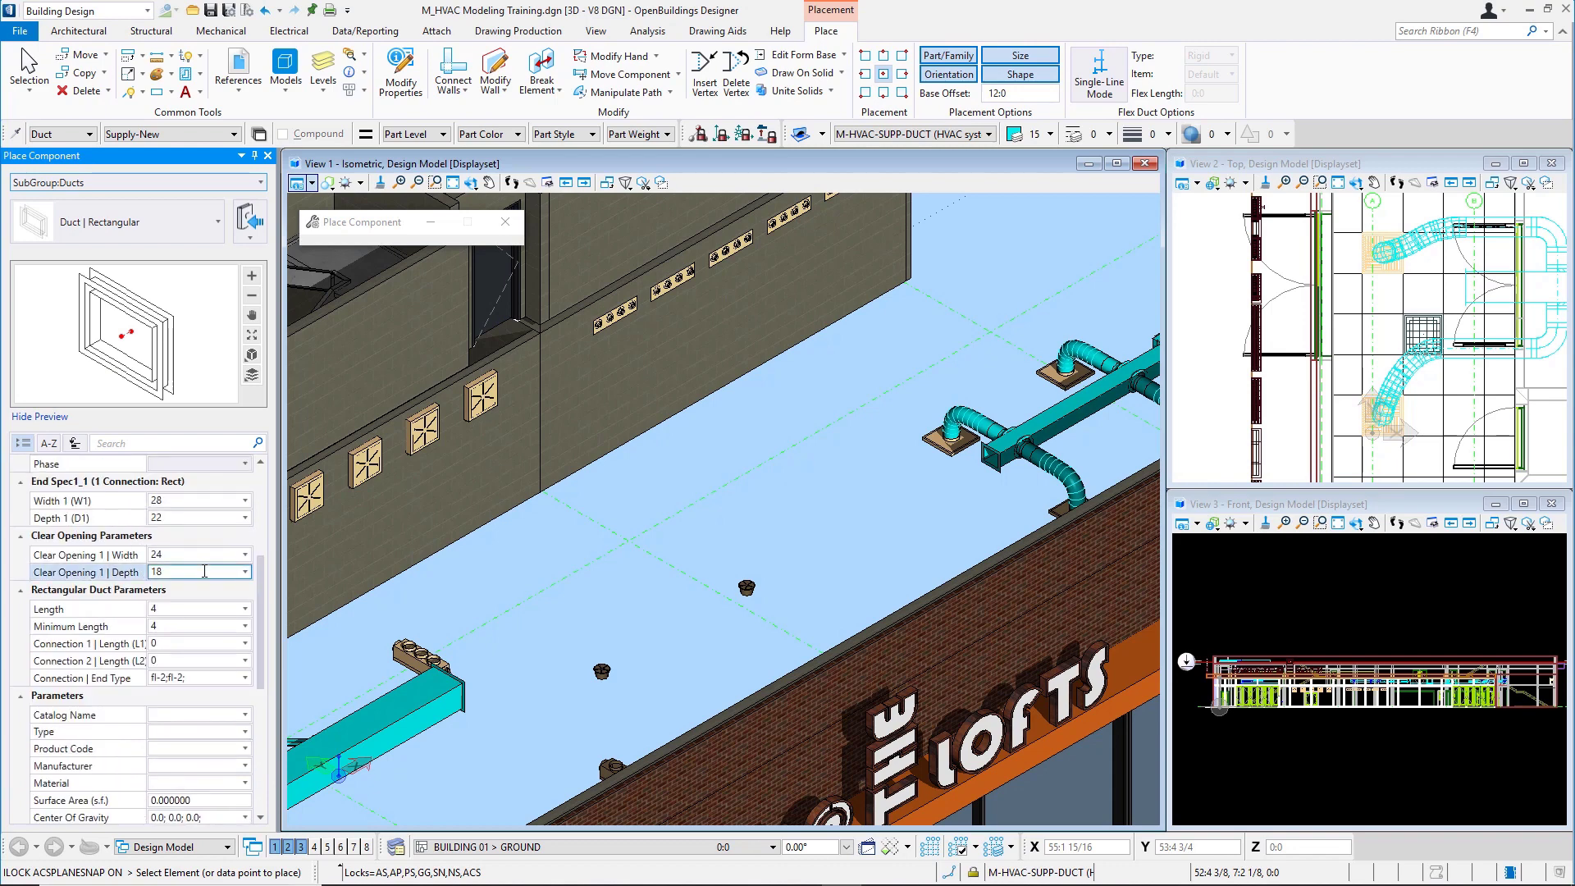
Set Clear Opening 1 Width to 30 and Depth to 20, giving a 34 by 24 outer size.
{"action": "left_click", "coordinate": [198, 554]}
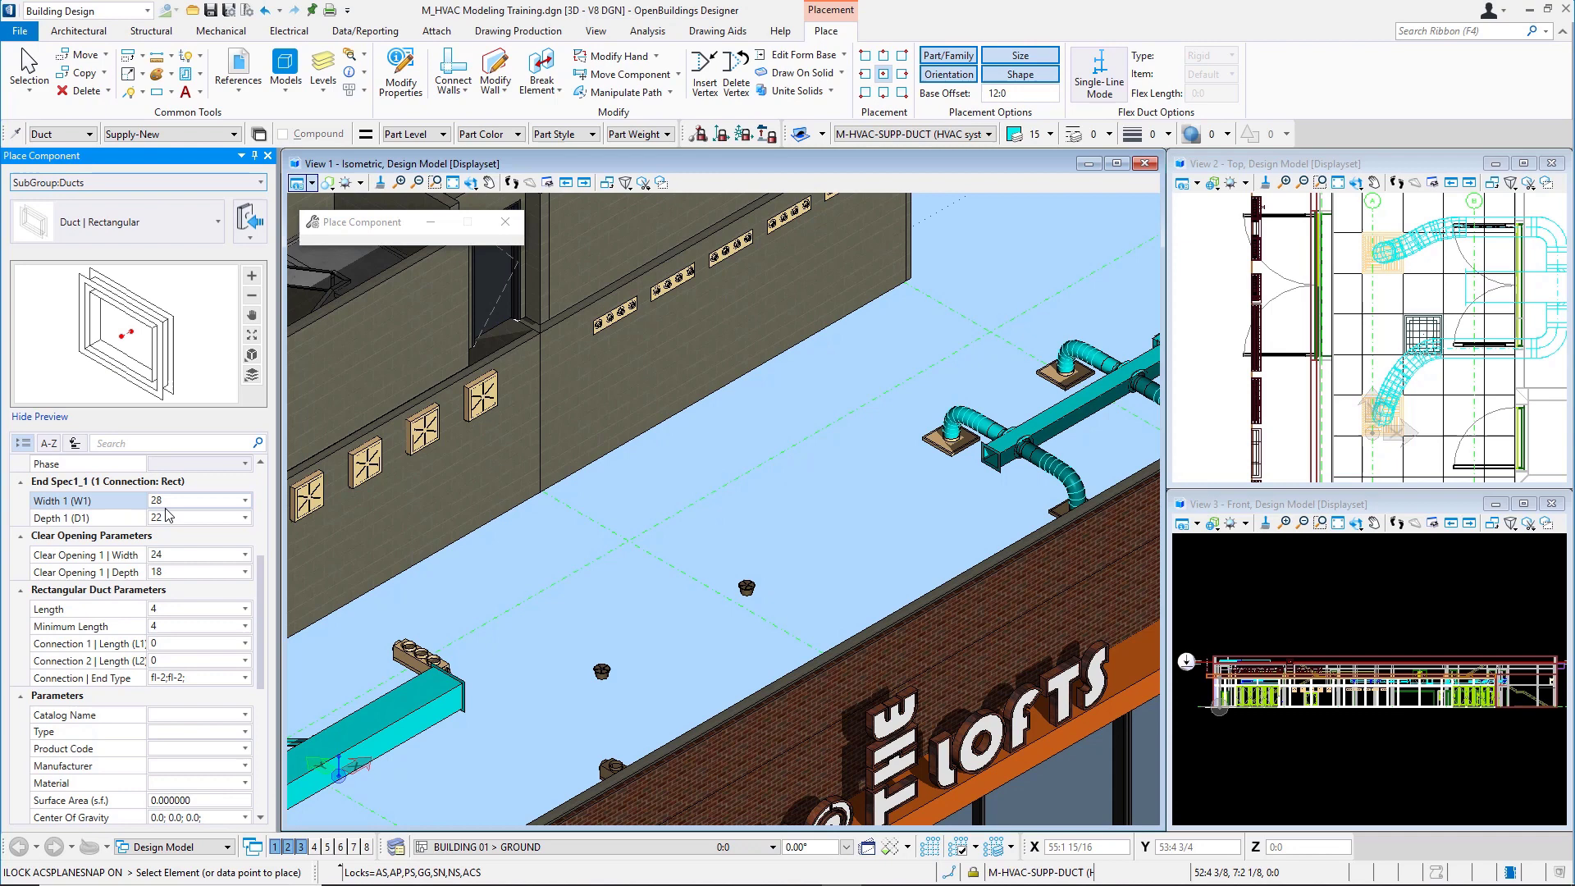
{"action": "left_click", "coordinate": [190, 501]}
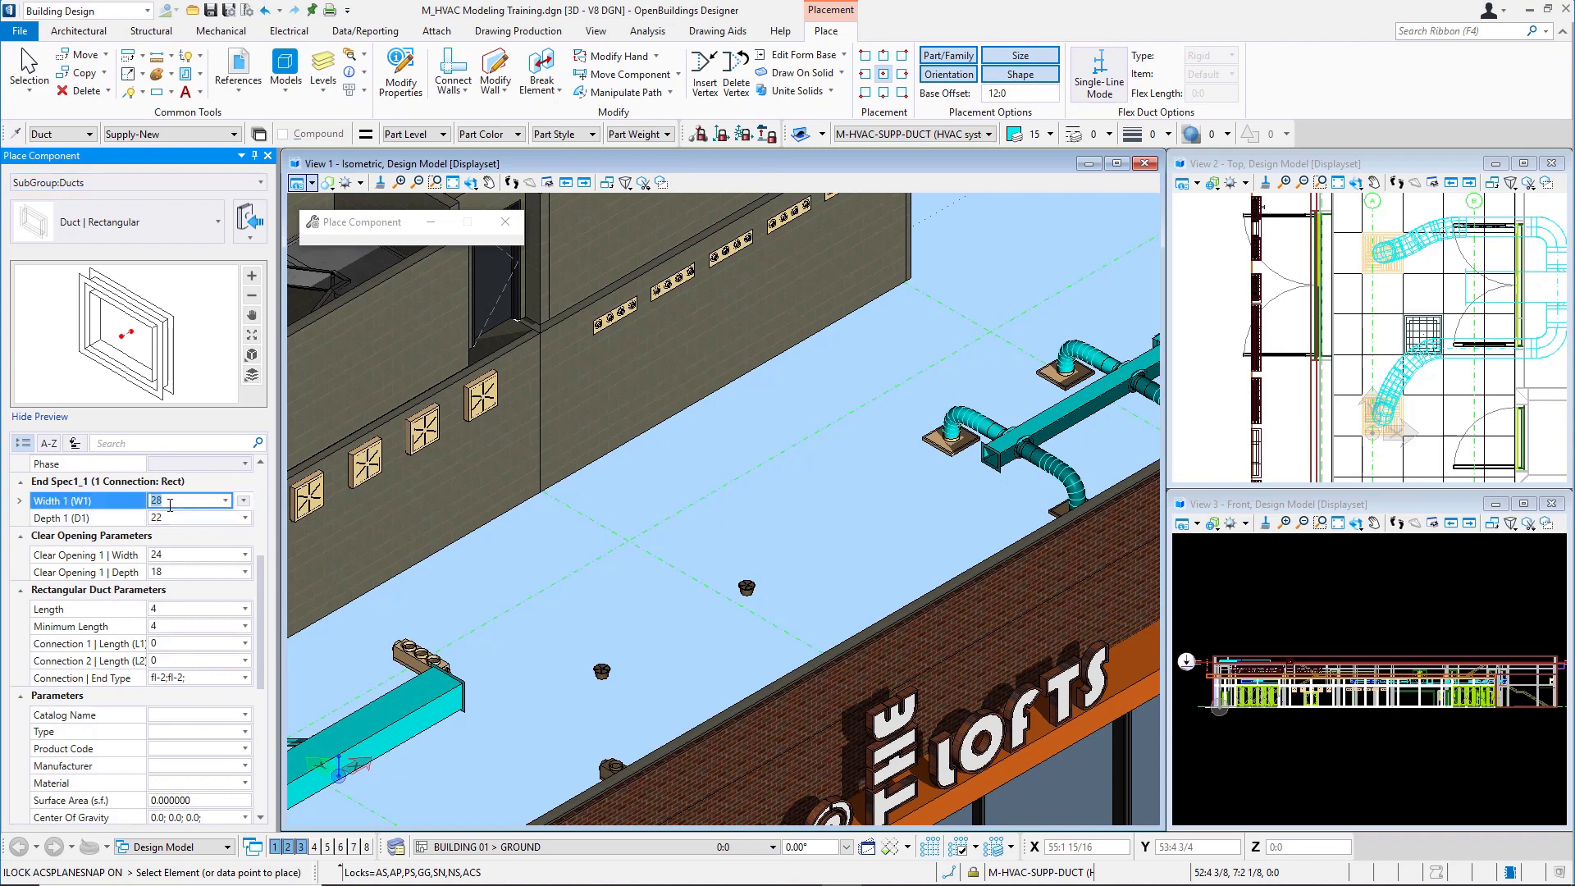
{"action": "type", "text": "3"}
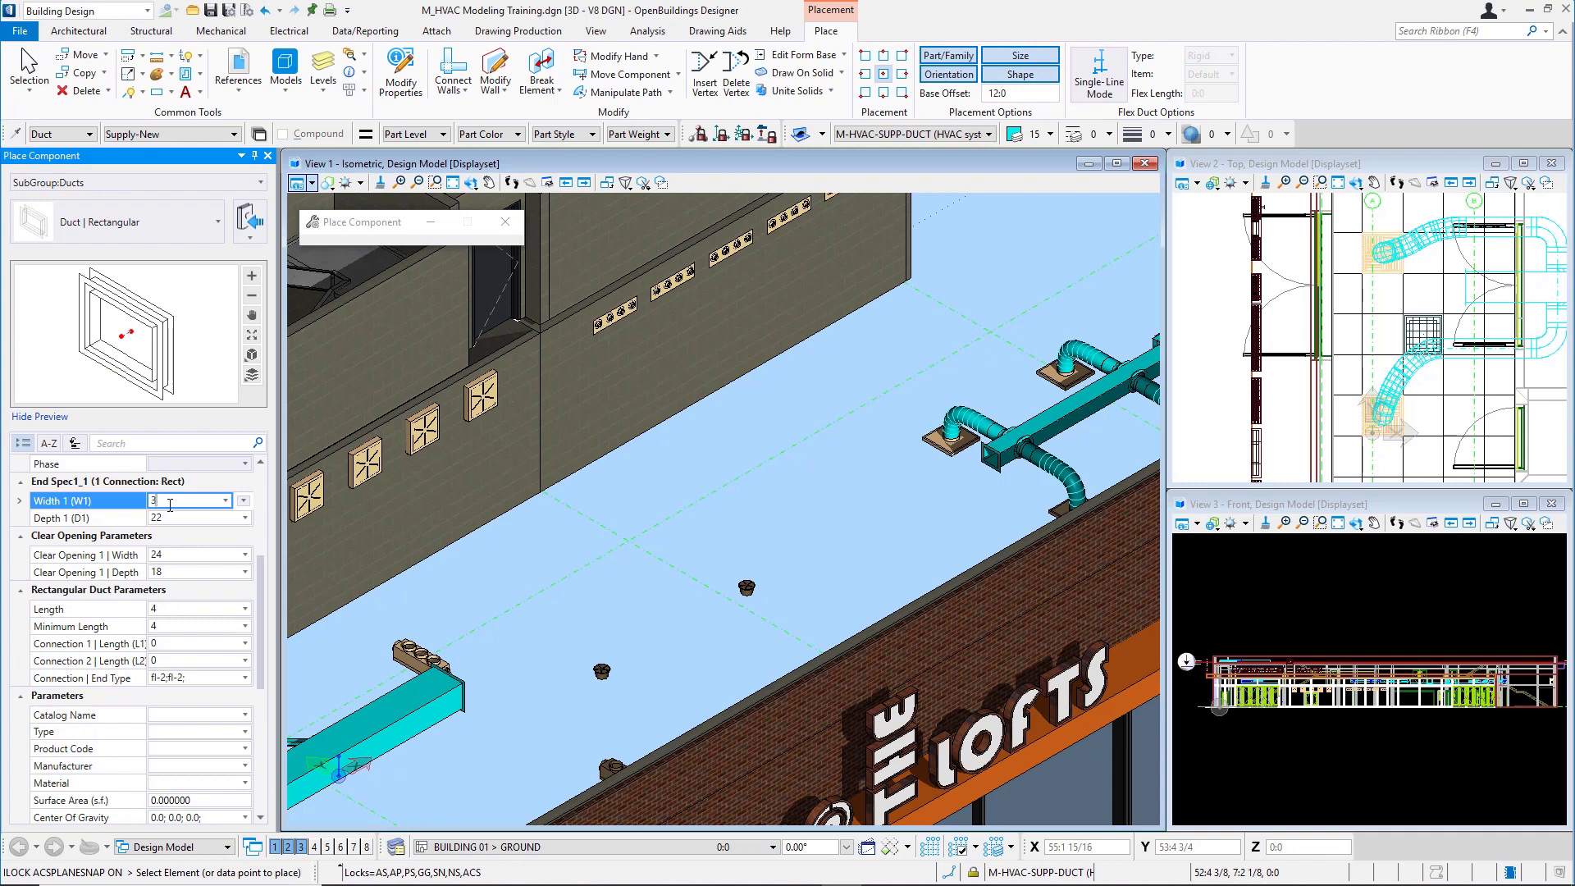
{"action": "type", "text": "28"}
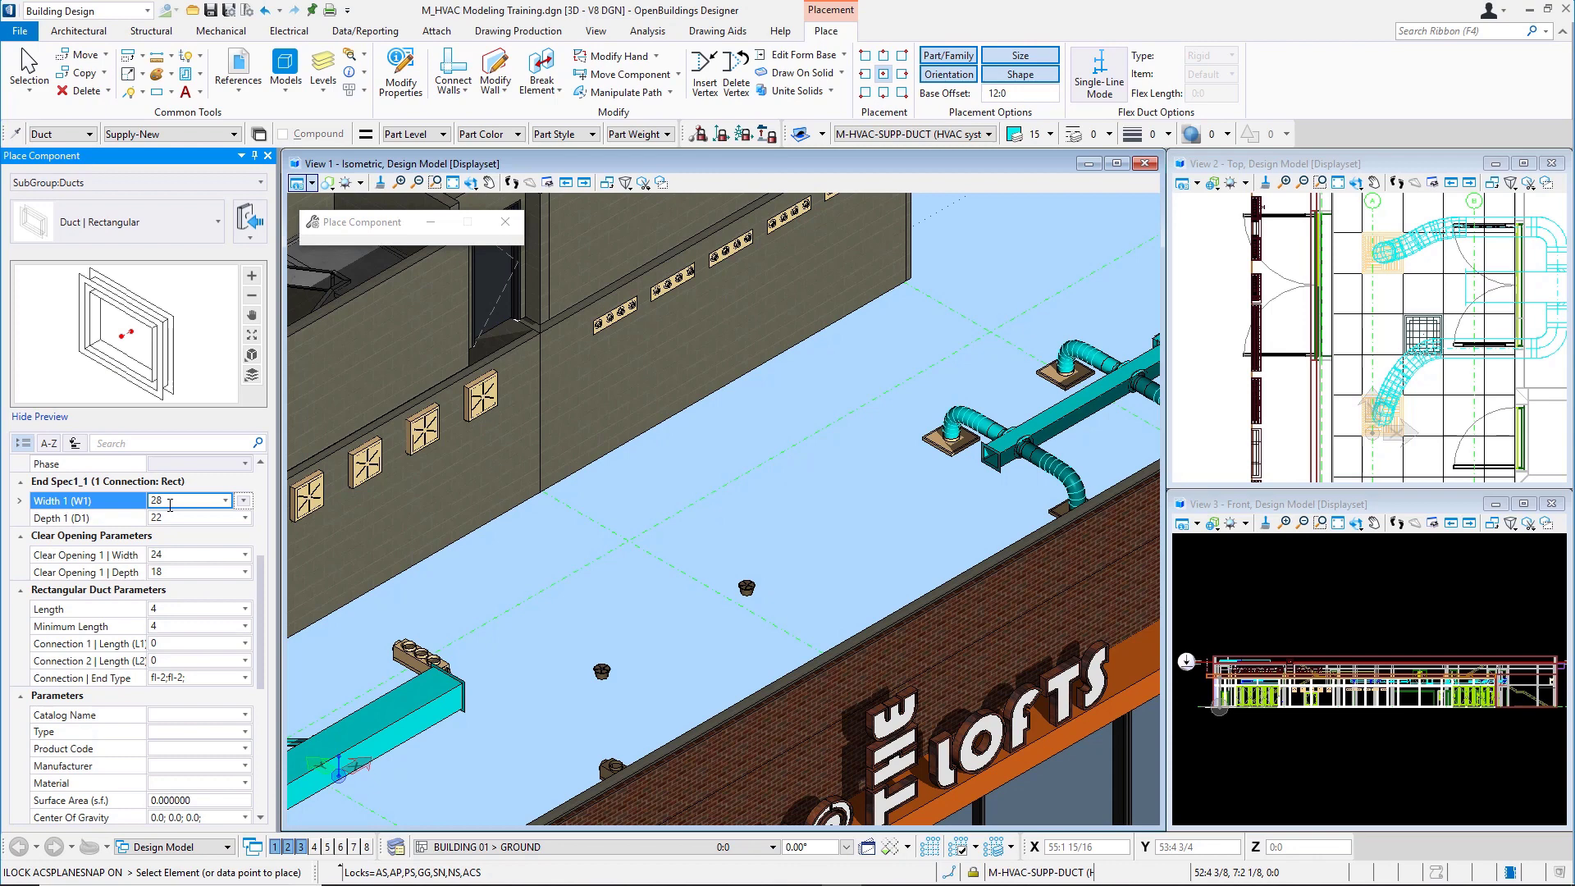
{"action": "left_click", "coordinate": [190, 555]}
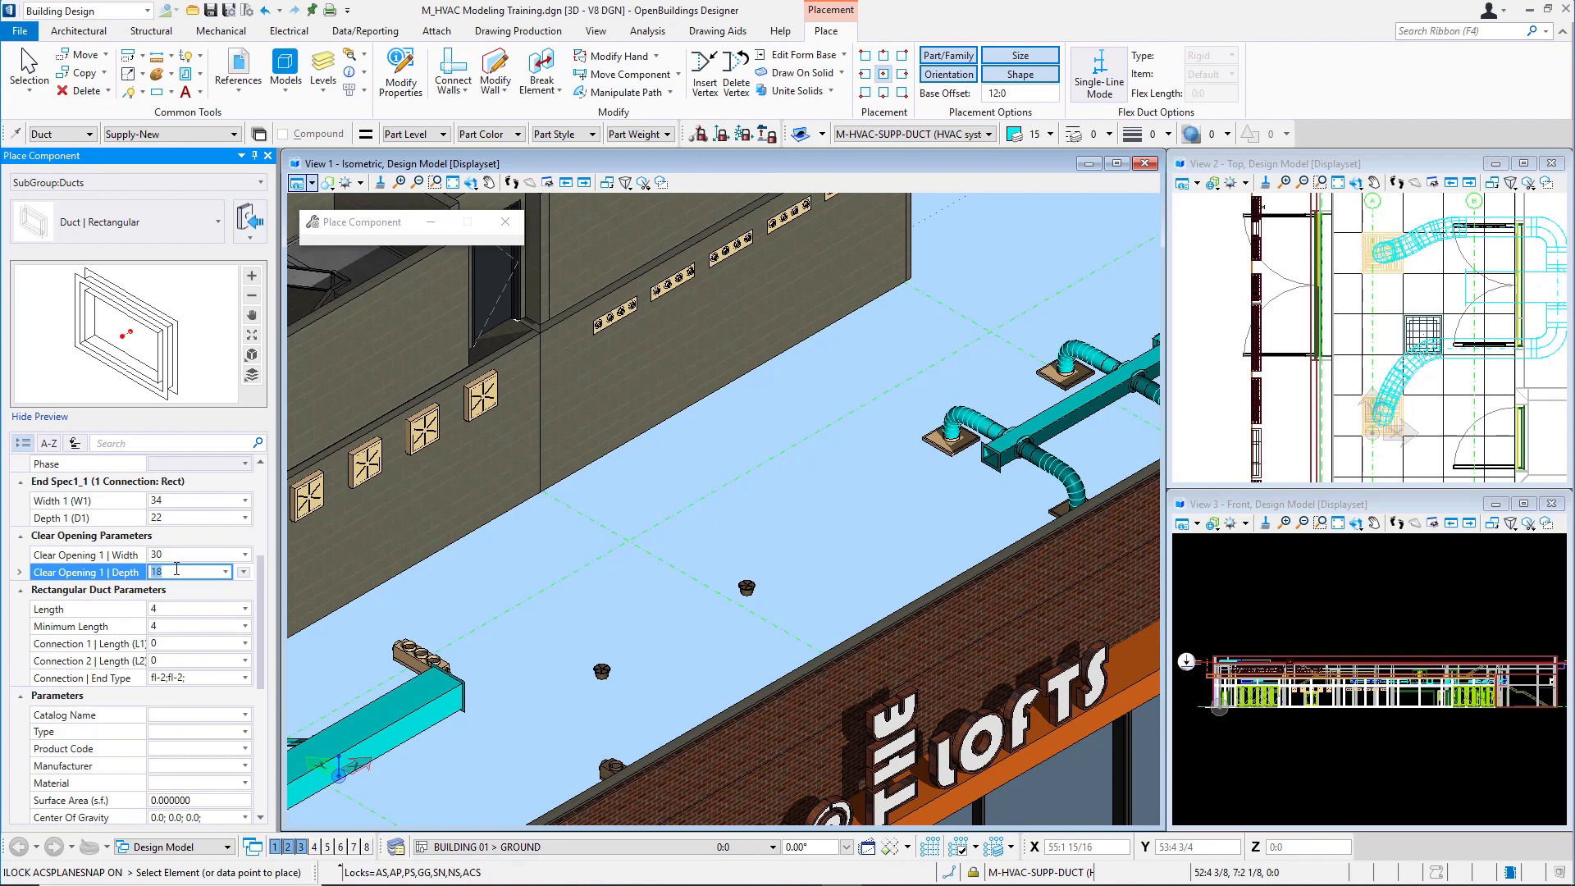
{"action": "type", "text": "20"}
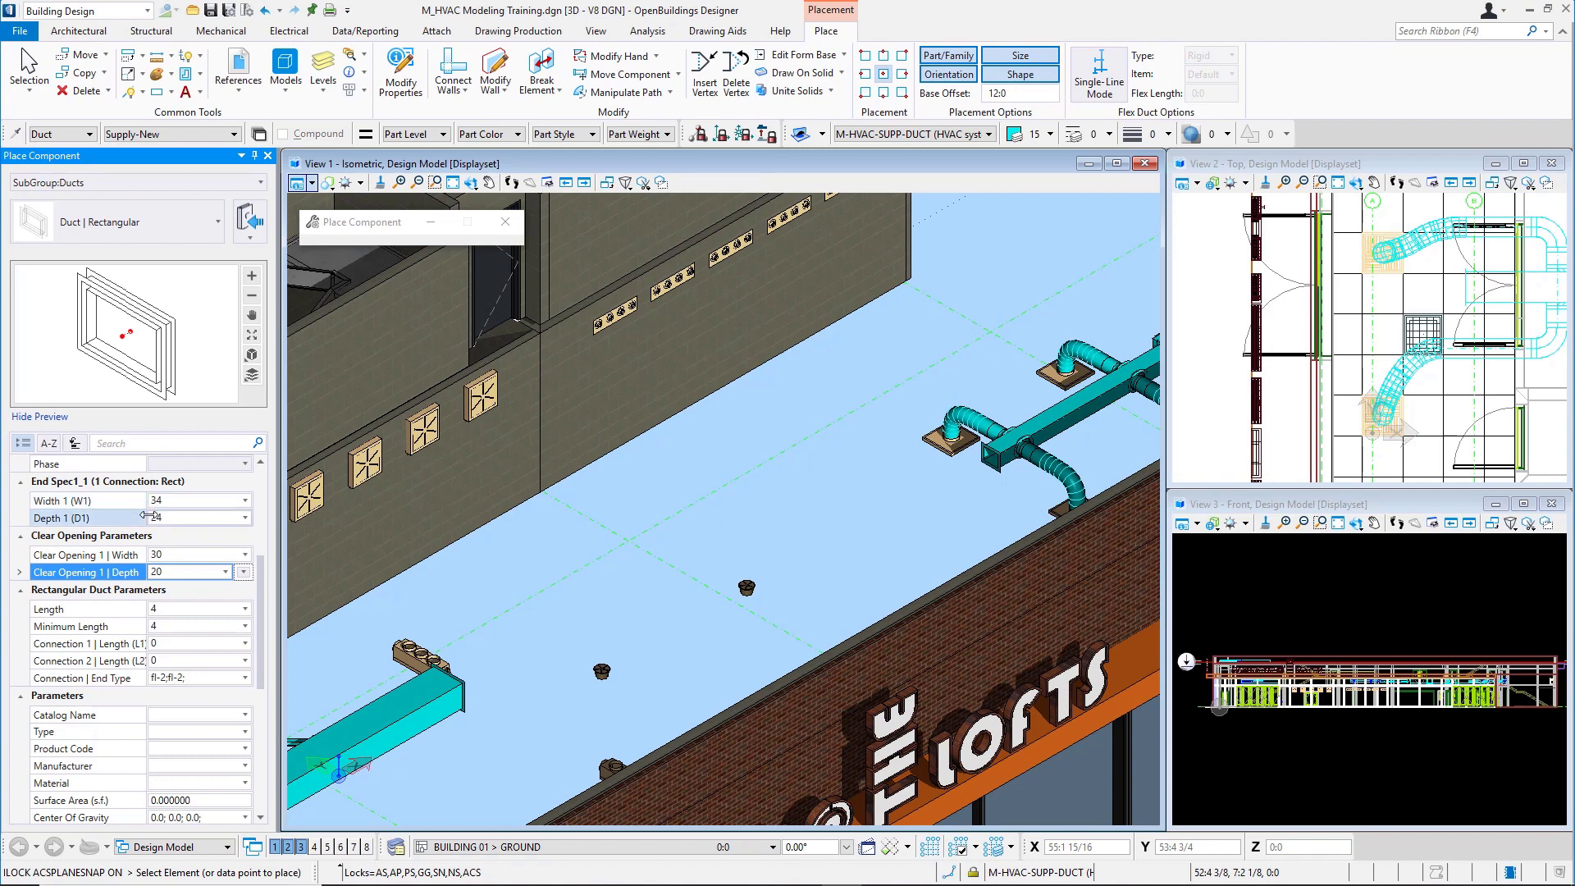
{"action": "mouse_move", "coordinate": [893, 558]}
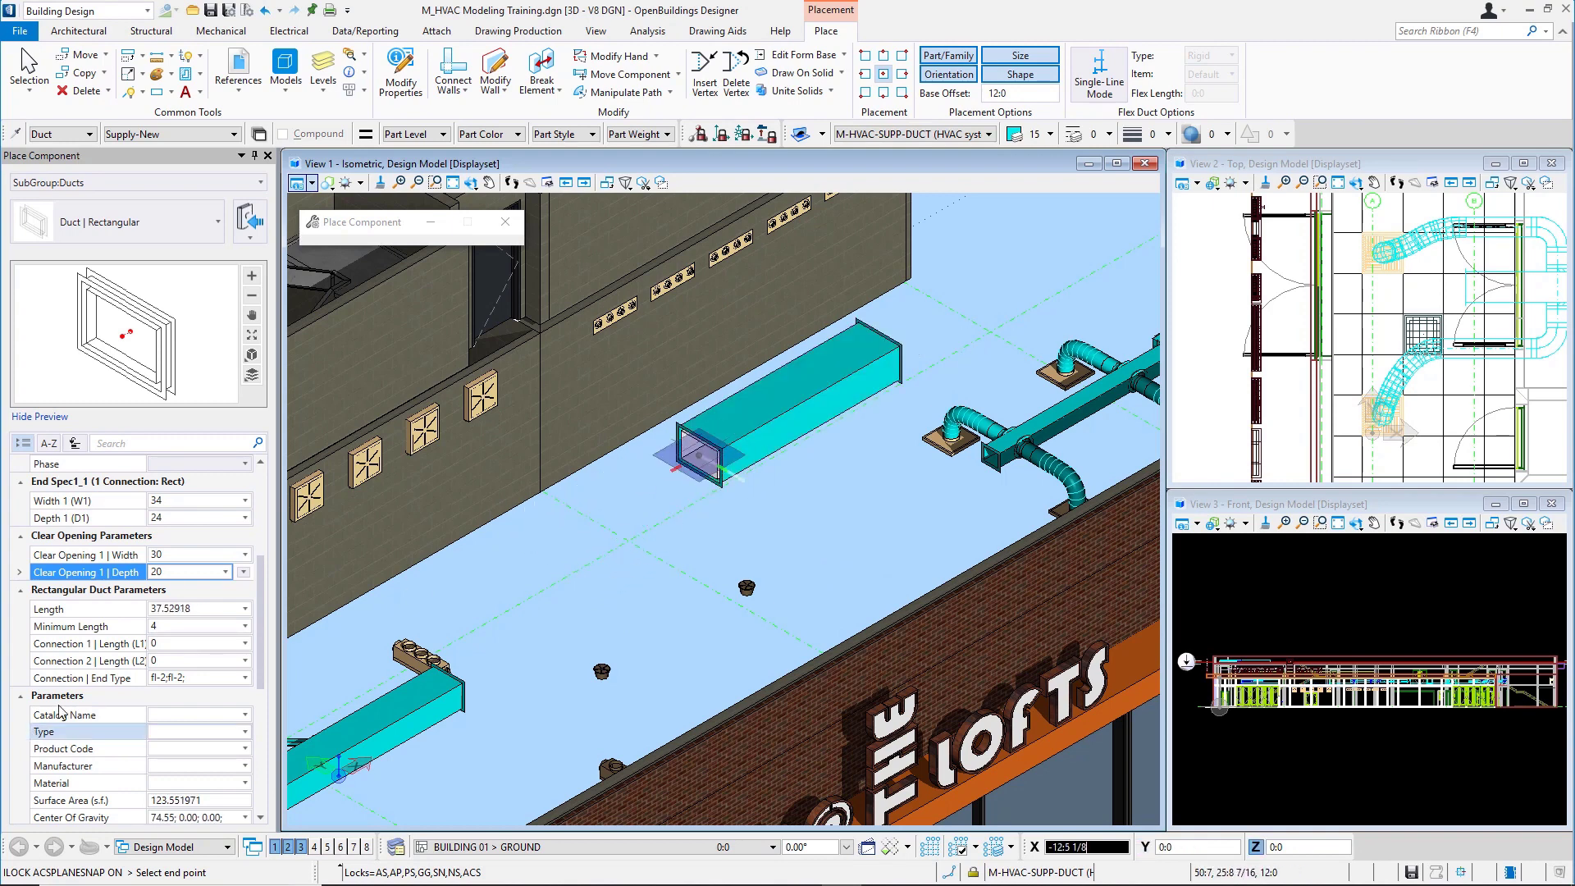
Set the end point of the new rectangular supply duct run on the roof.
{"action": "left_click", "coordinate": [190, 554]}
{"action": "type", "text": "24"}
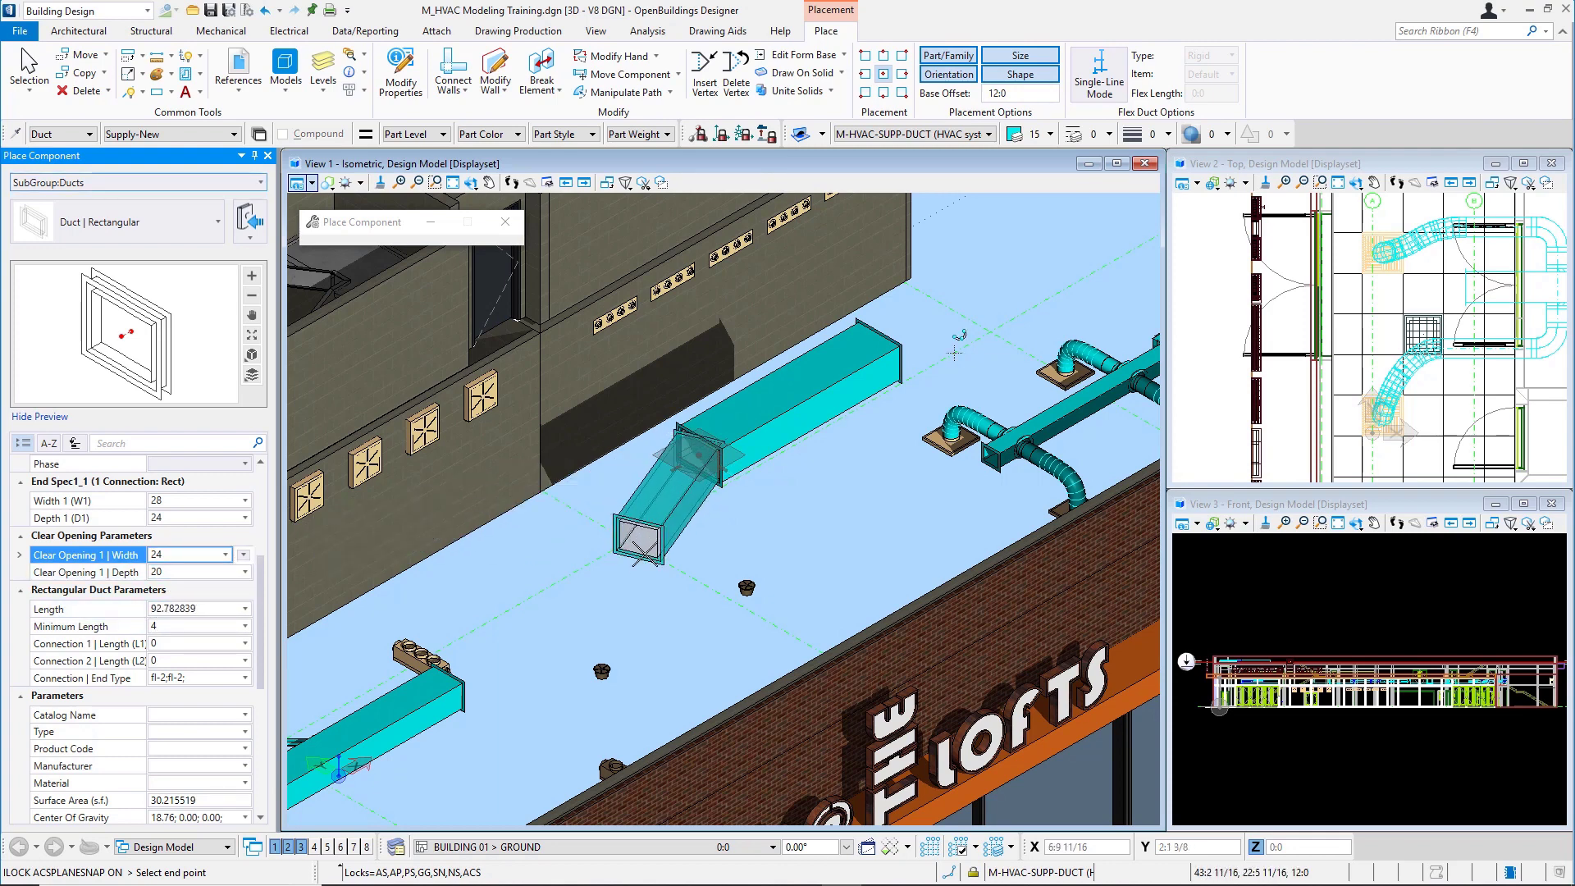
{"action": "mouse_move", "coordinate": [646, 561]}
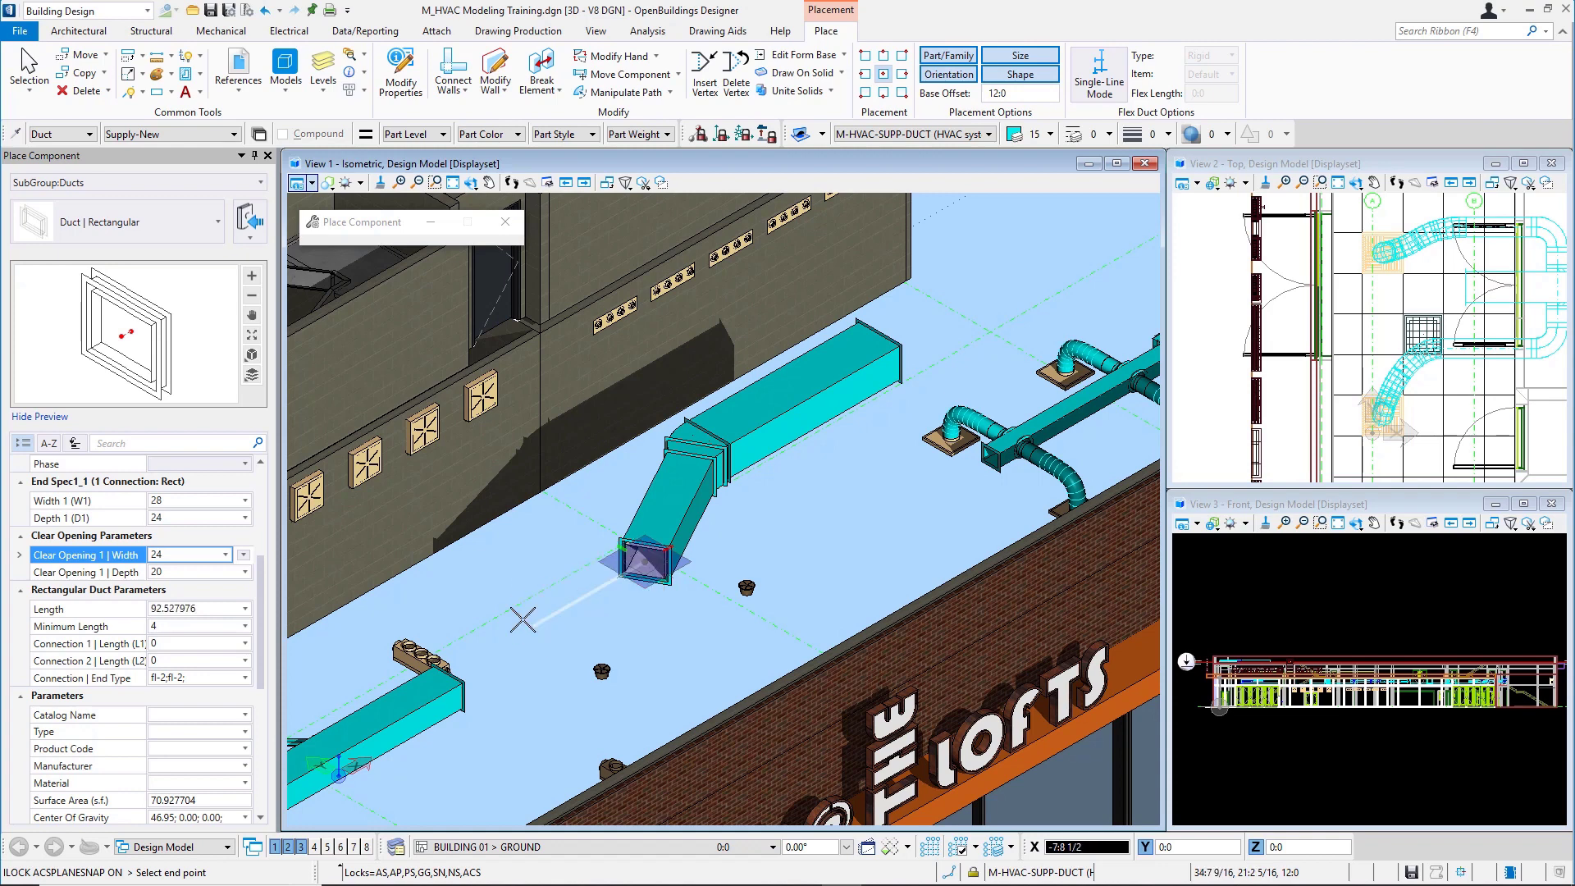
{"action": "mouse_move", "coordinate": [531, 629]}
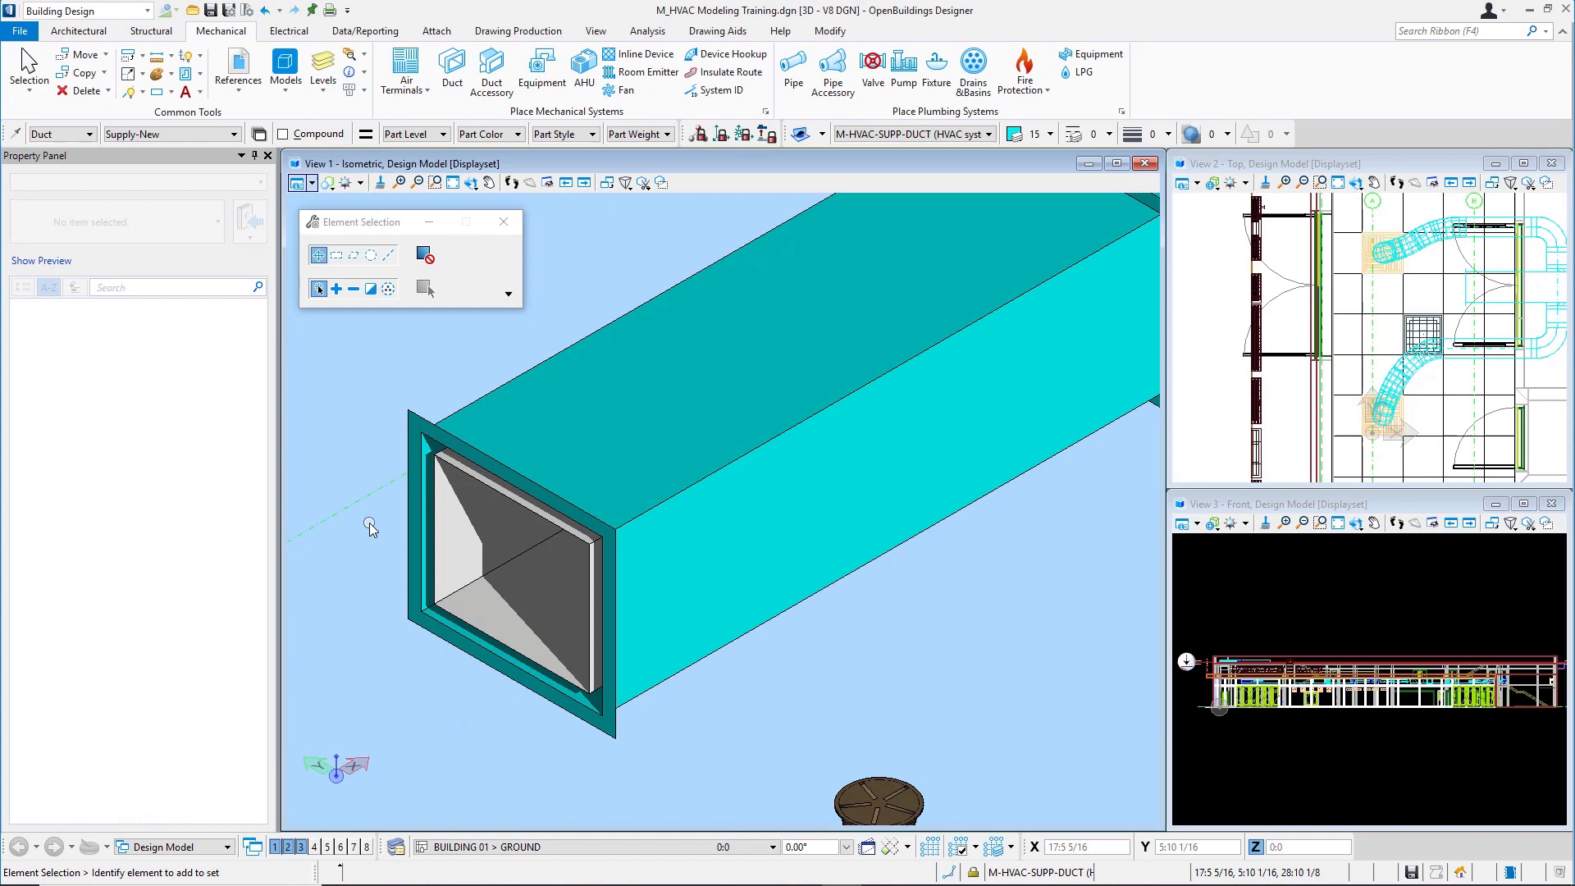
{"action": "mouse_move", "coordinate": [366, 520]}
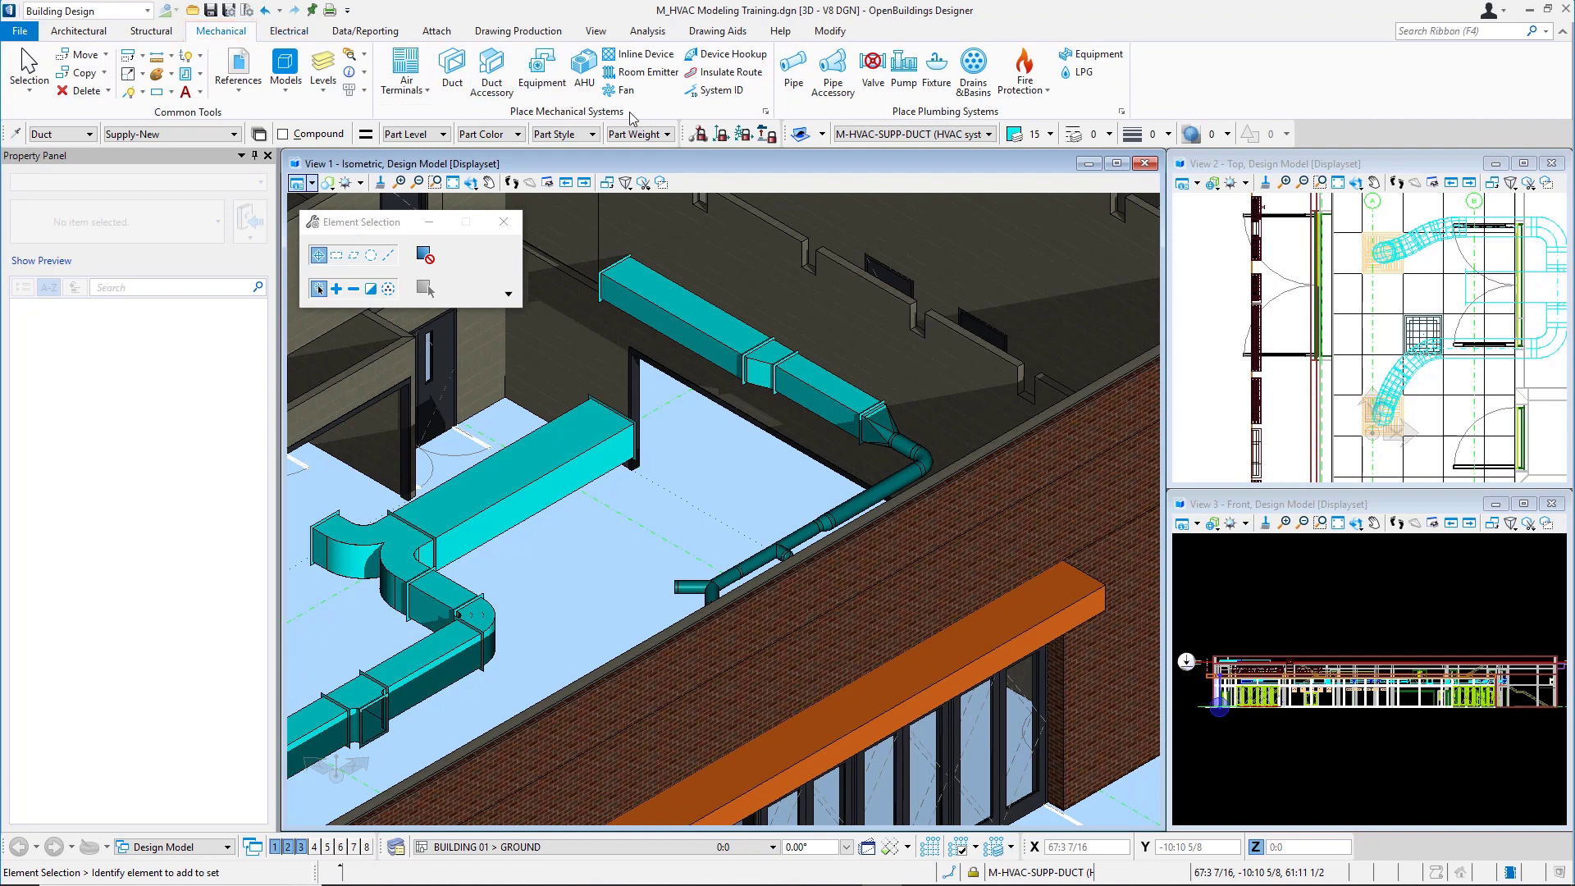
{"action": "mouse_move", "coordinate": [724, 70]}
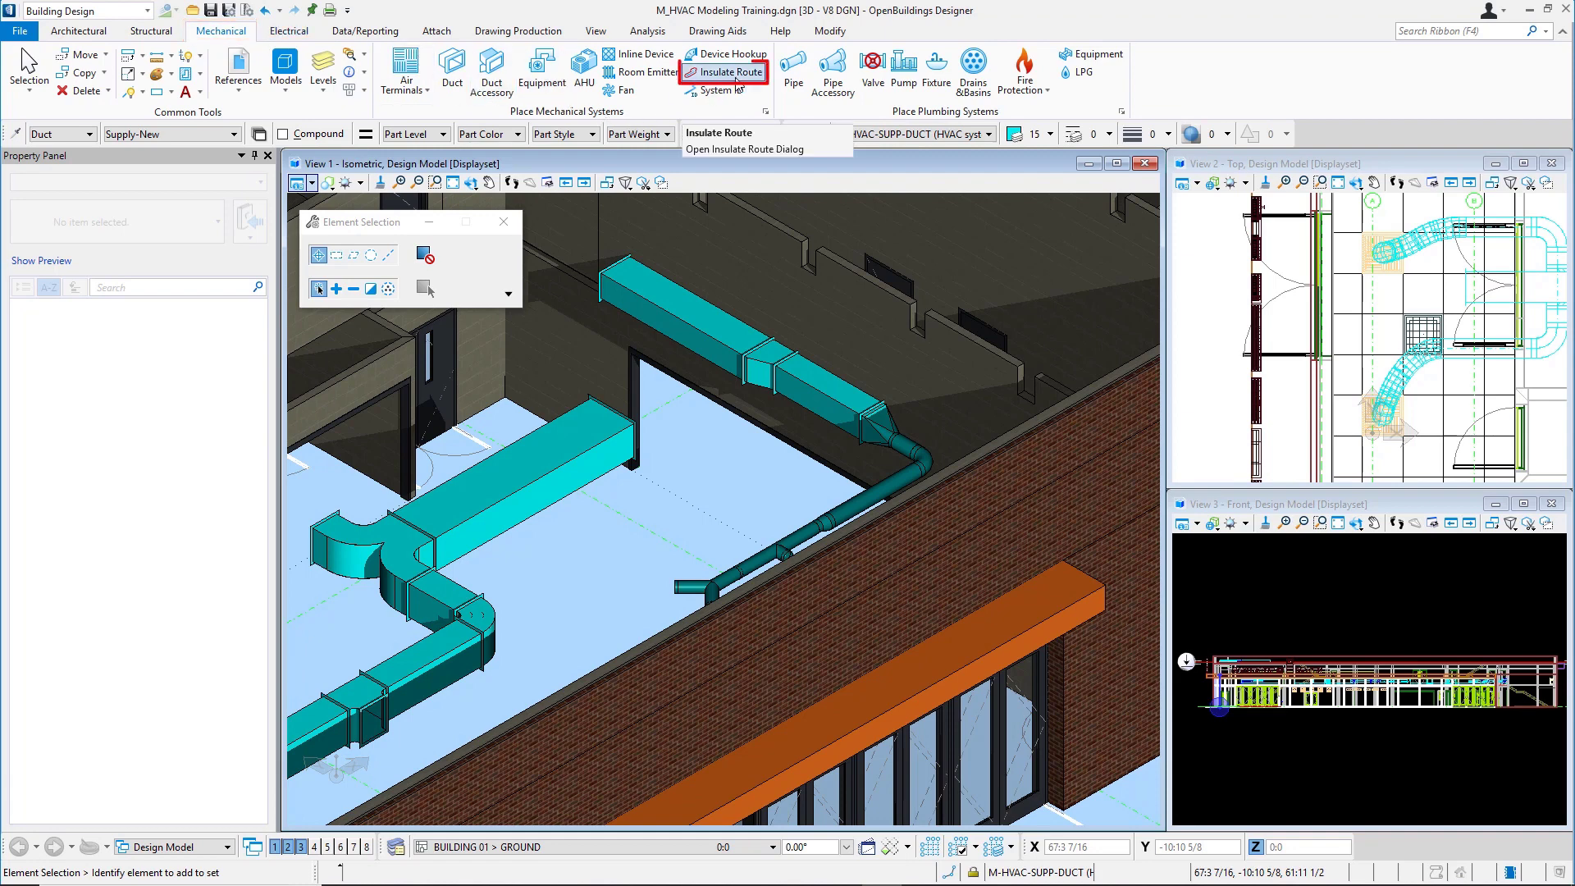
{"action": "mouse_move", "coordinate": [729, 70]}
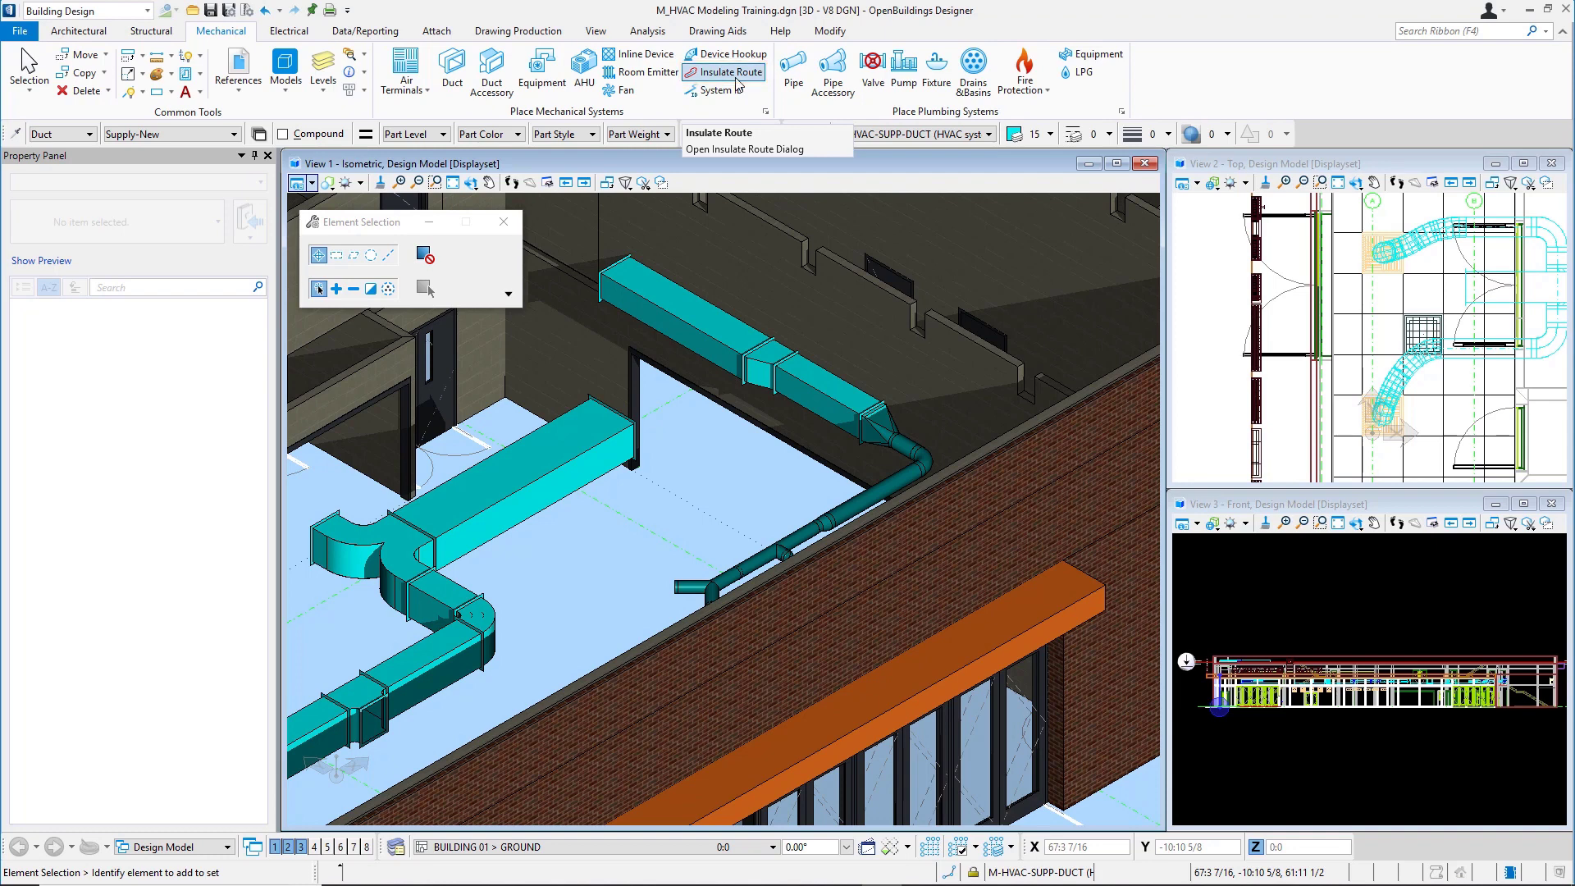
Start Insulate Route and pick the upper rectangular duct segment as the route's first segment.
{"action": "left_click", "coordinate": [722, 70]}
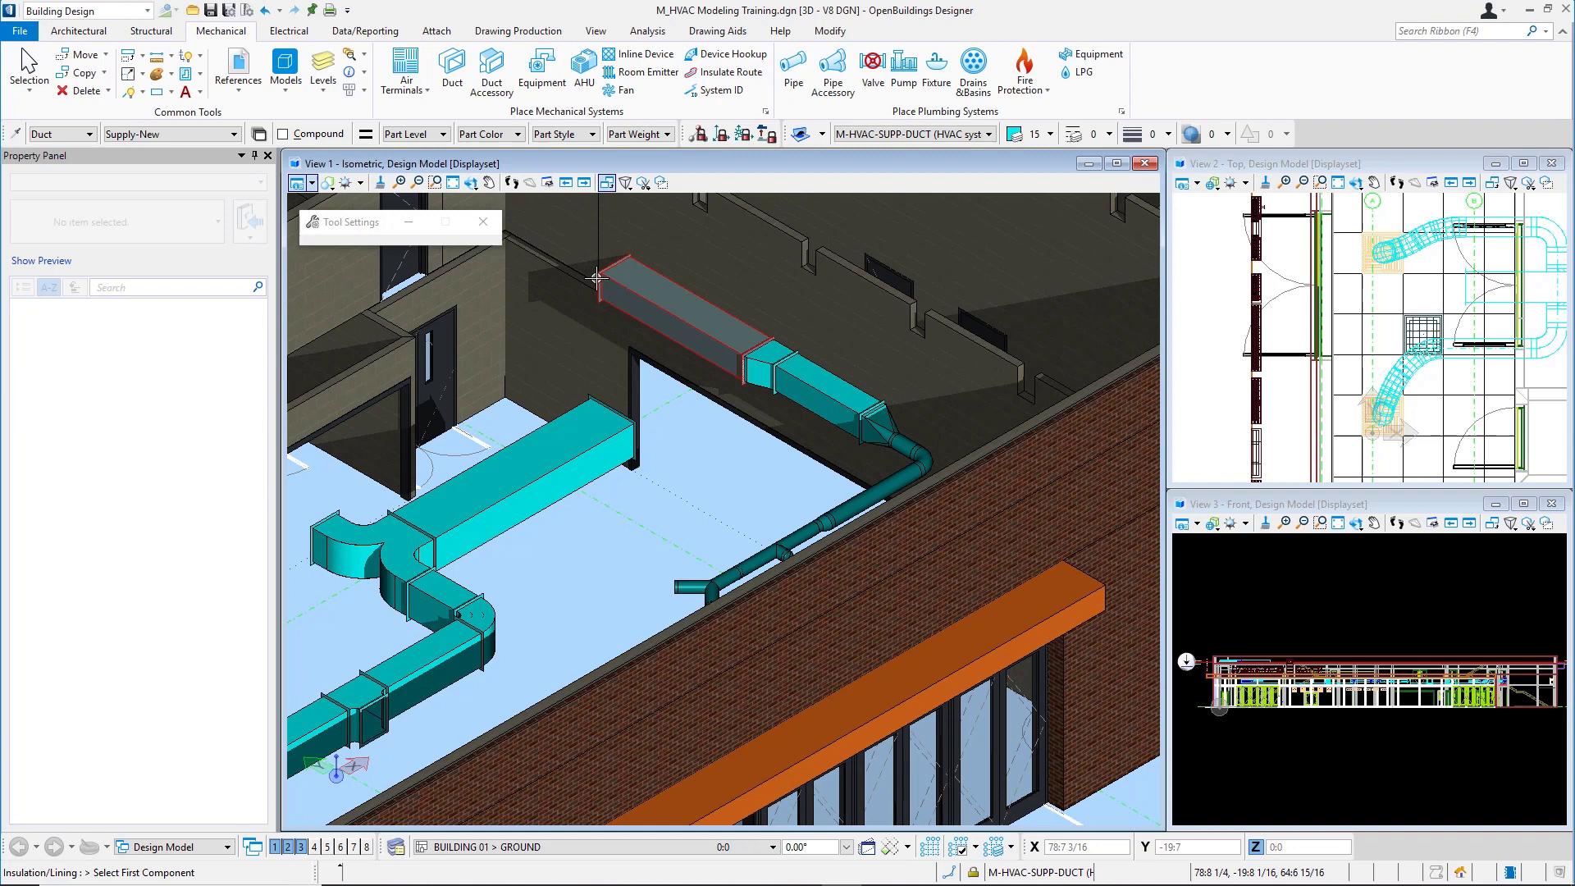
{"action": "left_click", "coordinate": [597, 279]}
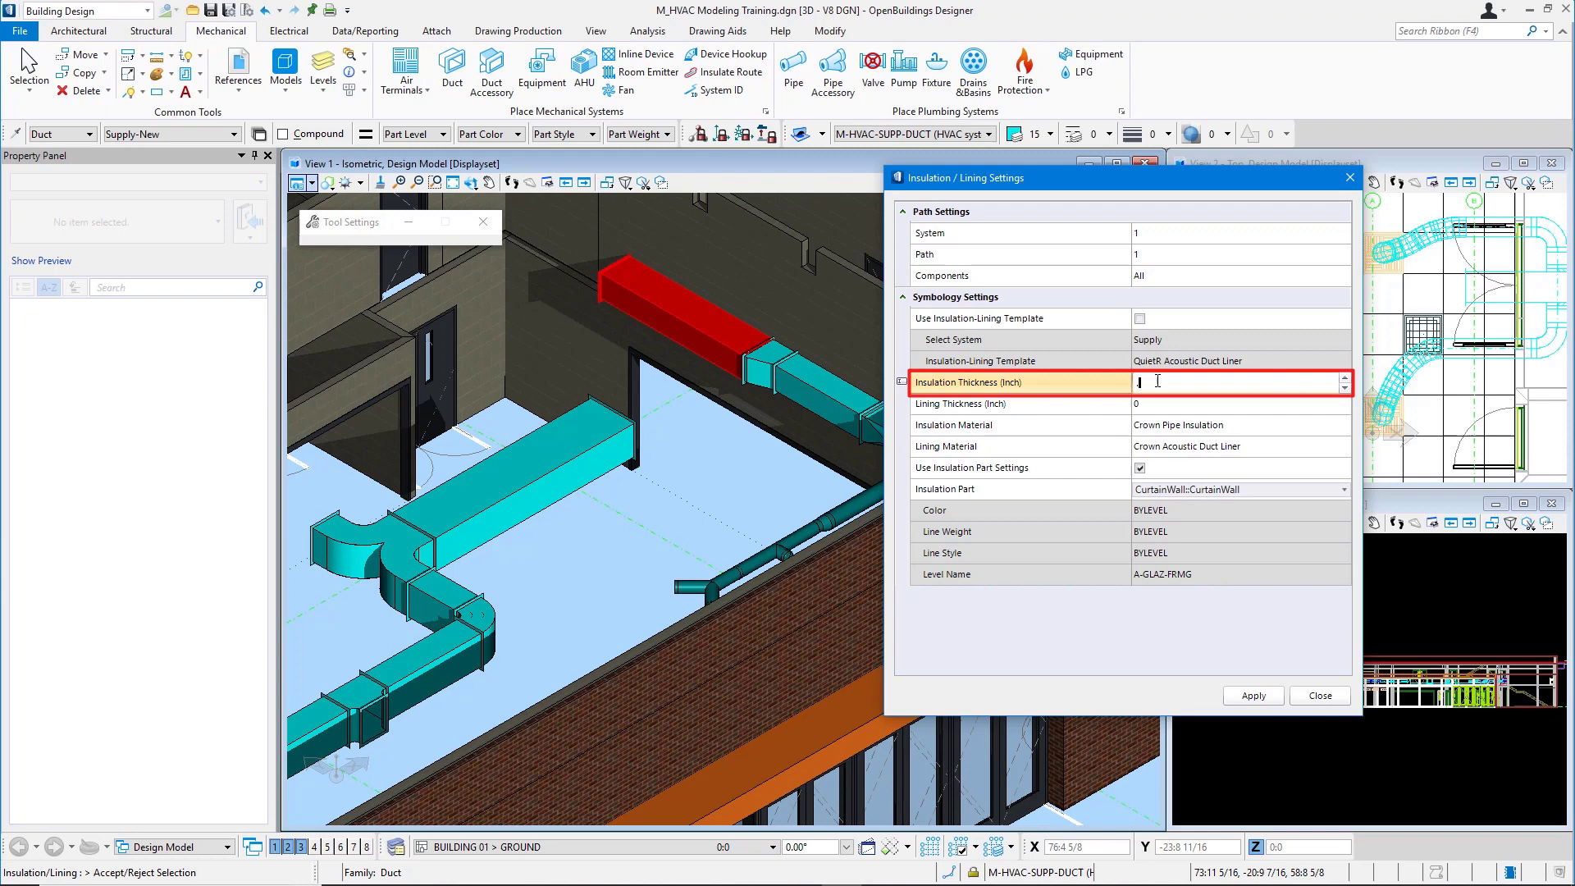
Enter 0.5 insulation and lining thickness and select Crown Universal Slab insulation material.
{"action": "type", "text": "0.5"}
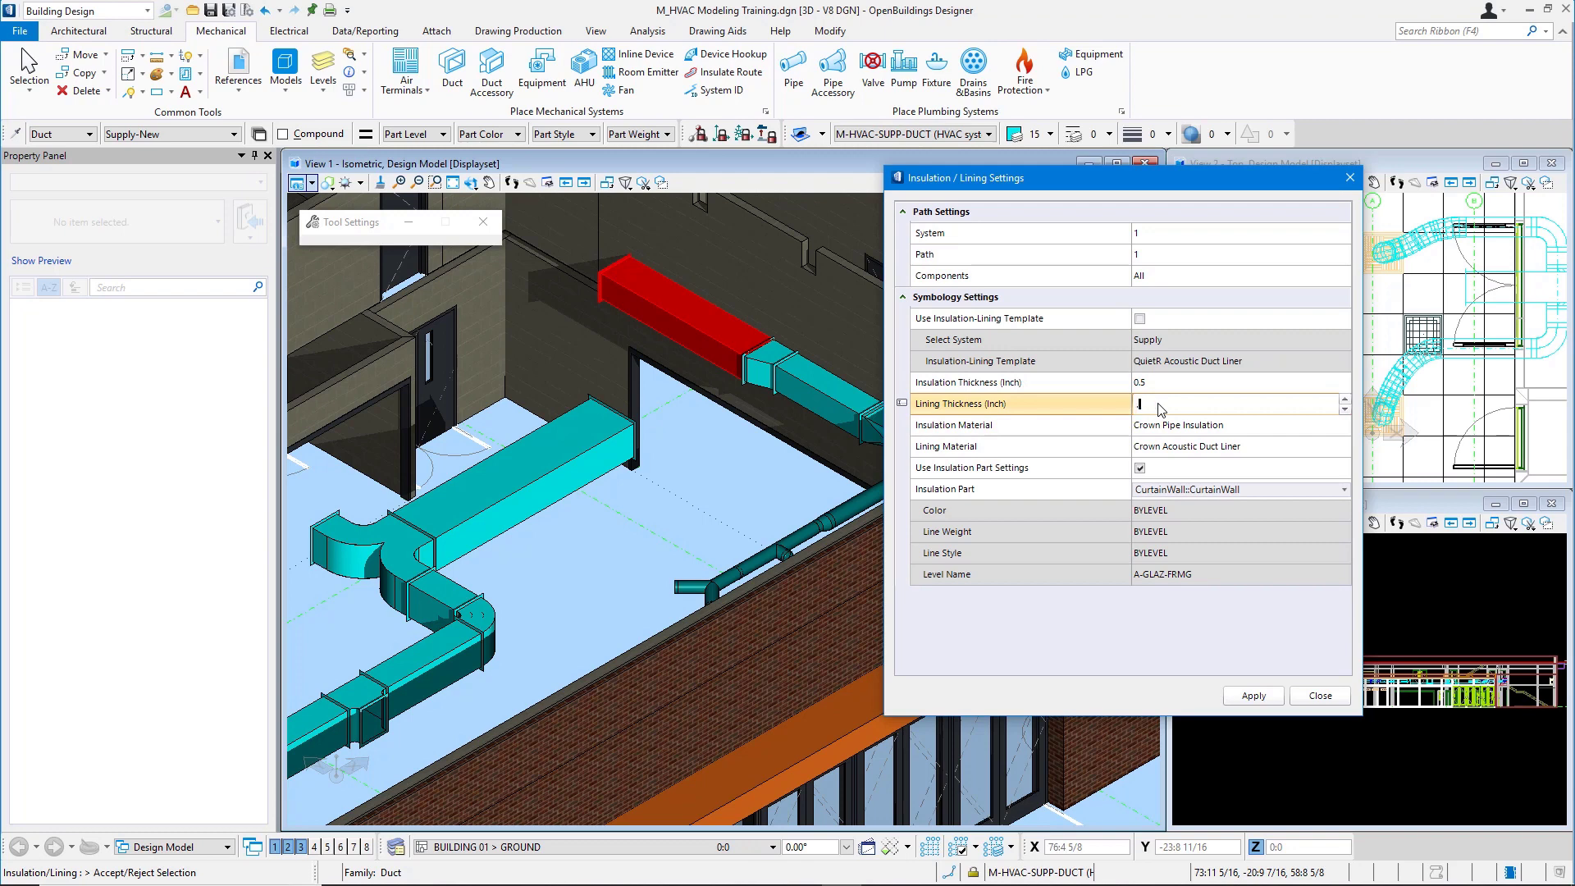
{"action": "type", "text": "0.5"}
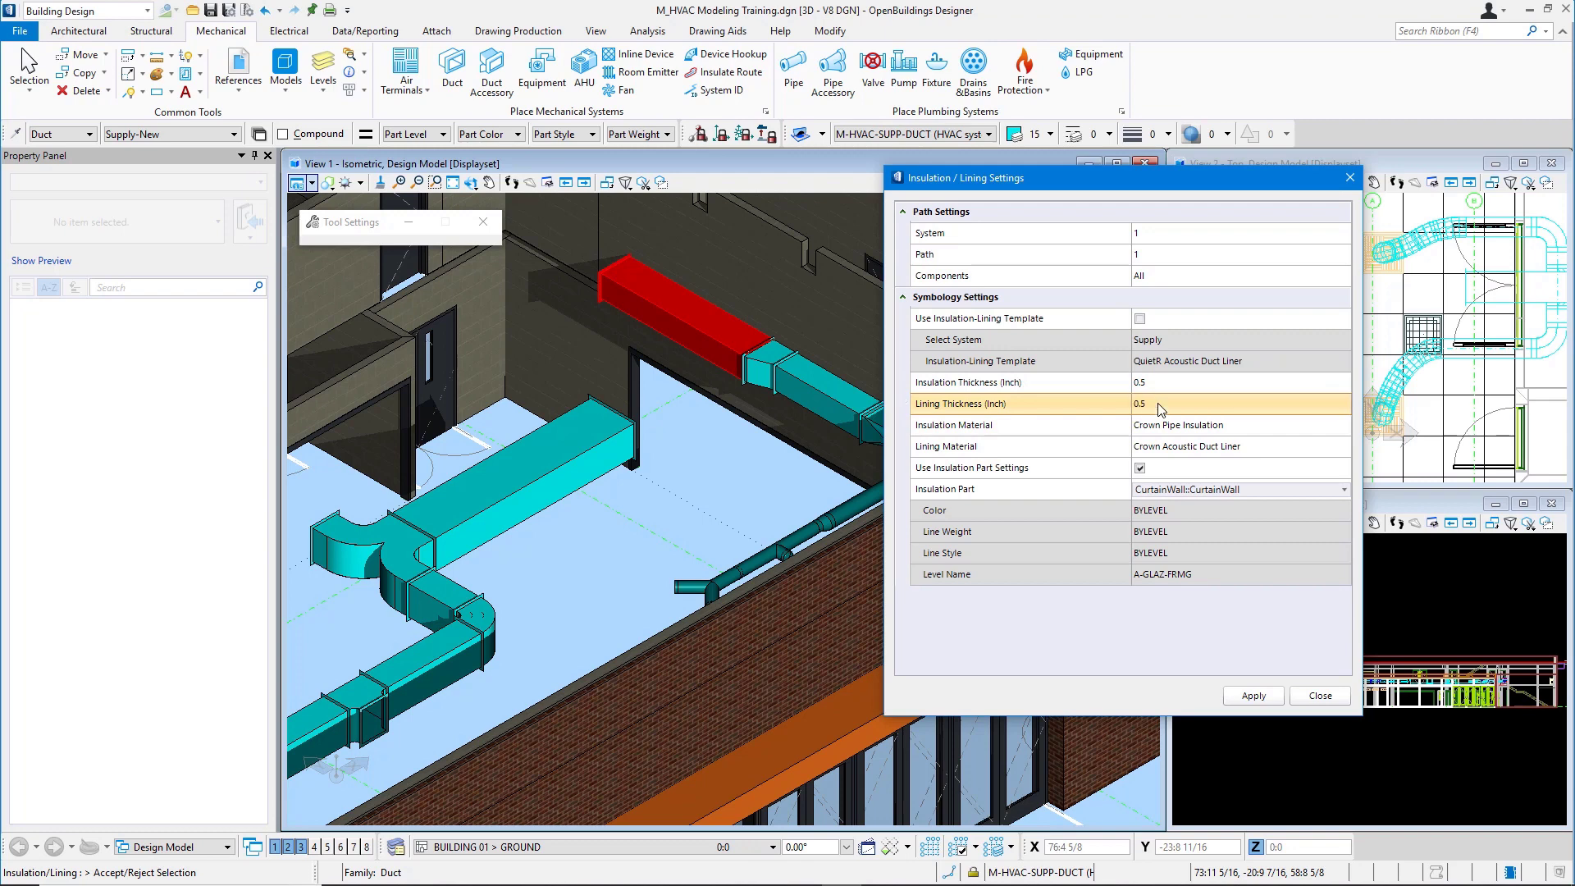
{"action": "left_click", "coordinate": [1180, 425]}
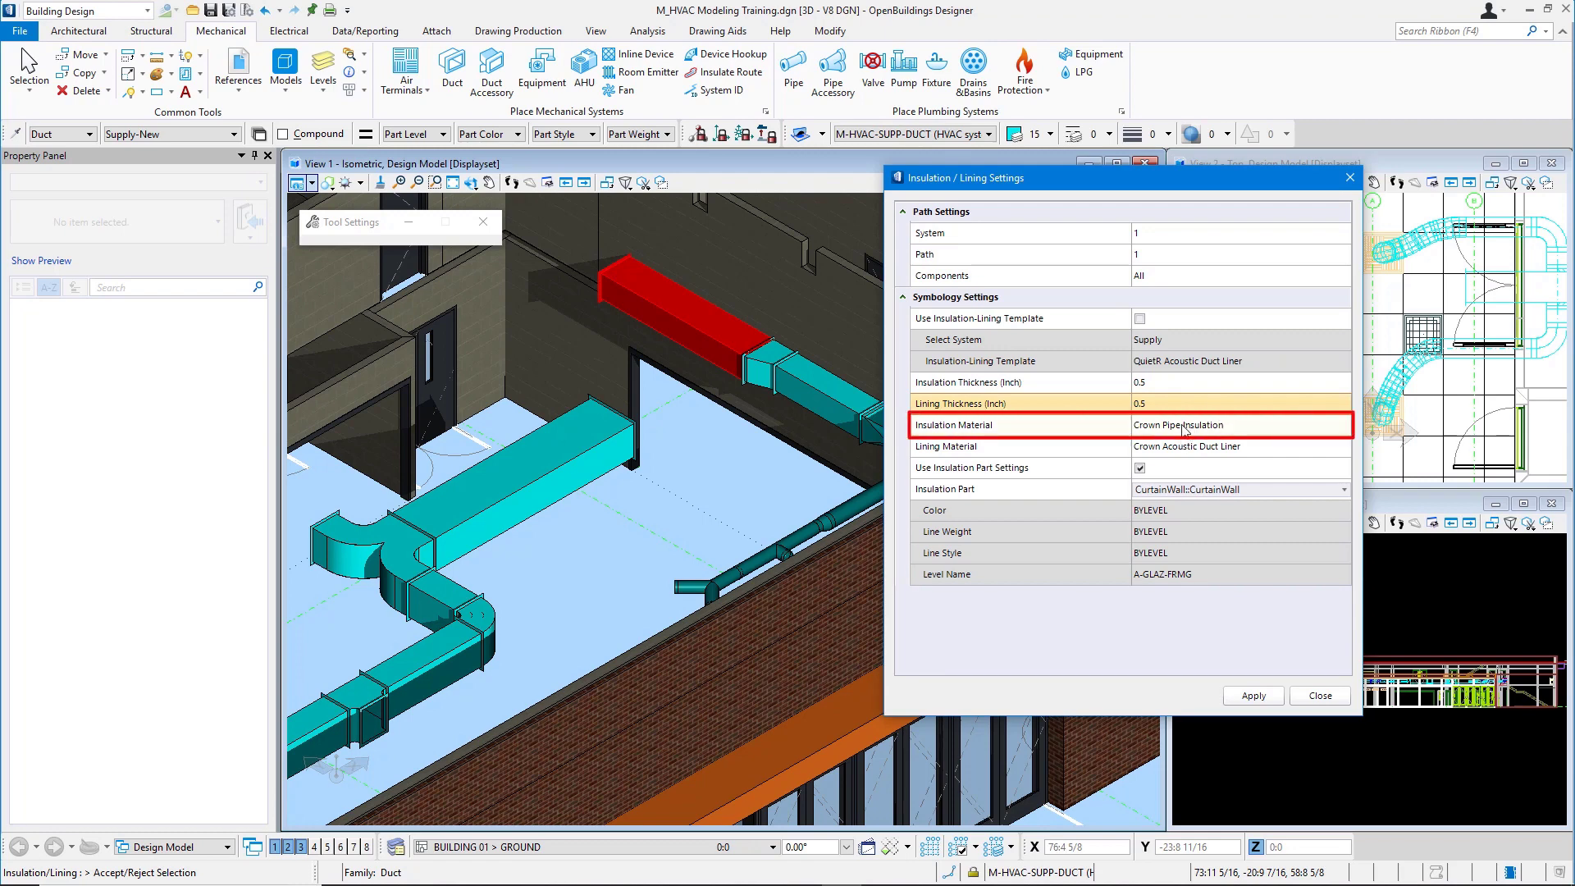
{"action": "left_click", "coordinate": [1185, 446]}
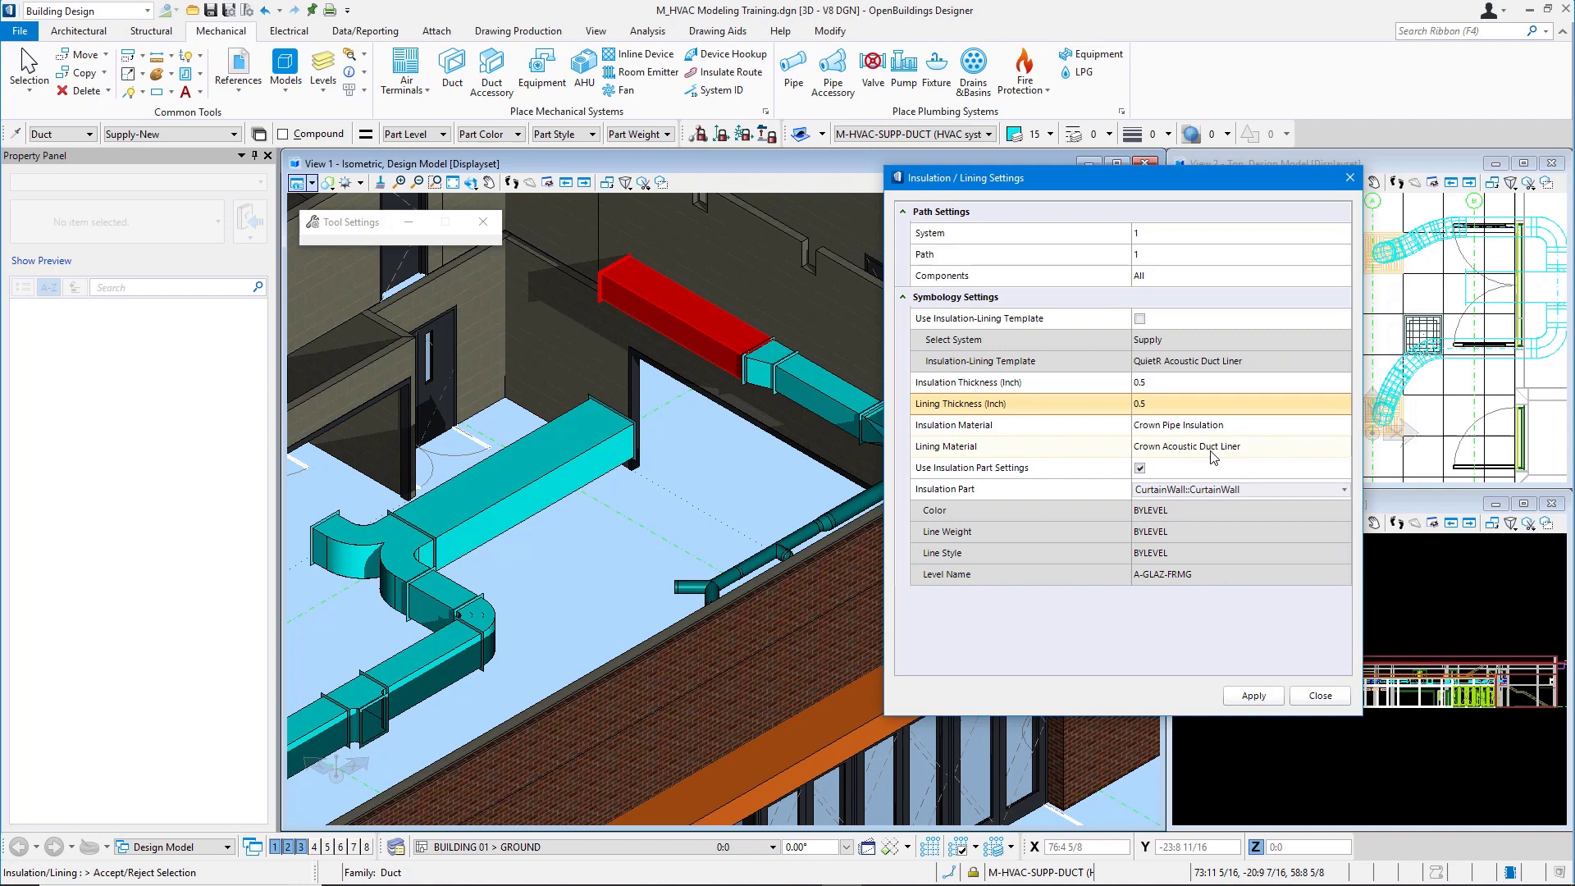
{"action": "mouse_move", "coordinate": [1242, 444]}
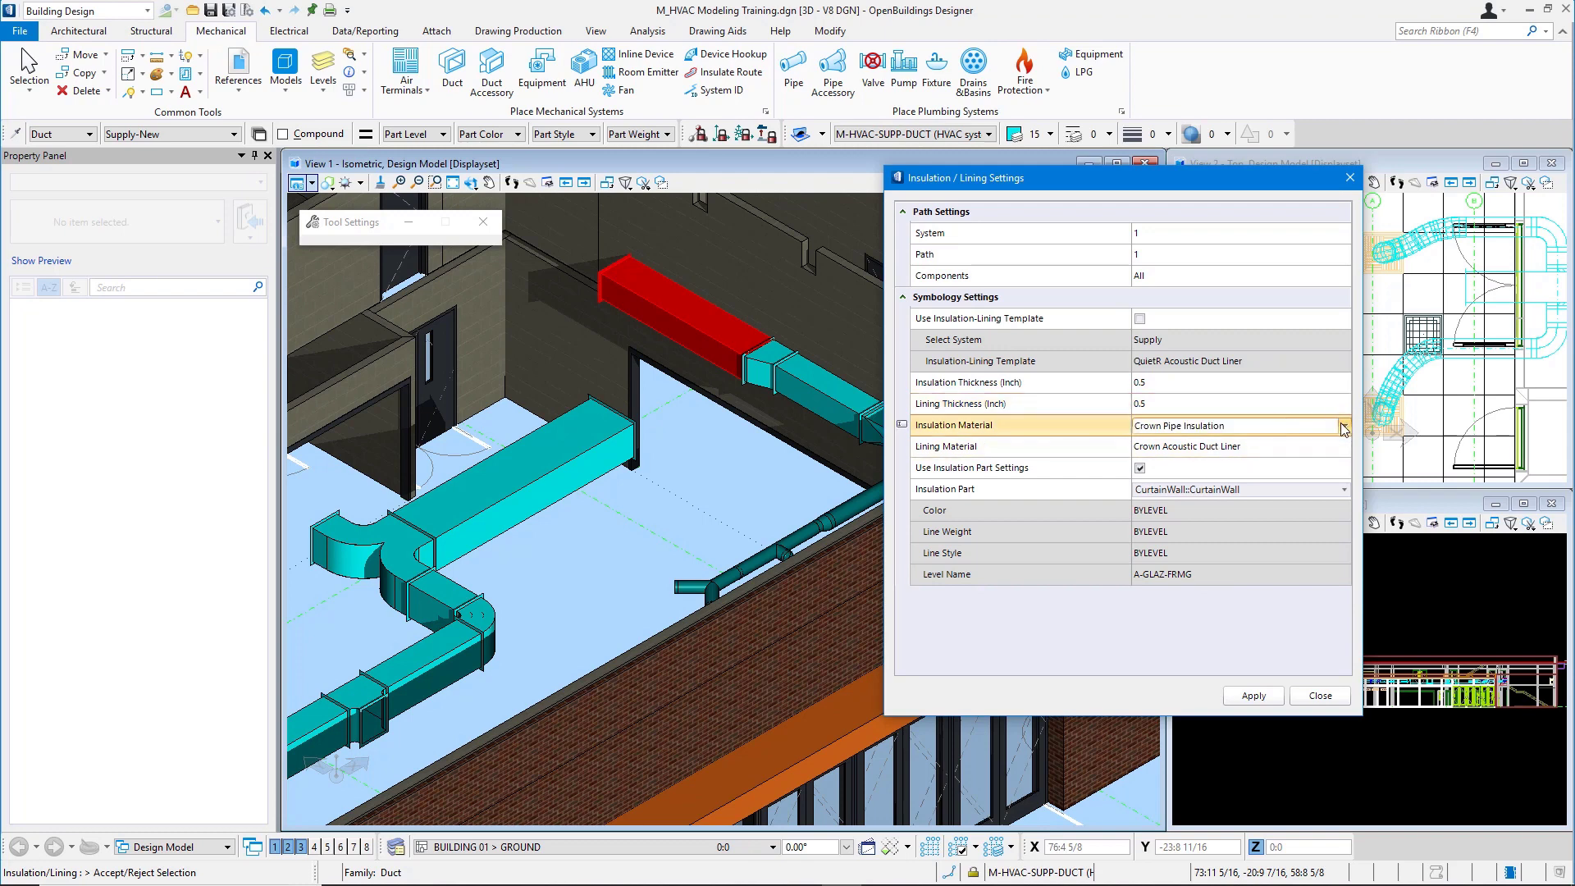
{"action": "left_click", "coordinate": [1344, 425]}
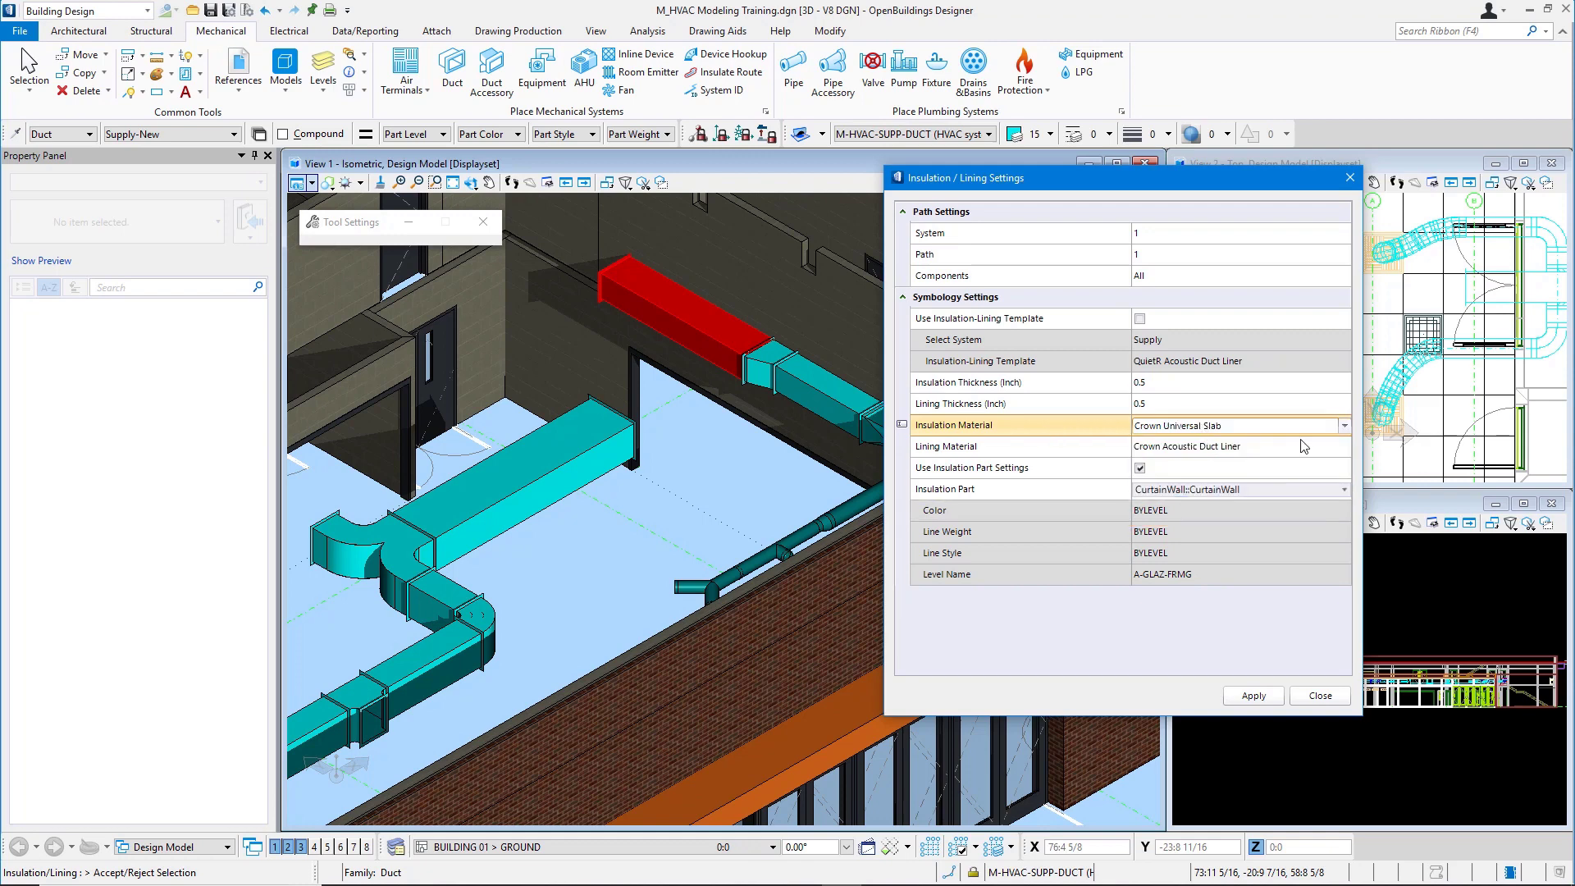
{"action": "left_click", "coordinate": [1240, 446]}
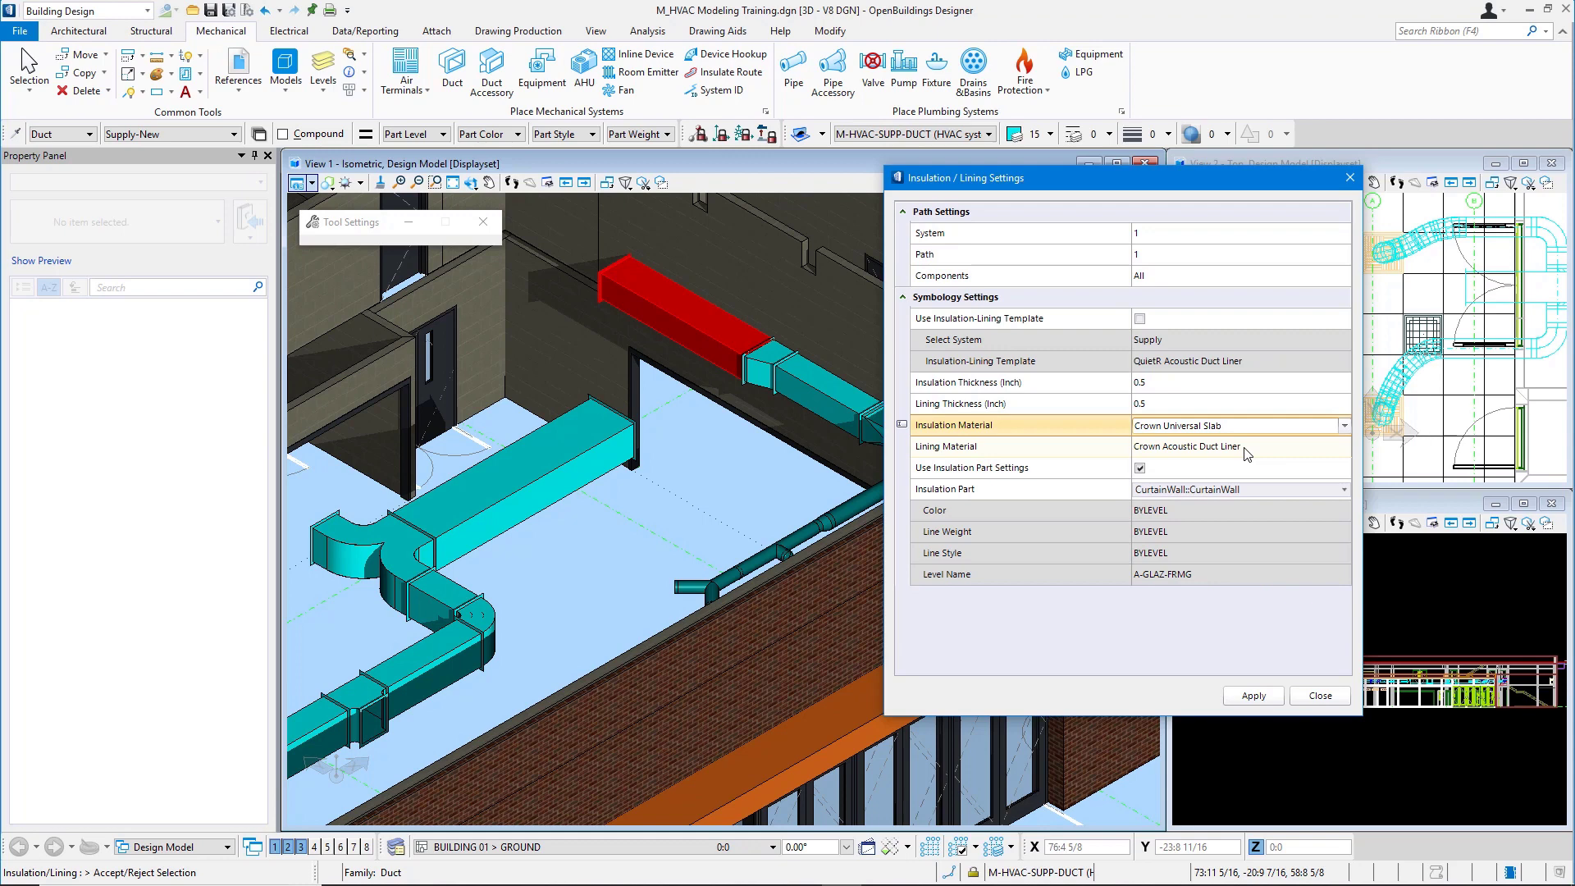
{"action": "mouse_move", "coordinate": [998, 492]}
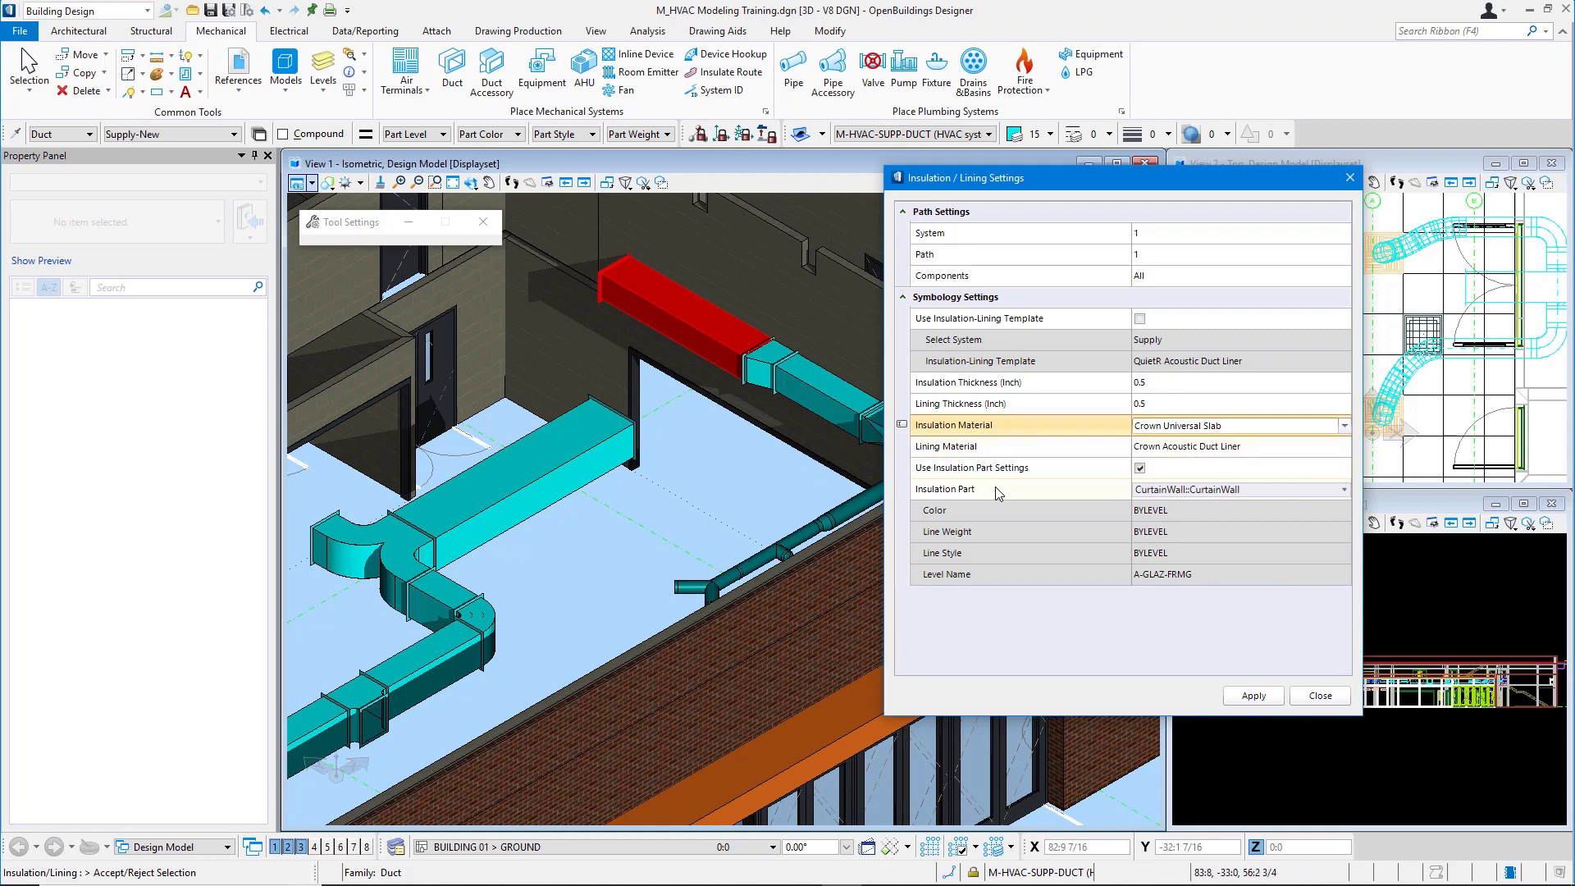
{"action": "mouse_move", "coordinate": [1057, 491]}
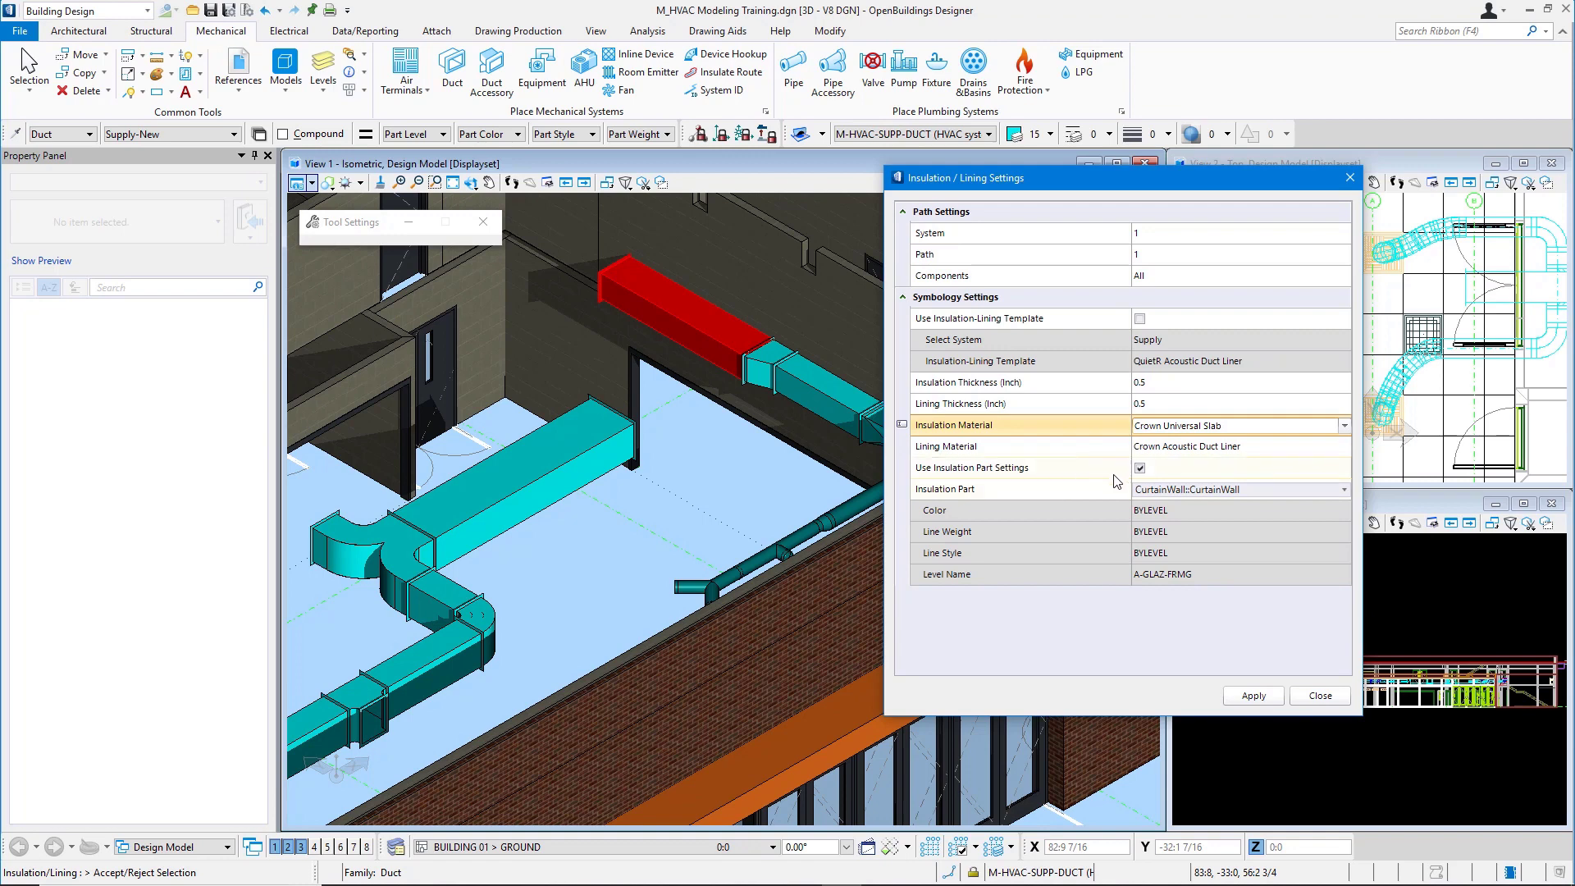
{"action": "left_click", "coordinate": [1140, 468]}
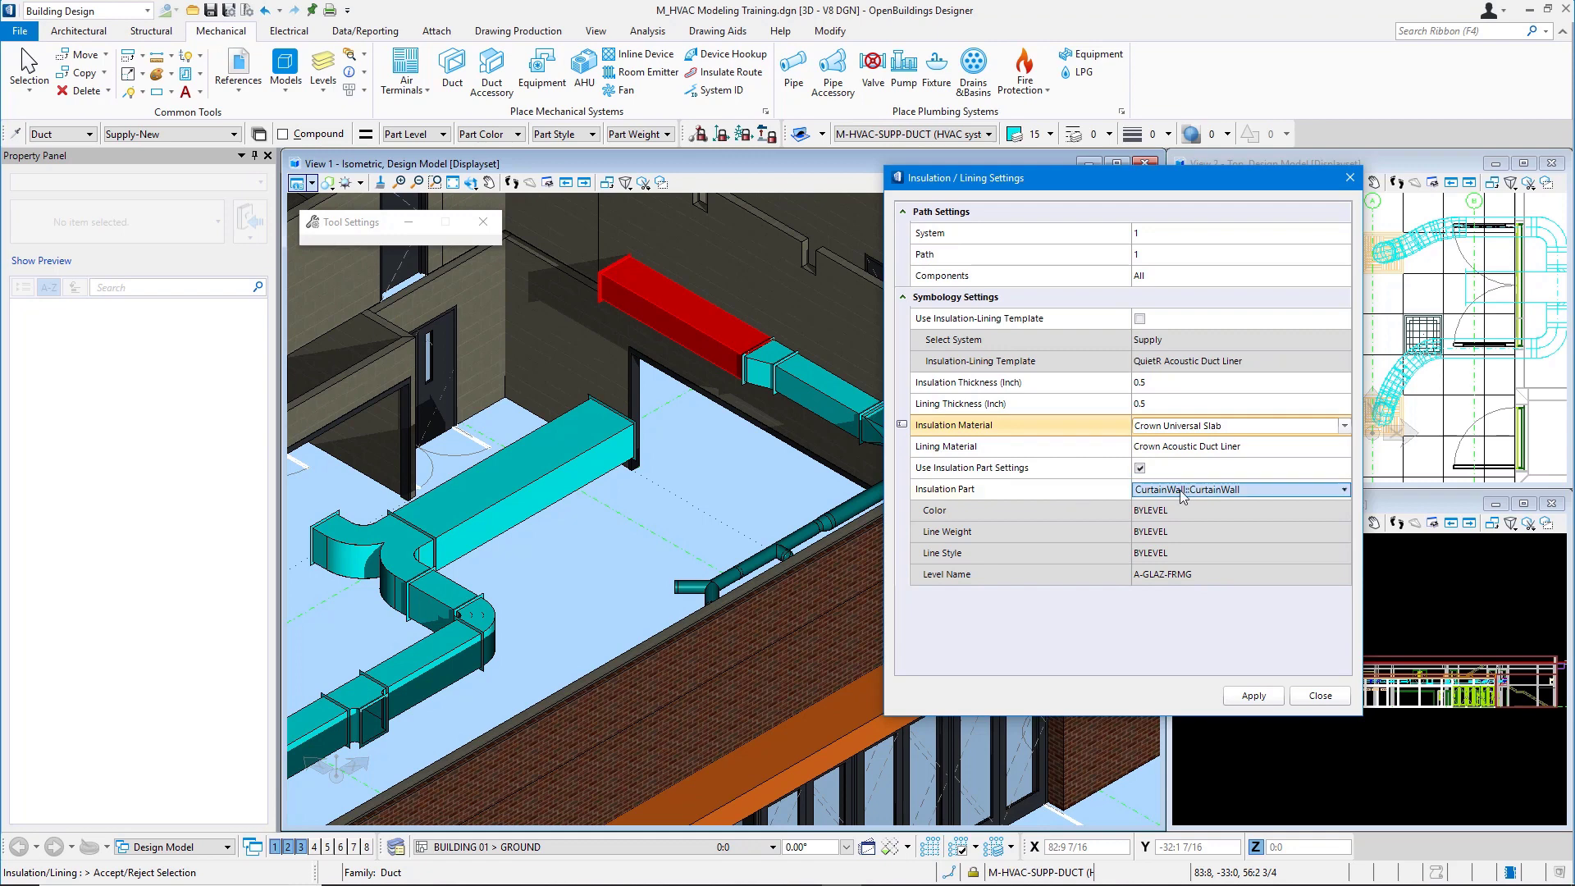
Pick family Insulation, part Insulation-GlassWool on level M-HVAC-INSUL-GLWL as the insulation part.
{"action": "left_click", "coordinate": [1341, 488]}
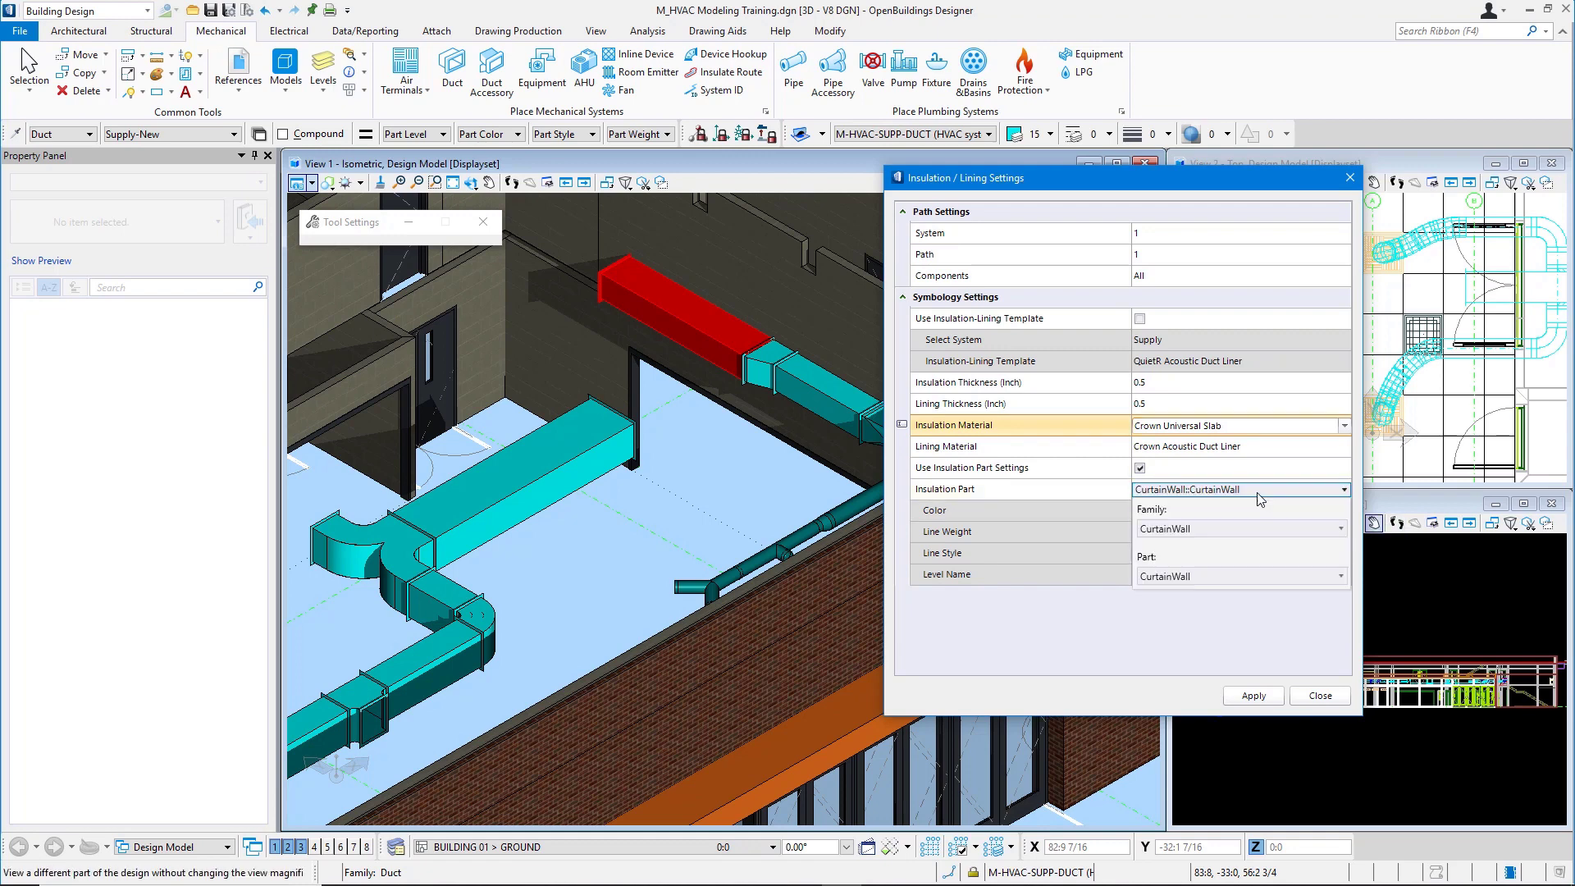
{"action": "left_click", "coordinate": [1241, 489]}
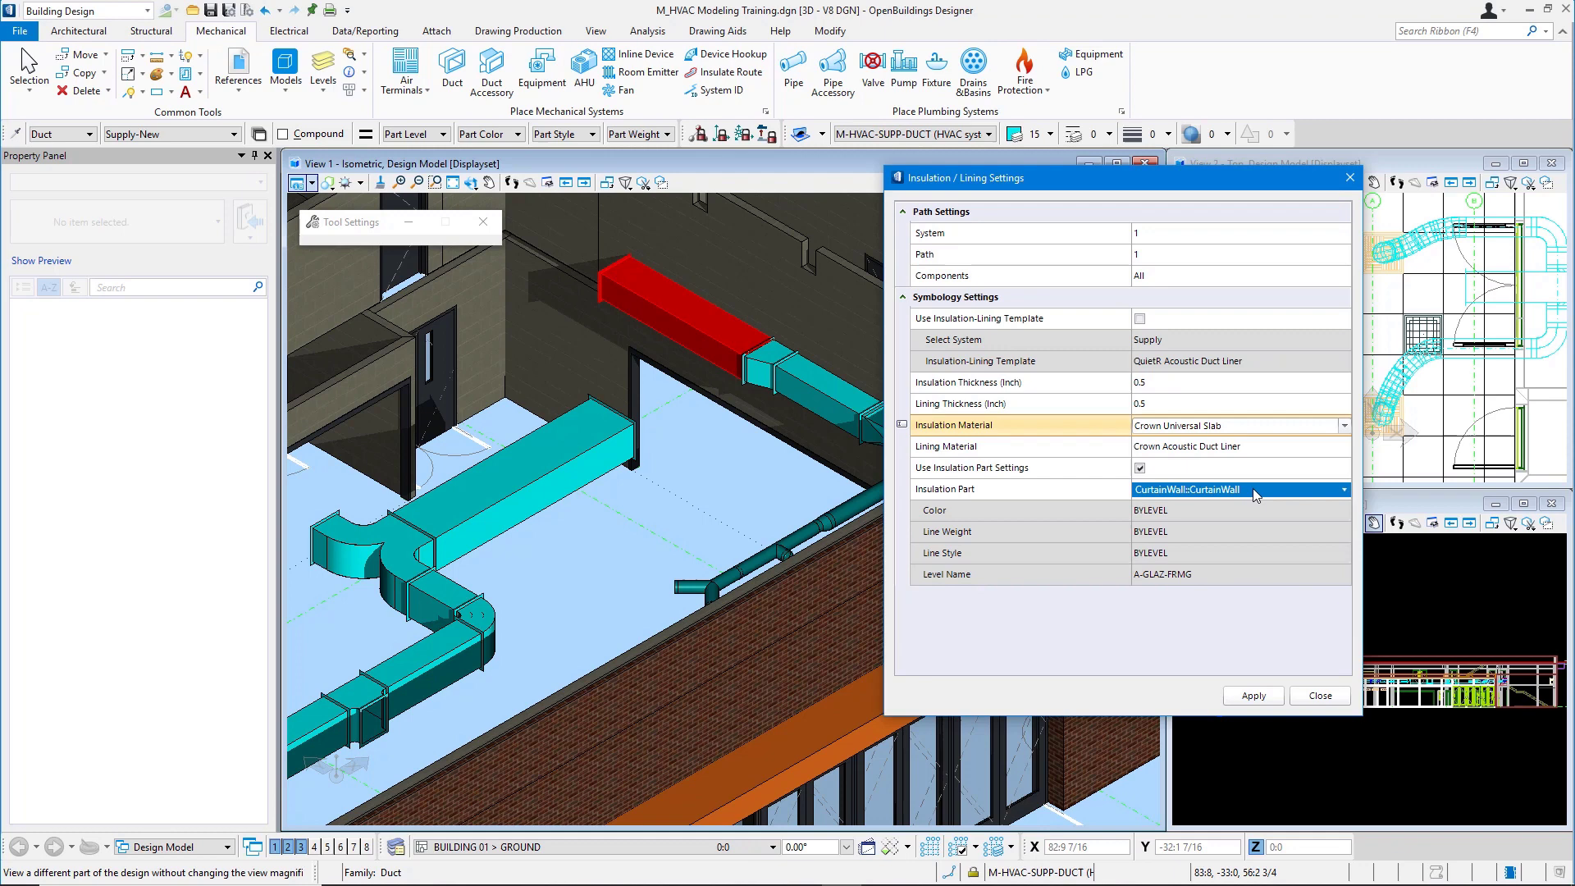
{"action": "left_click", "coordinate": [1344, 489]}
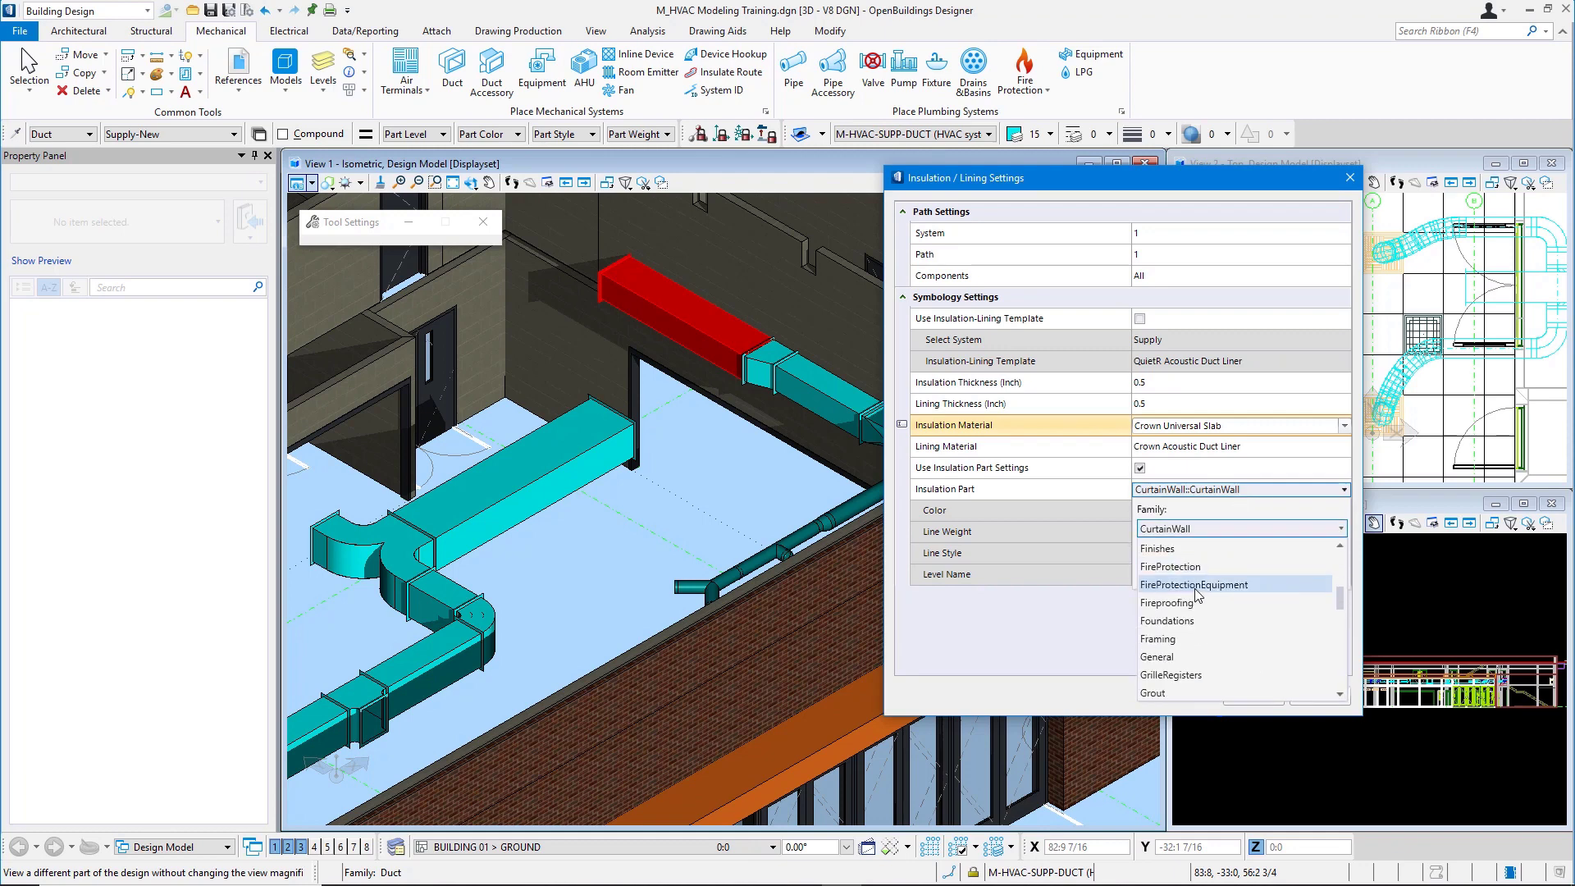
{"action": "scroll", "scroll_direction": "down", "scroll_amount": 3}
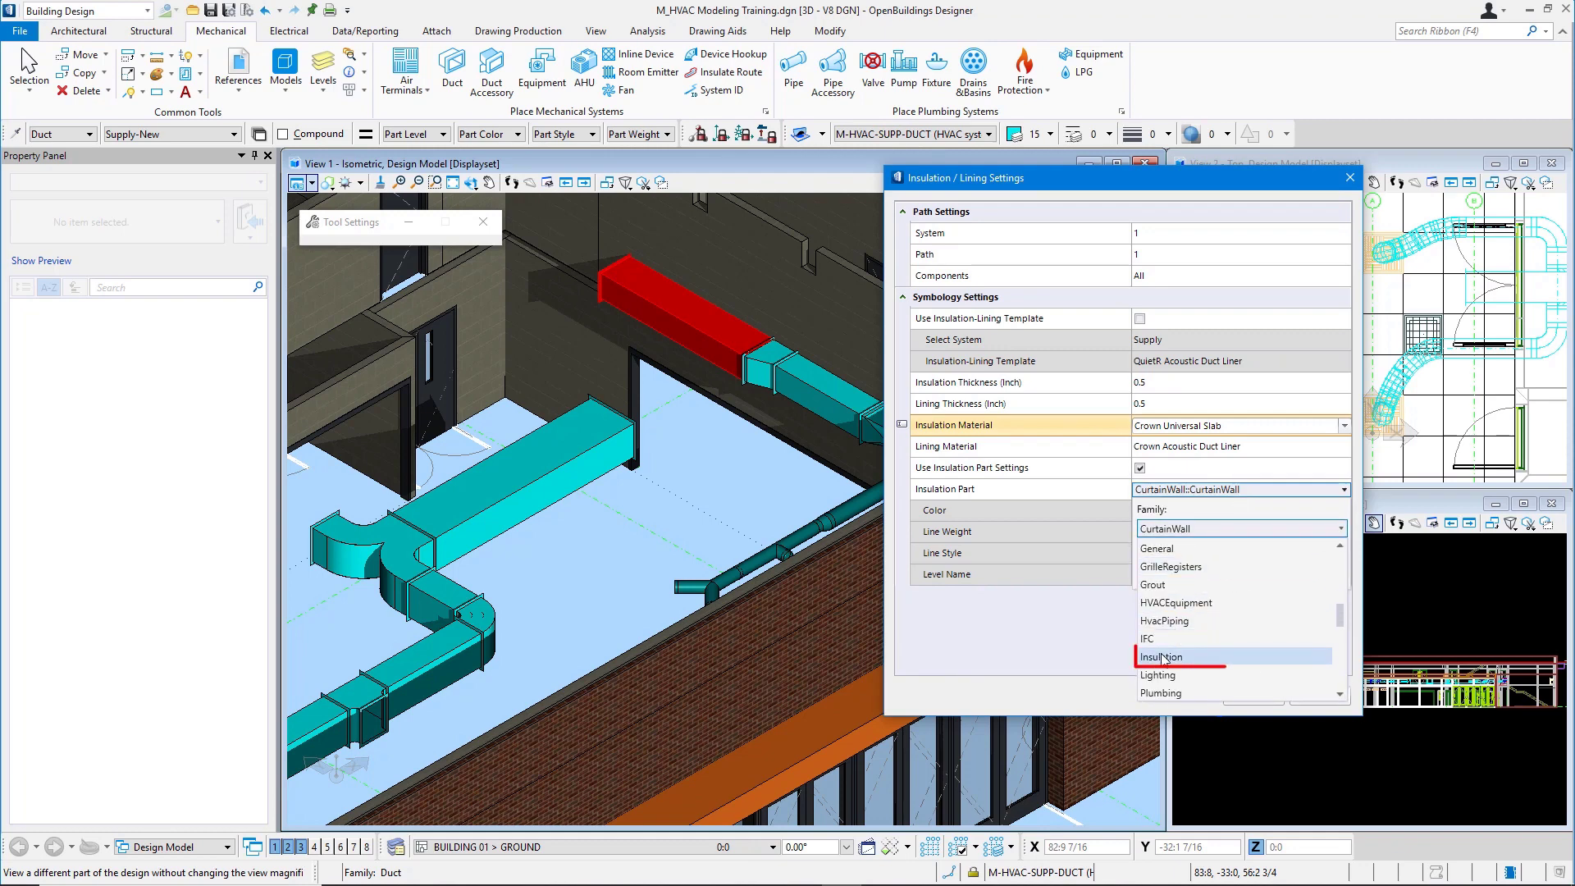
{"action": "left_click", "coordinate": [1162, 656]}
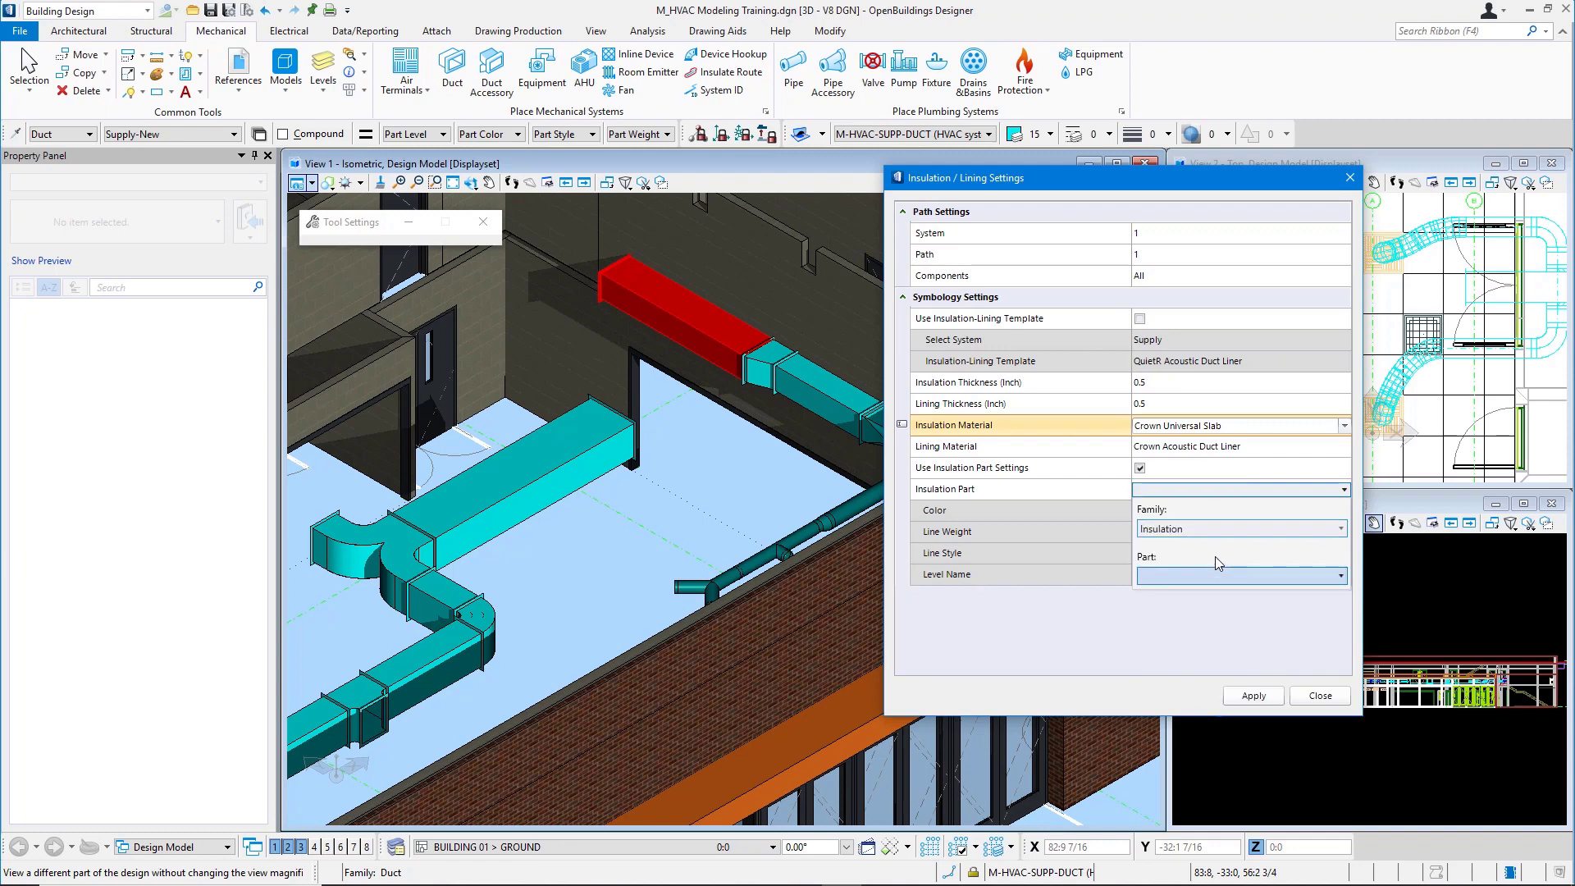
{"action": "left_click", "coordinate": [1341, 576]}
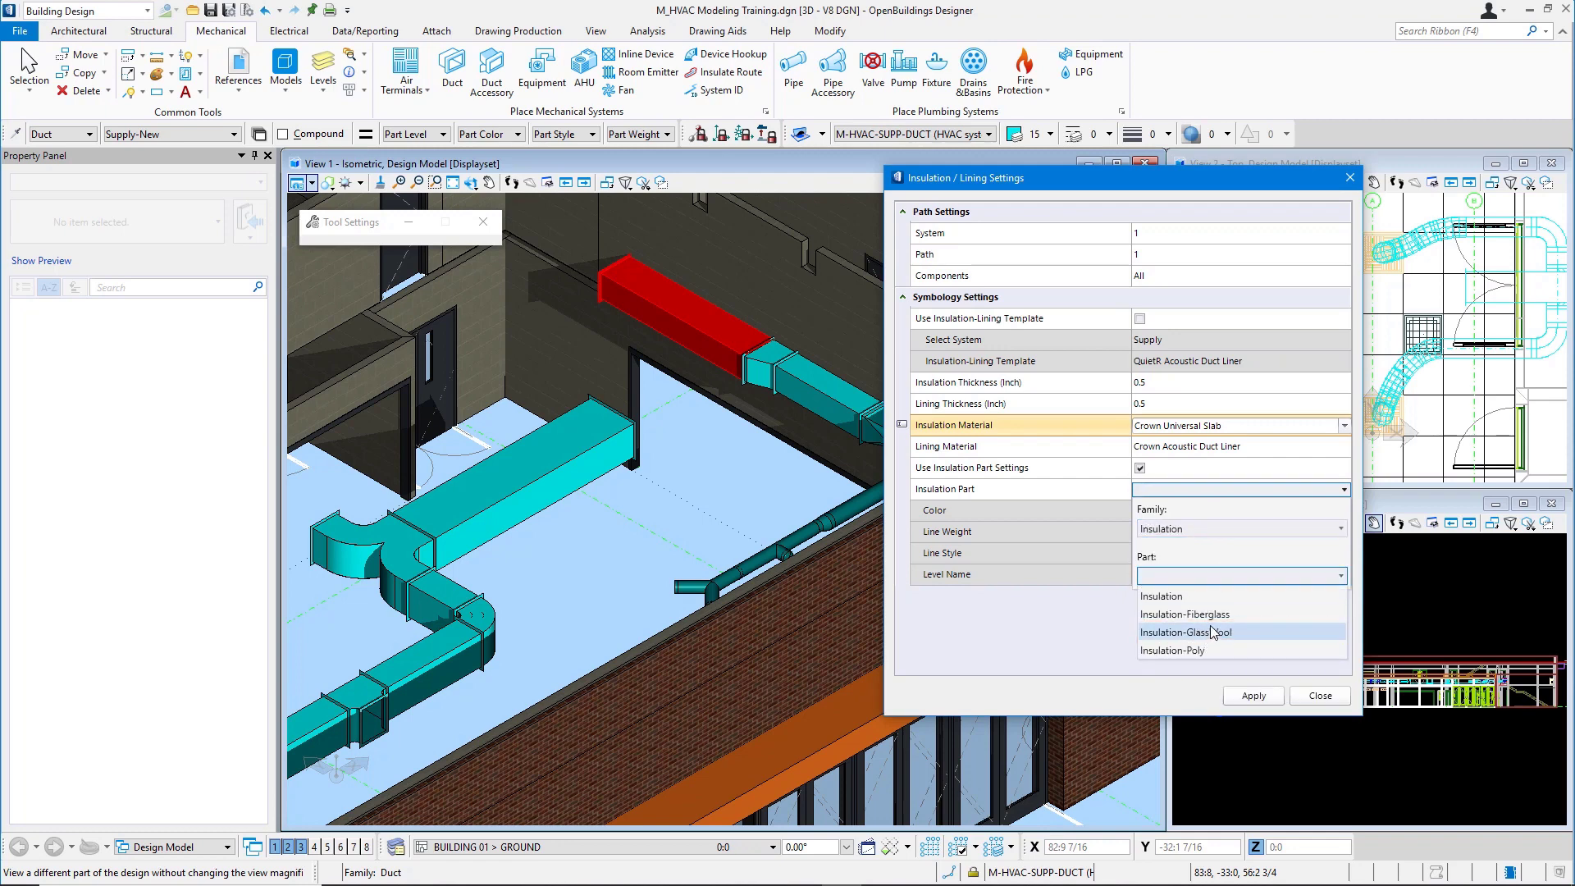
{"action": "left_click", "coordinate": [1184, 632]}
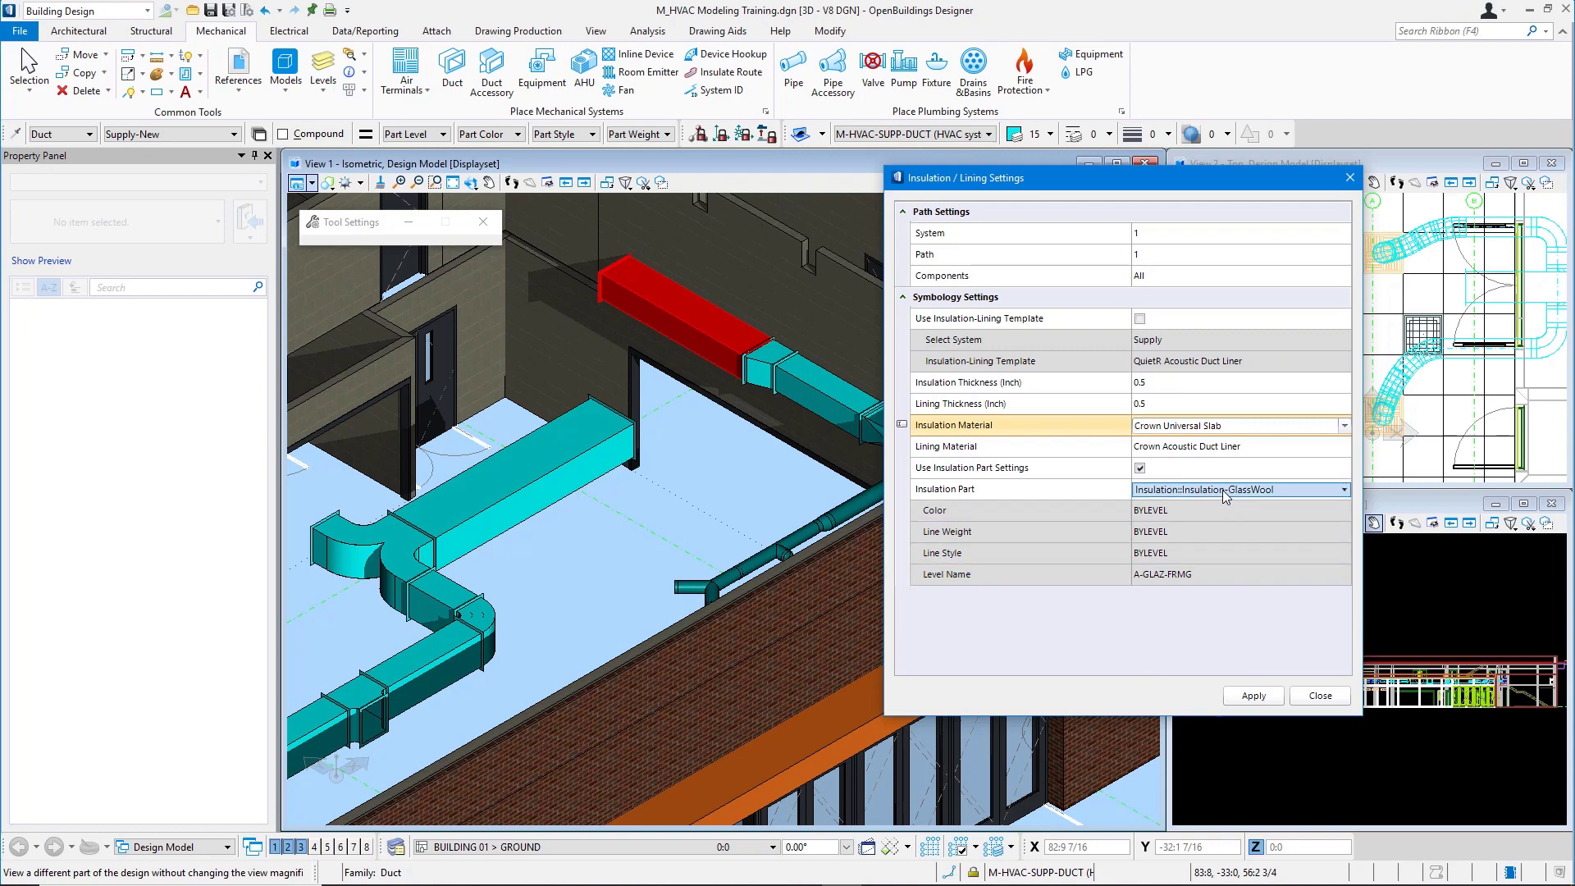
{"action": "left_click", "coordinate": [1252, 696]}
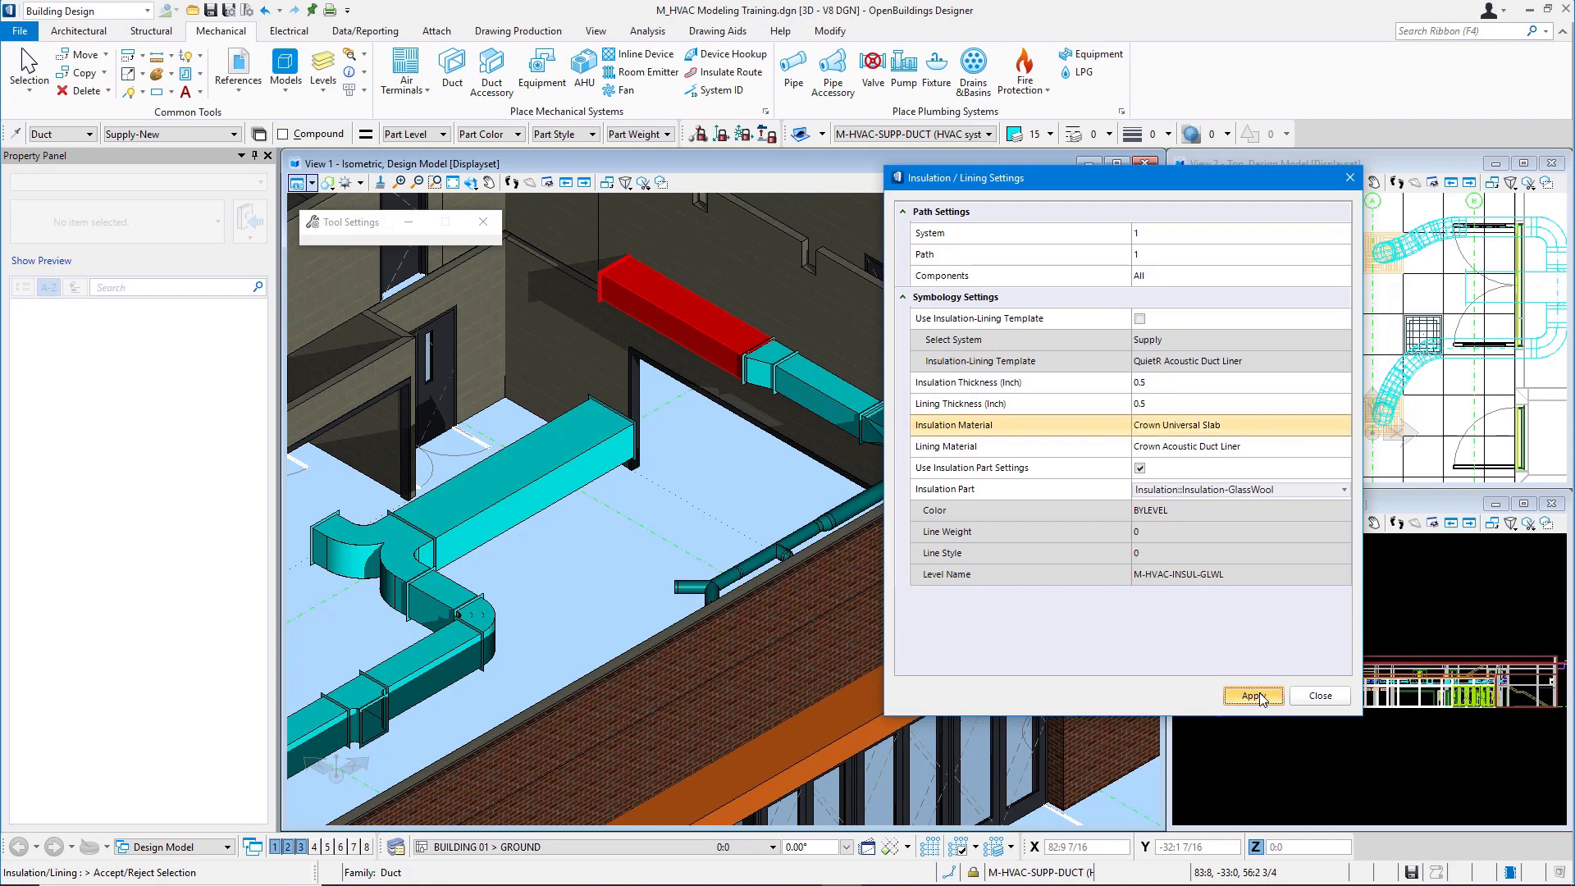
Apply the half-inch glass wool insulation along the upper rectangular duct route.
{"action": "left_click", "coordinate": [1252, 695]}
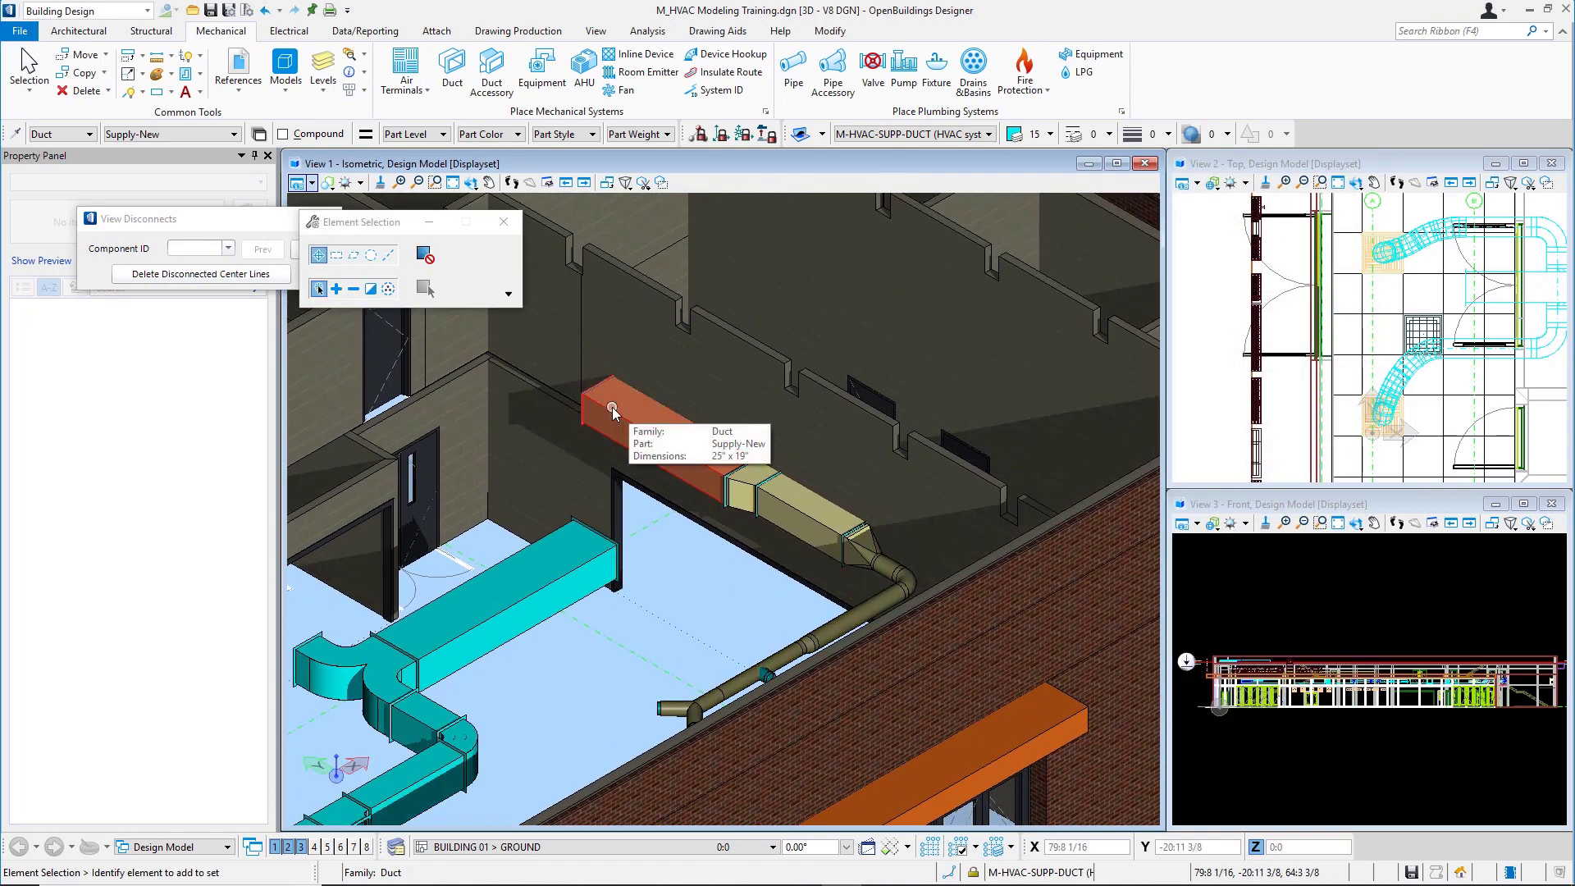
{"action": "mouse_move", "coordinate": [579, 454]}
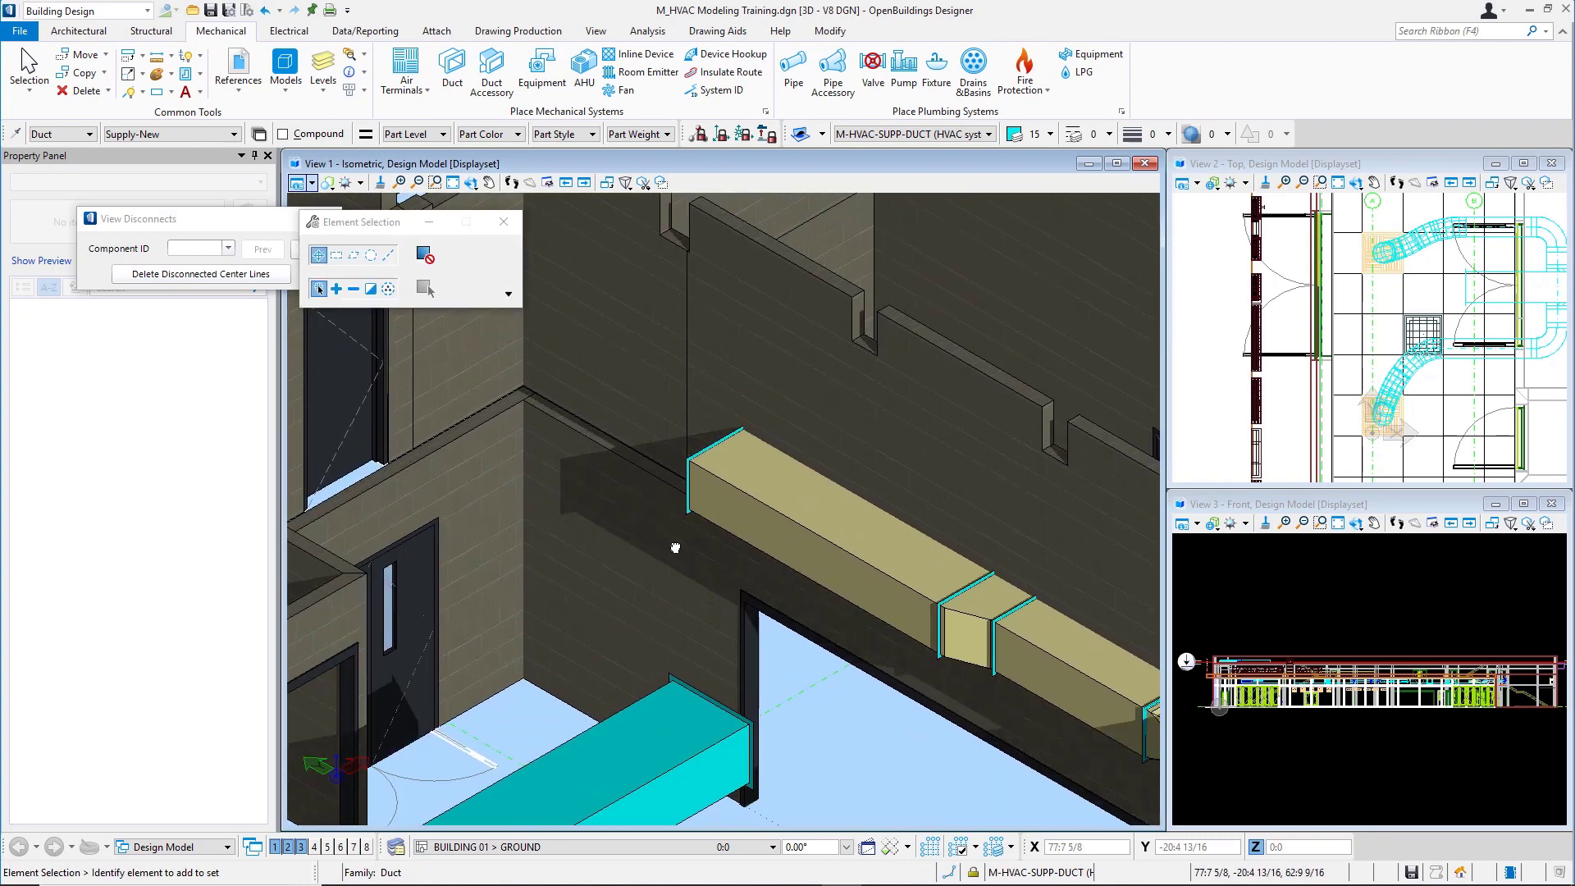
{"action": "mouse_move", "coordinate": [665, 505]}
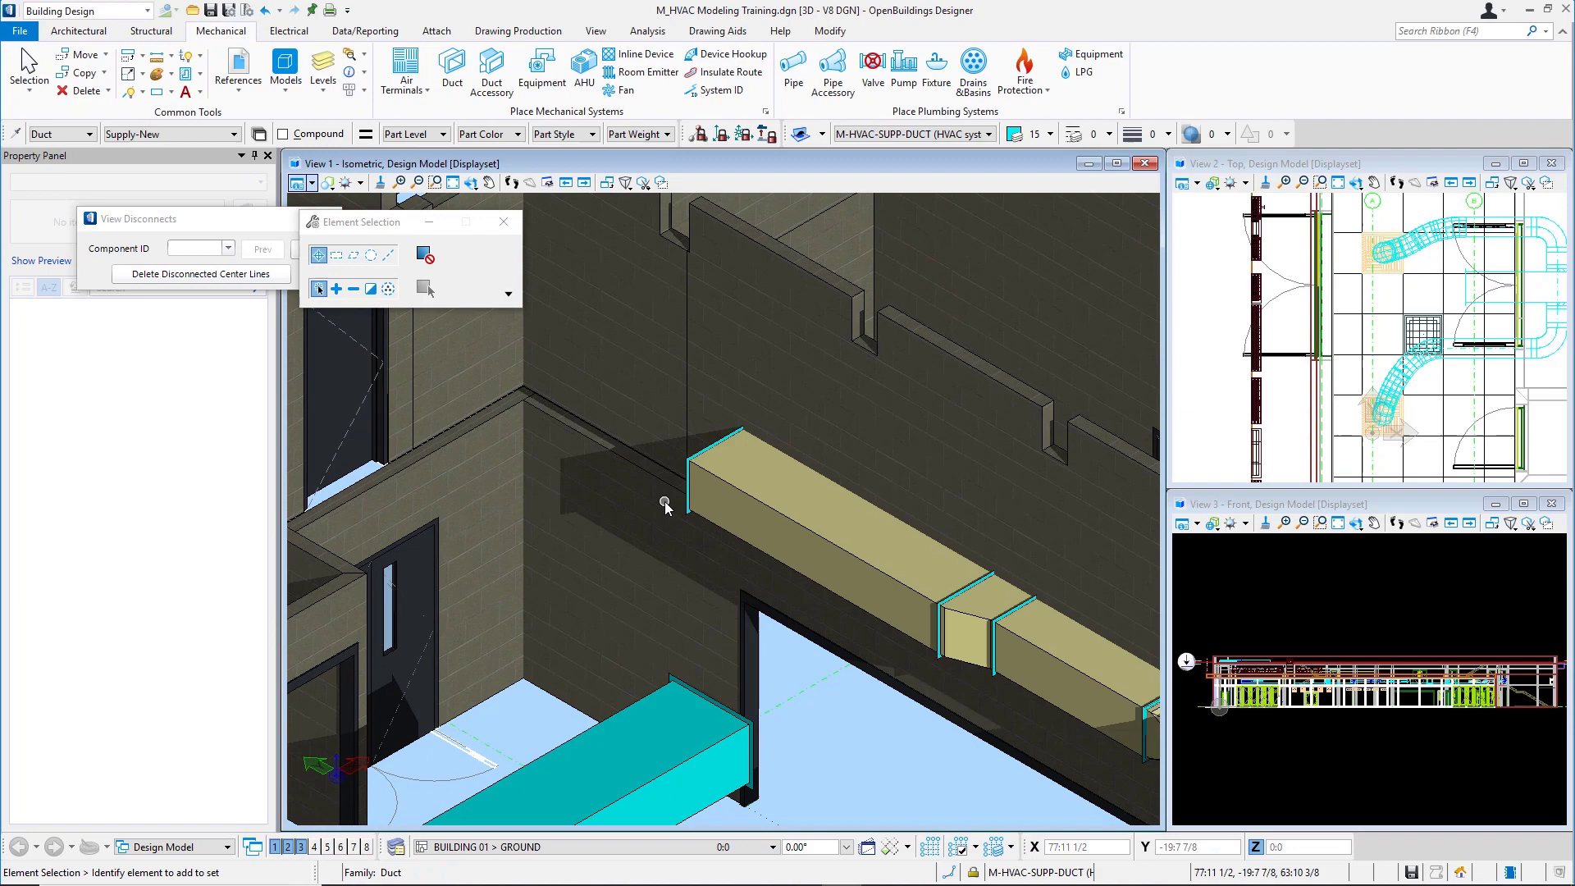